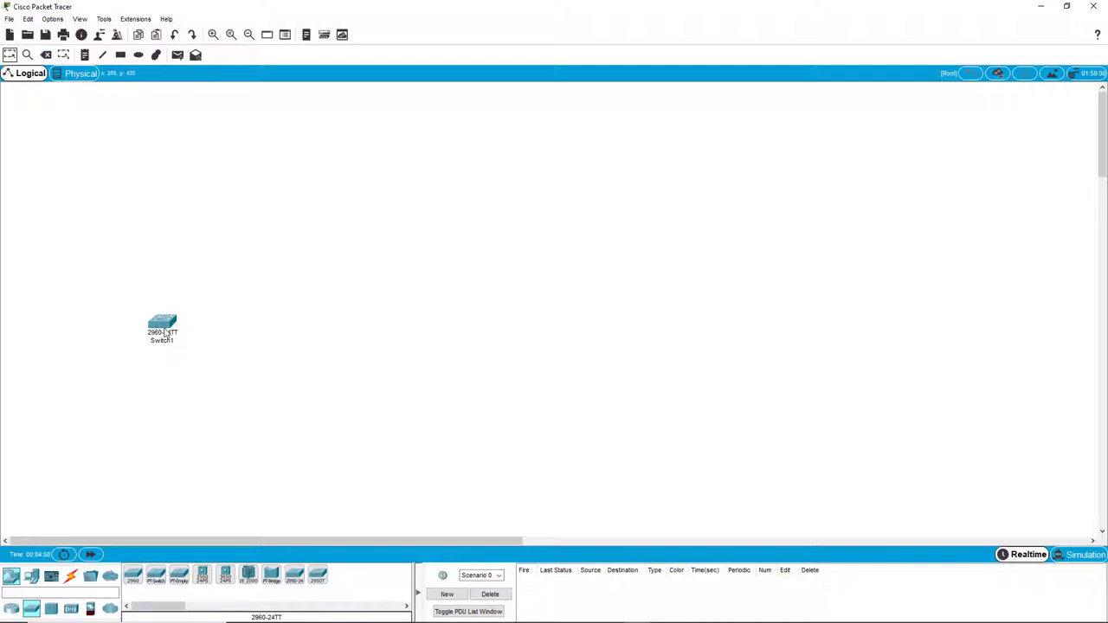
Step: Open Switch1's device window, widen it, and bring up its command line
double_click(162, 324)
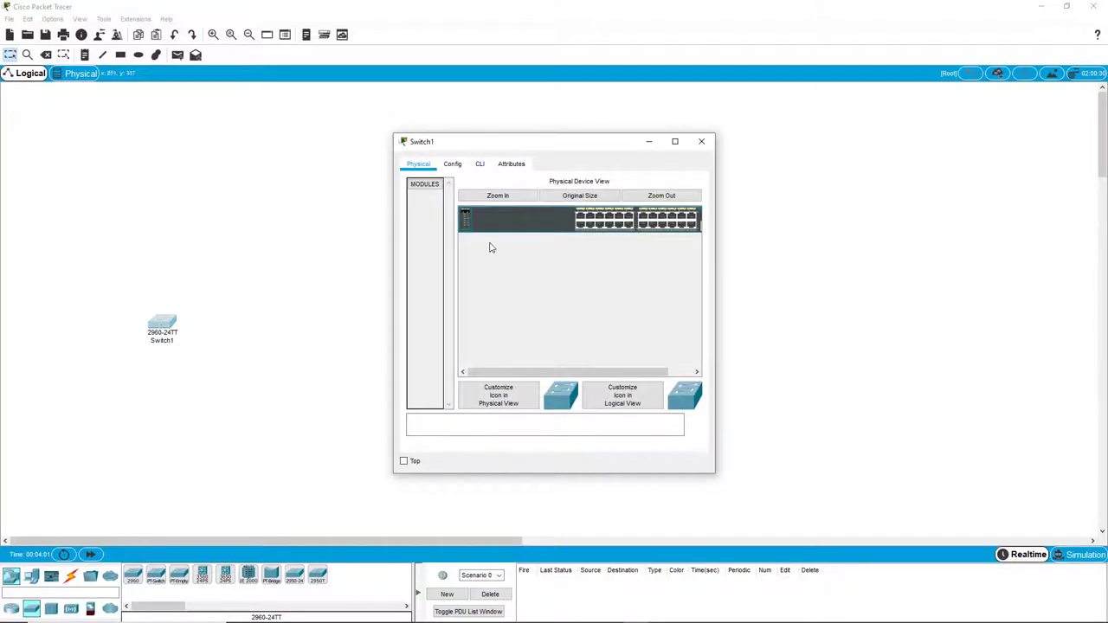
left_click(498, 194)
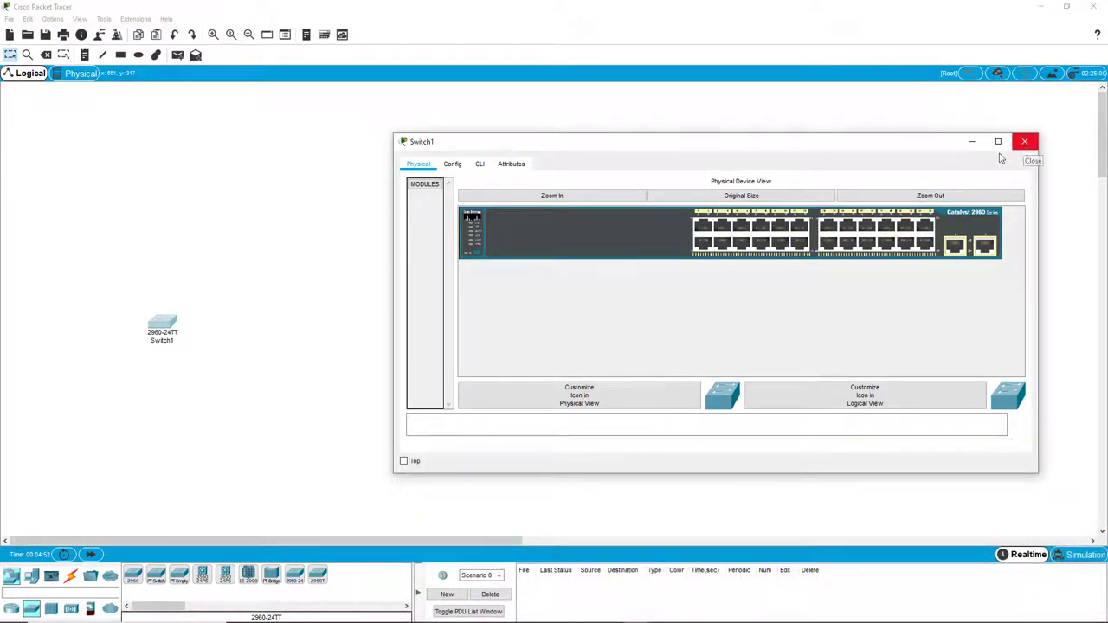
left_click(479, 164)
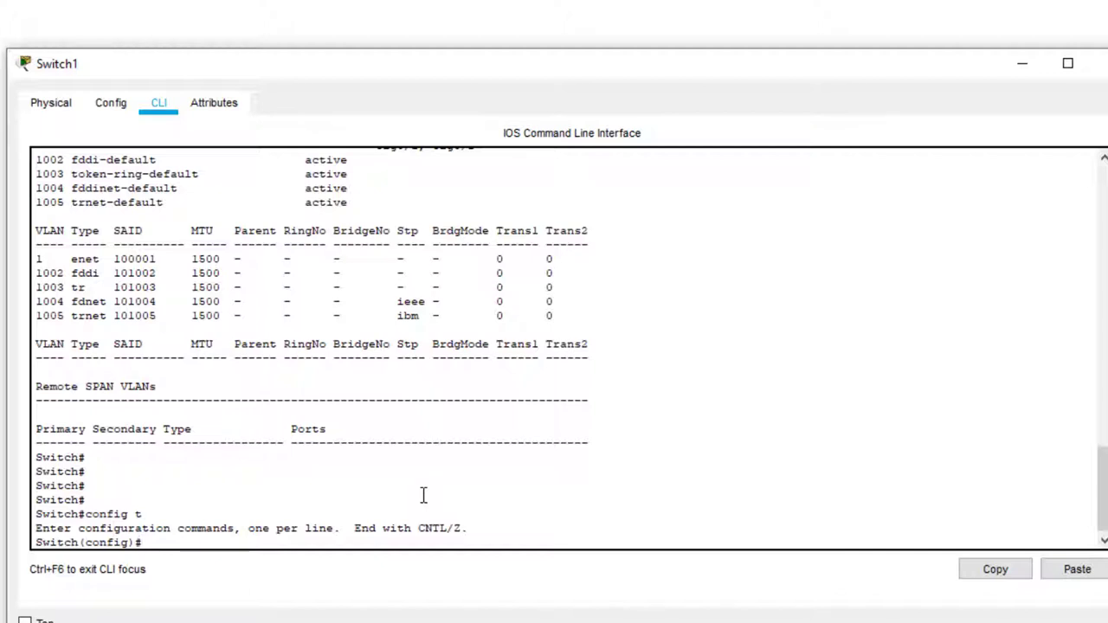
Step: Create VLAN 6 named Lab6 on Switch1 and exit to privileged mode
type("vlan 6")
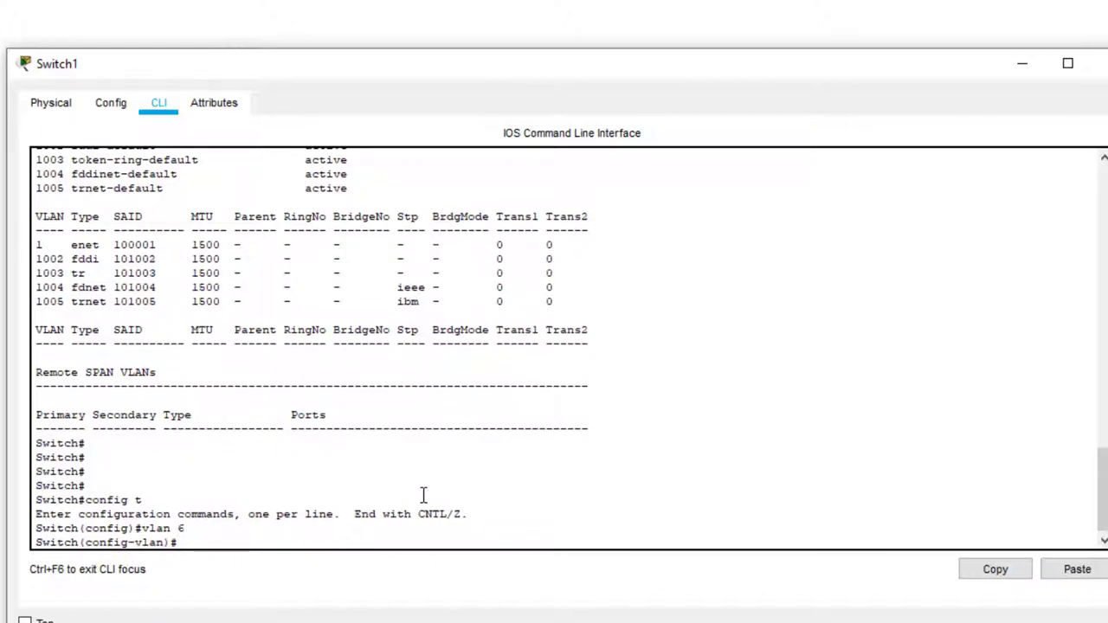
type("name")
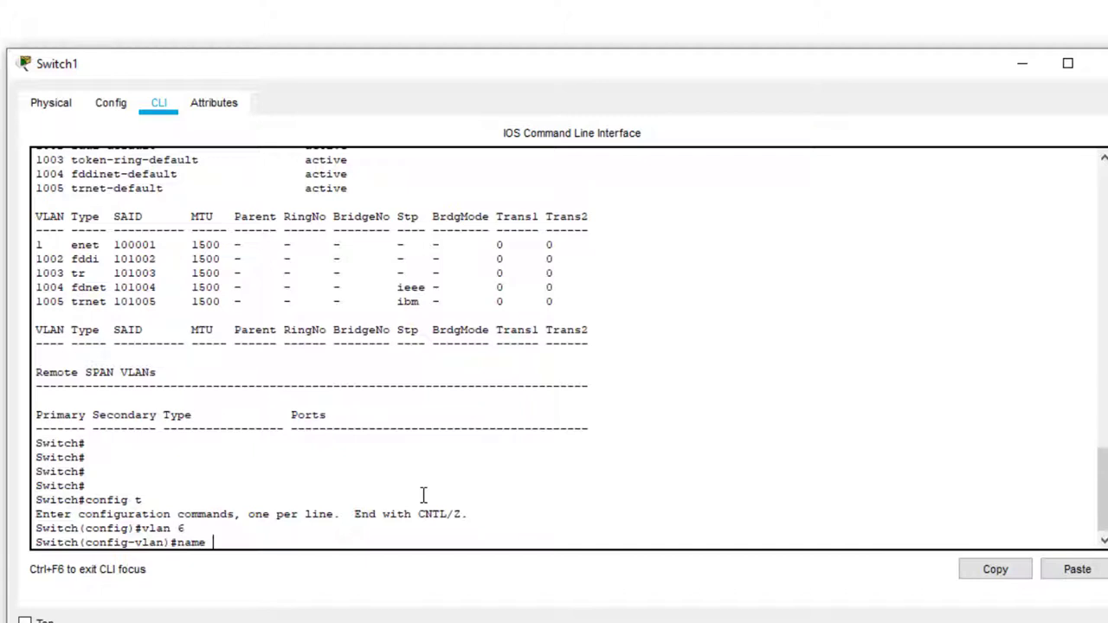
type("Lab")
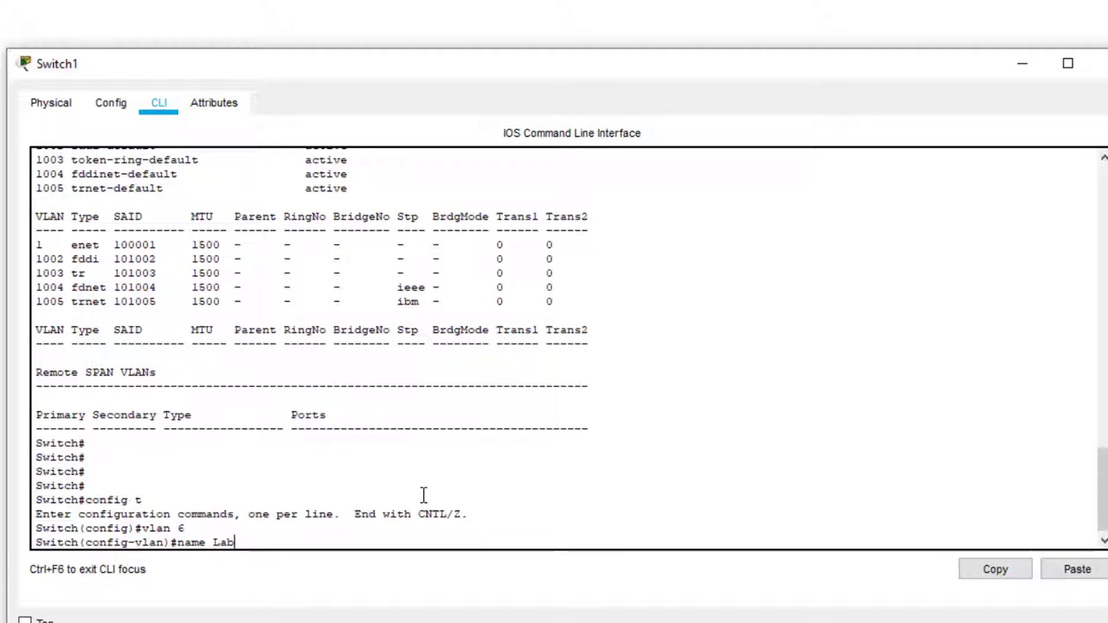
type("6")
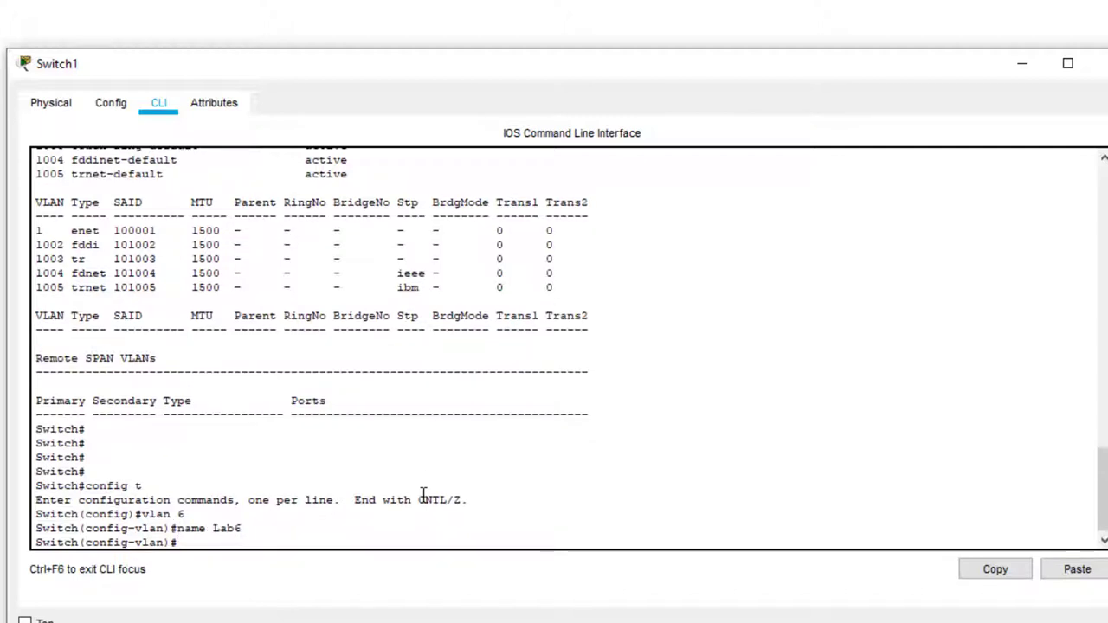
type("end")
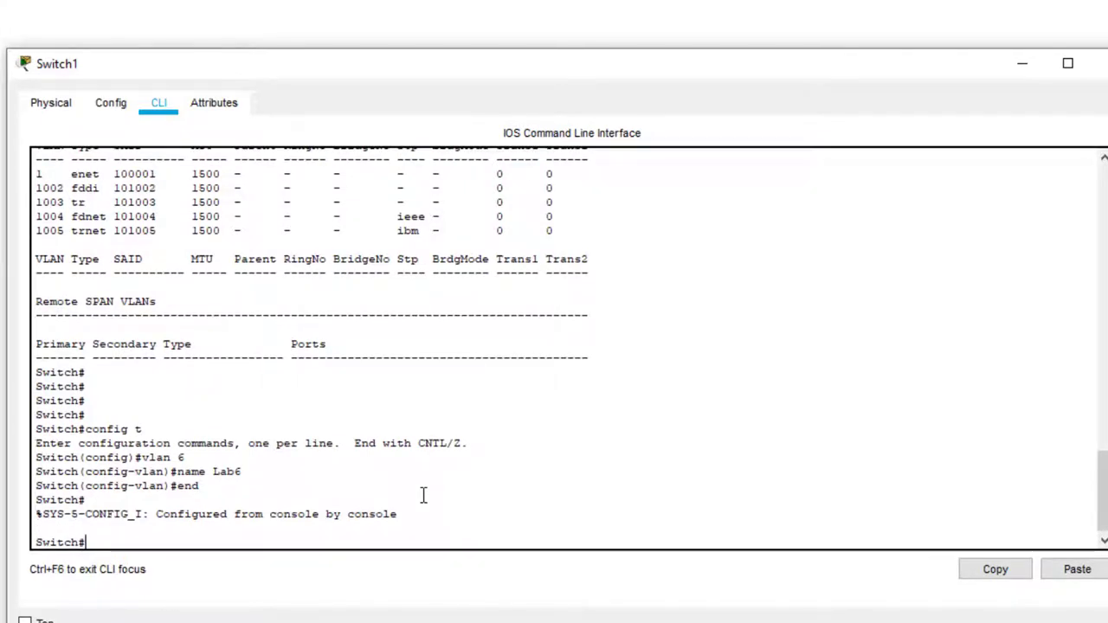
type("sh")
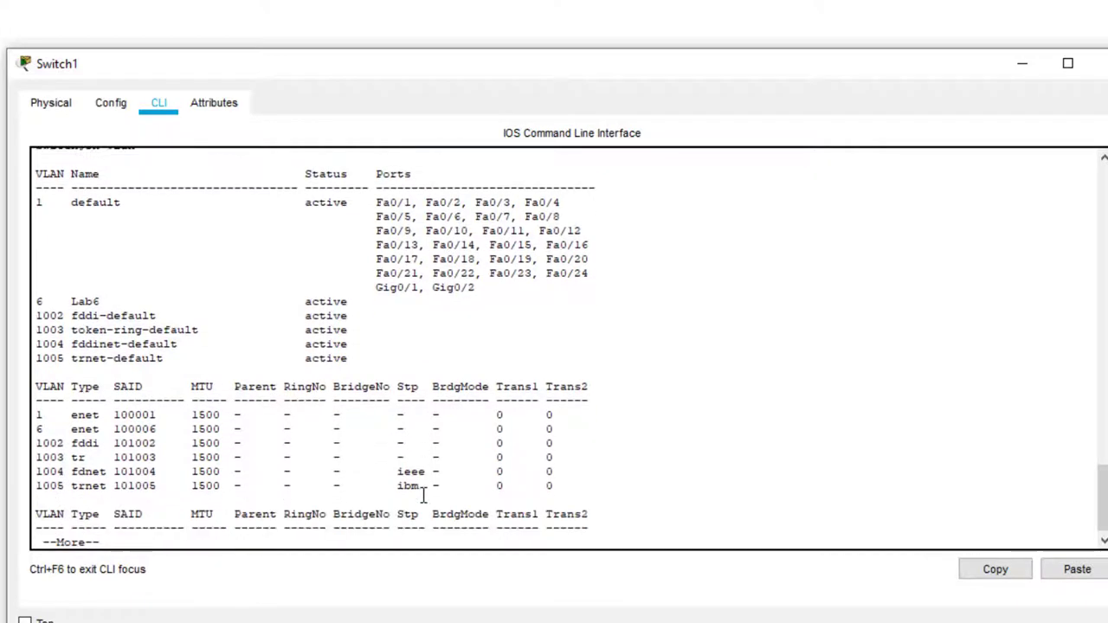
Step: Page through the show vlan output to confirm Lab6 is active
key("space")
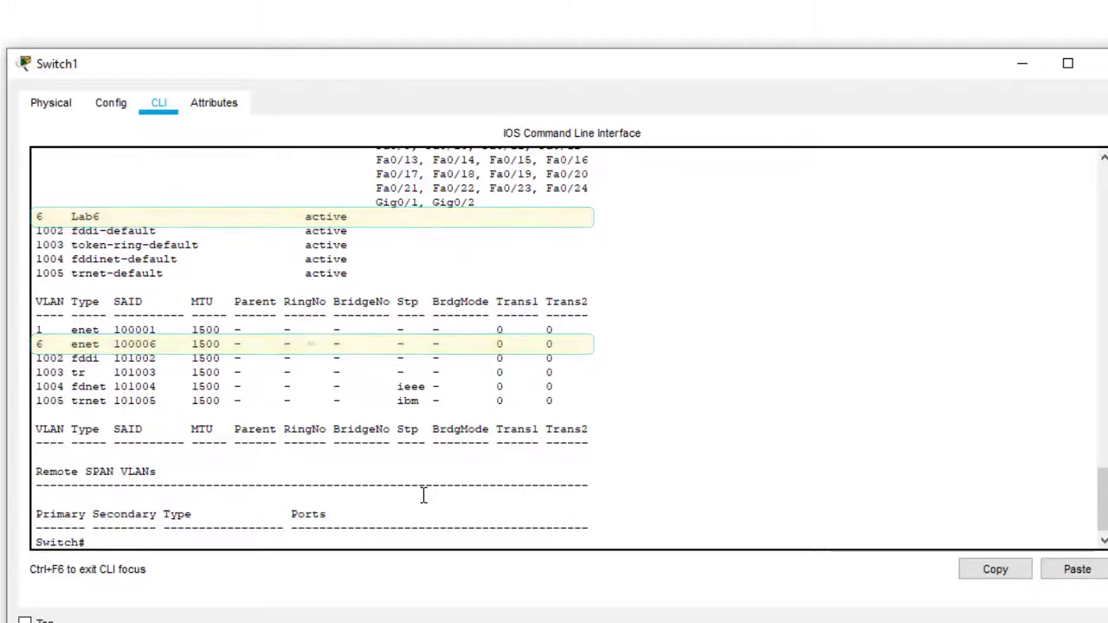
type("config t")
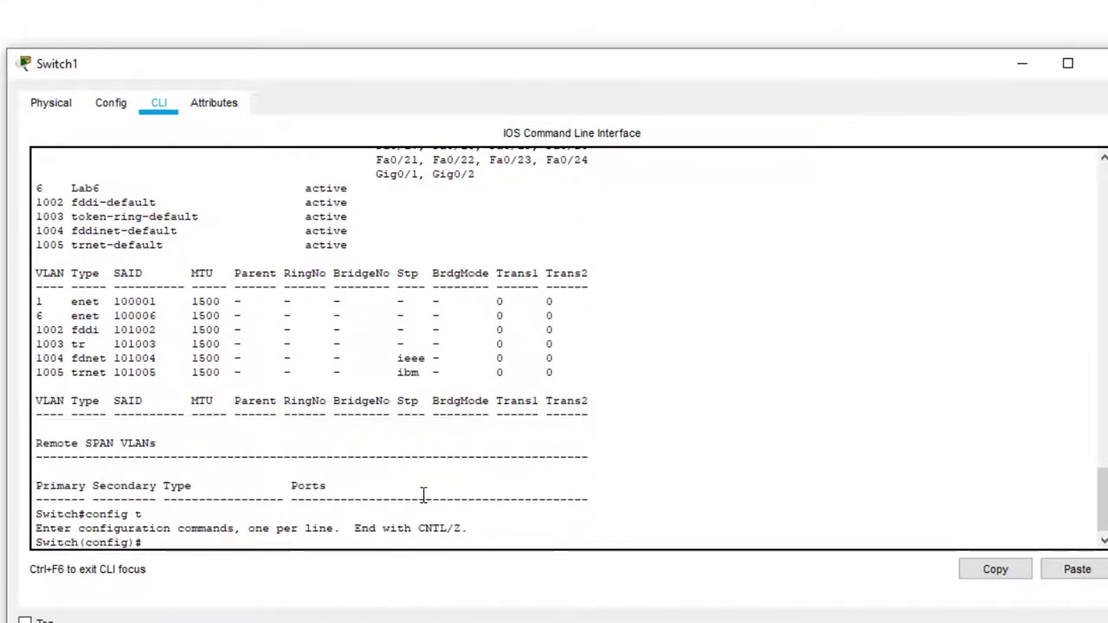
Step: Set interface Fa0/1 to switchport mode access in VLAN 6
type("int fa")
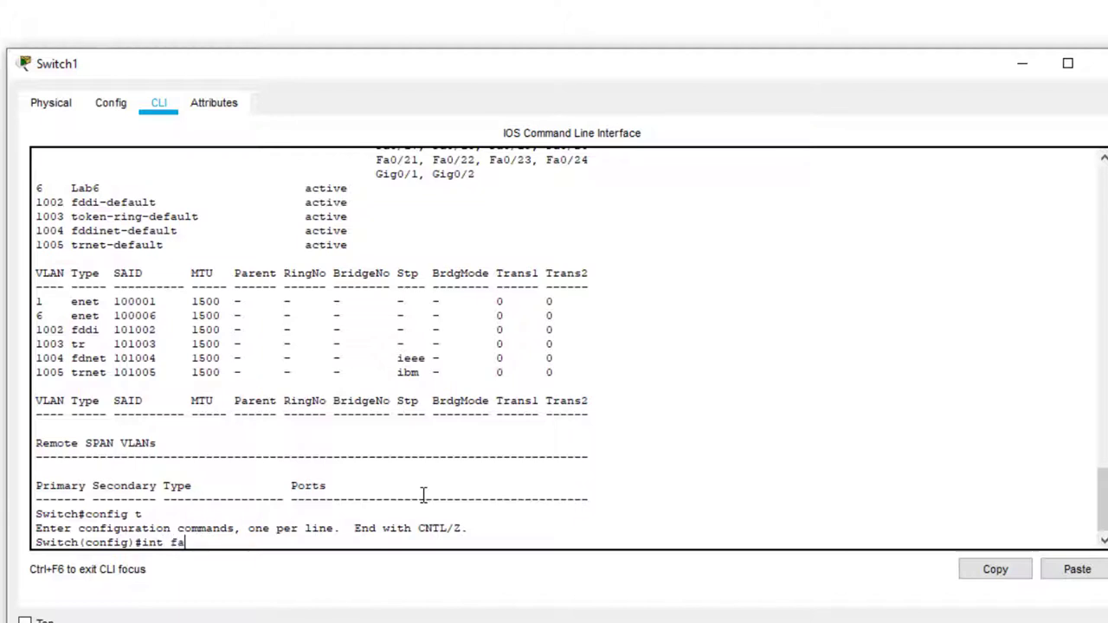
type("0/1")
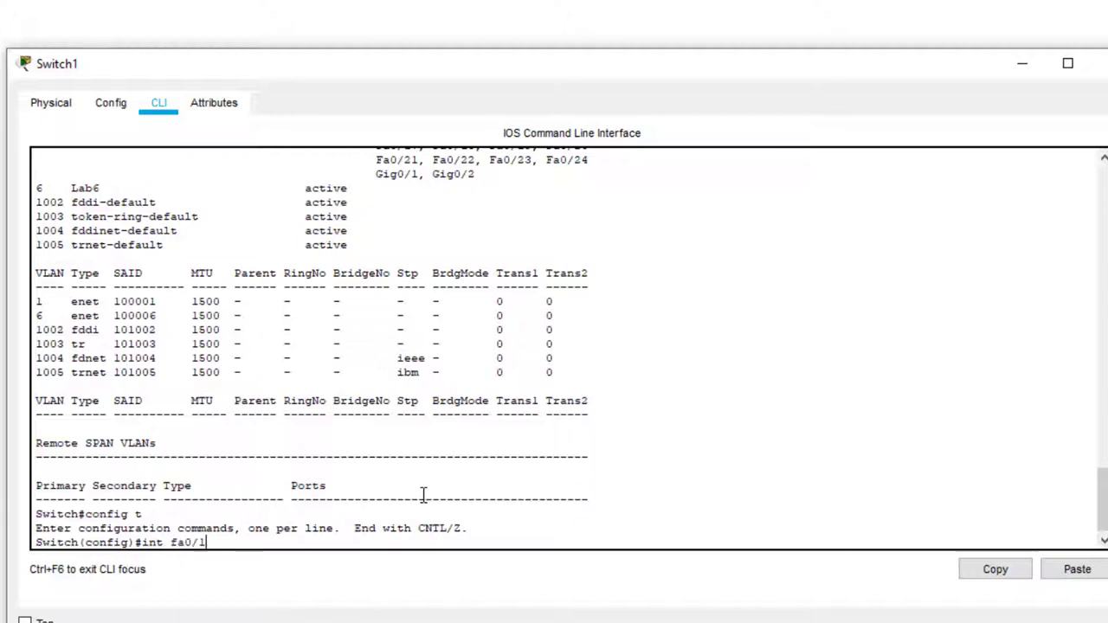
key("Return")
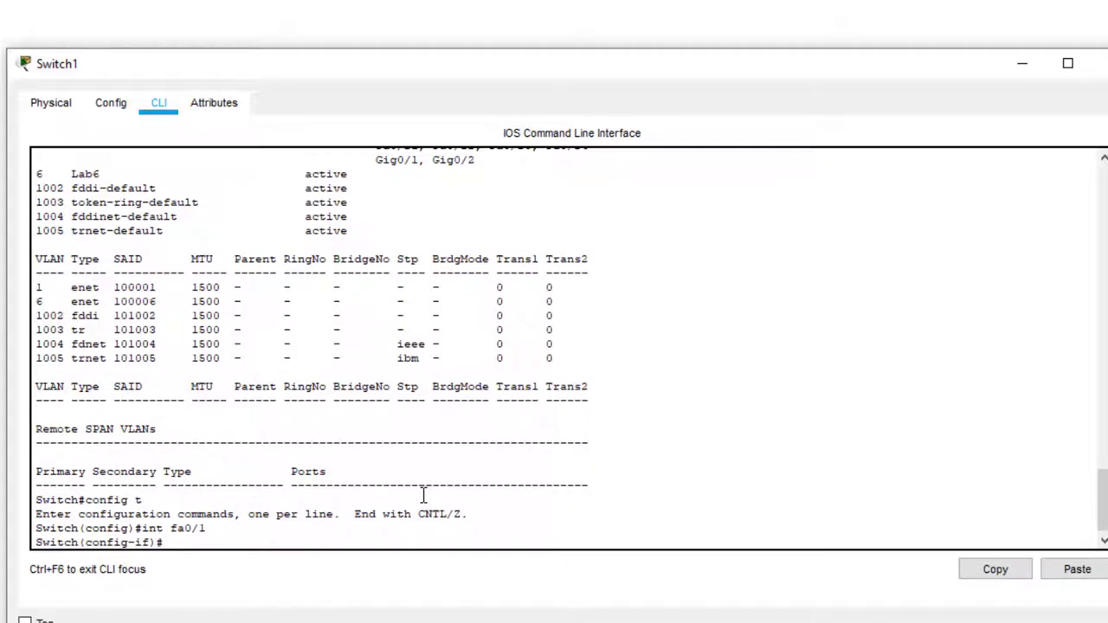
type("switchport mode acces")
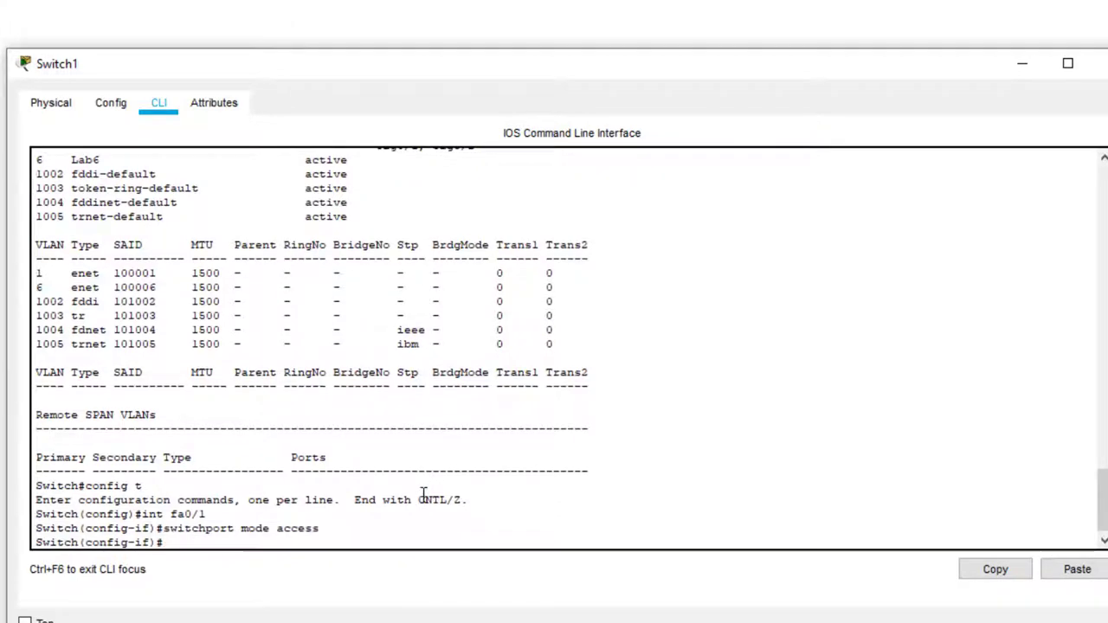
type("switchport")
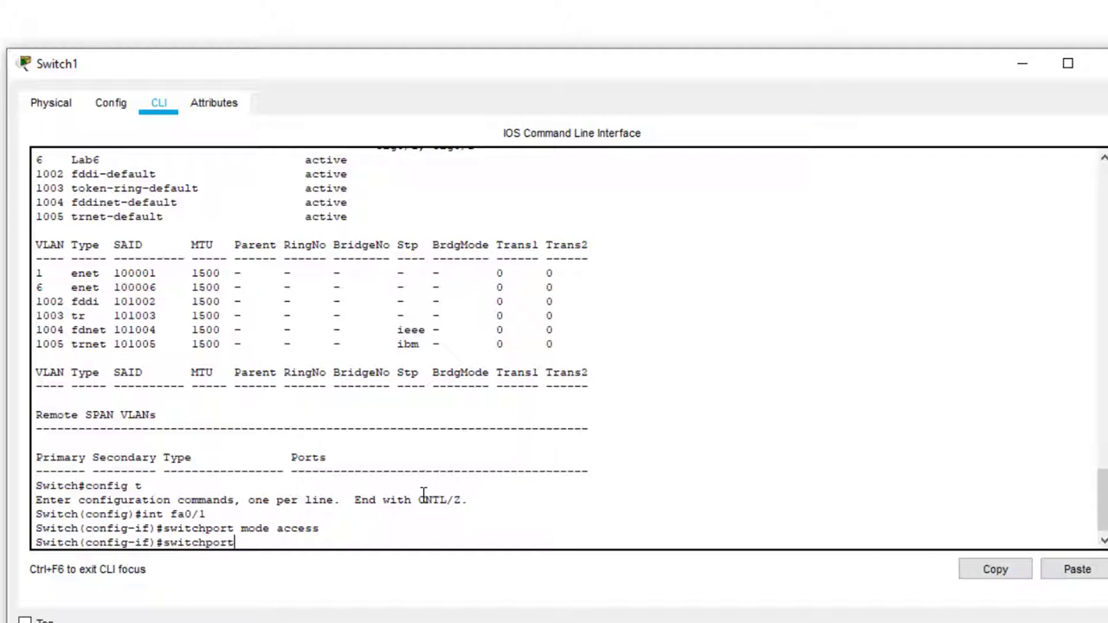
type("access")
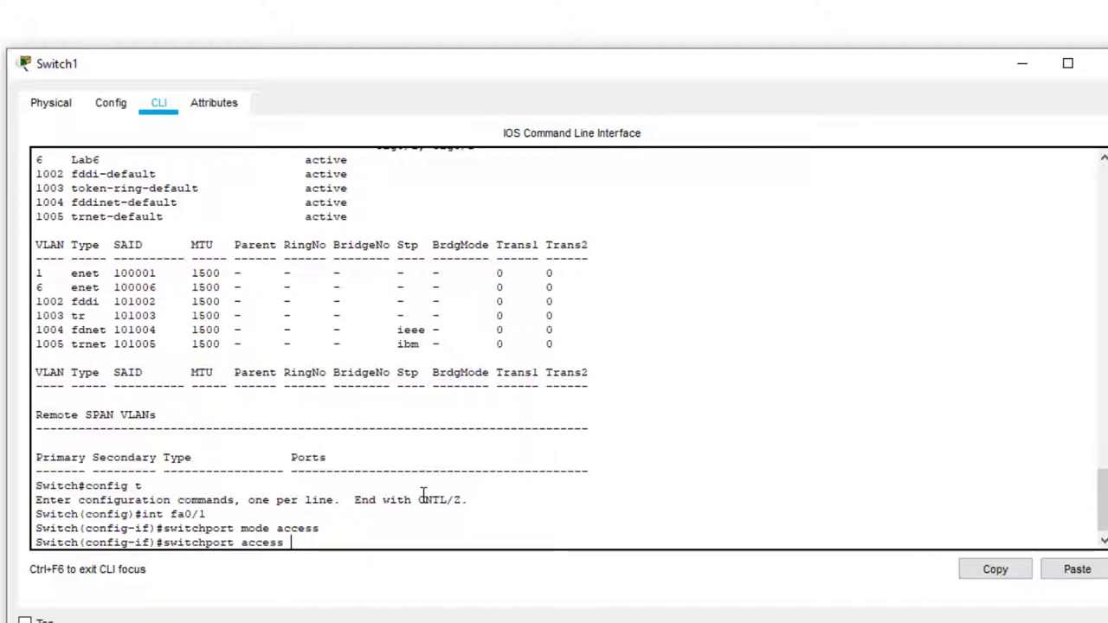
type("vlan")
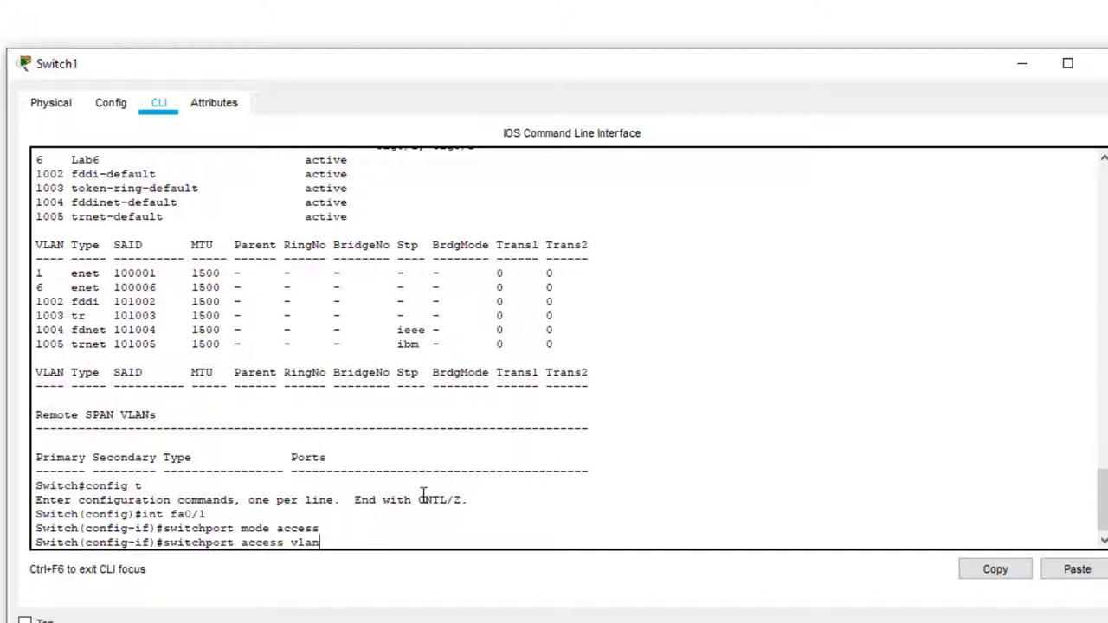
type("6")
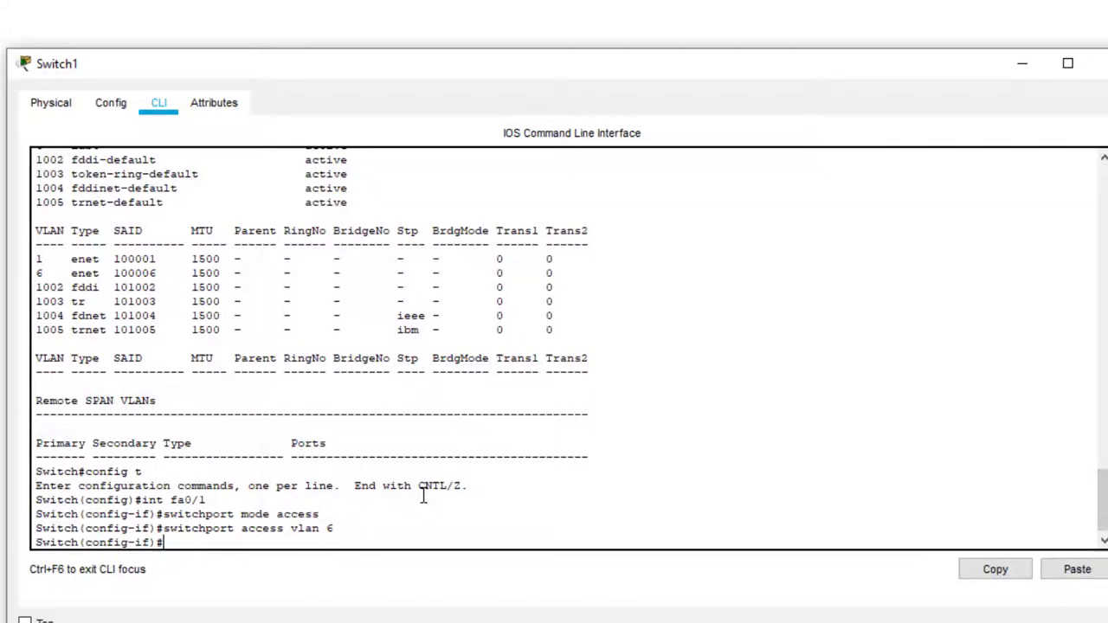
Step: Enable Fa0/1 with no shutdown and return to privileged mode
type("no sh")
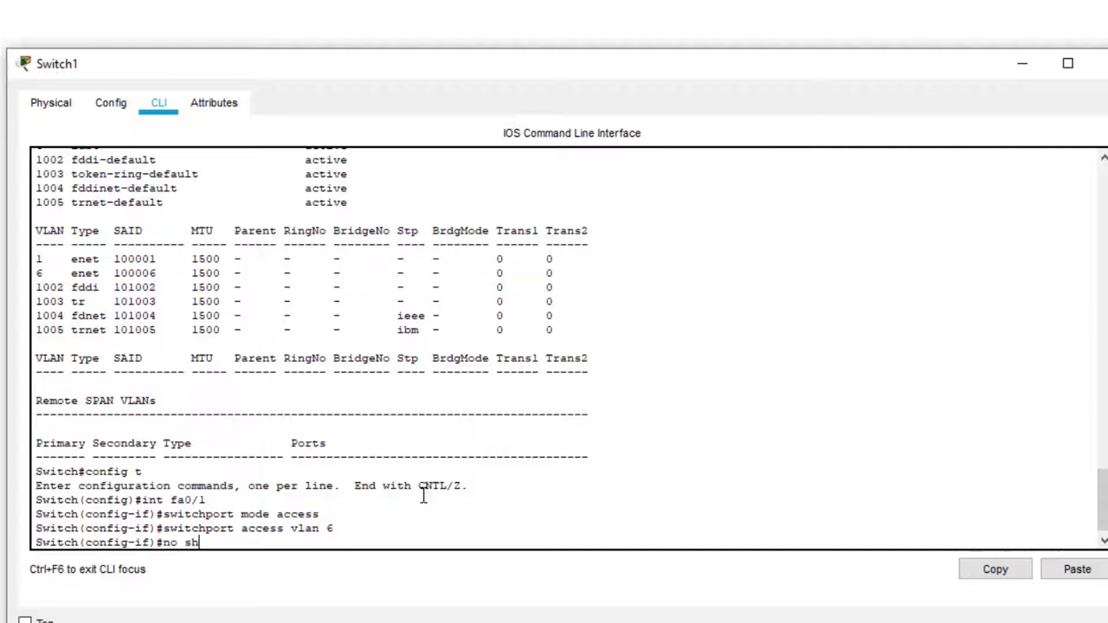
key("Return")
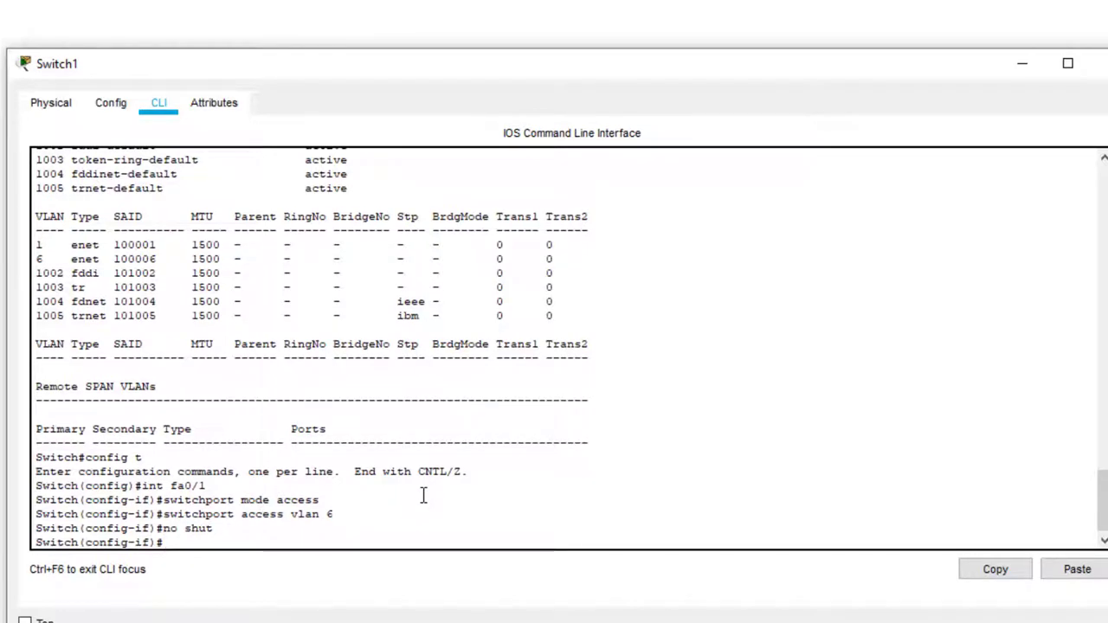
type("end")
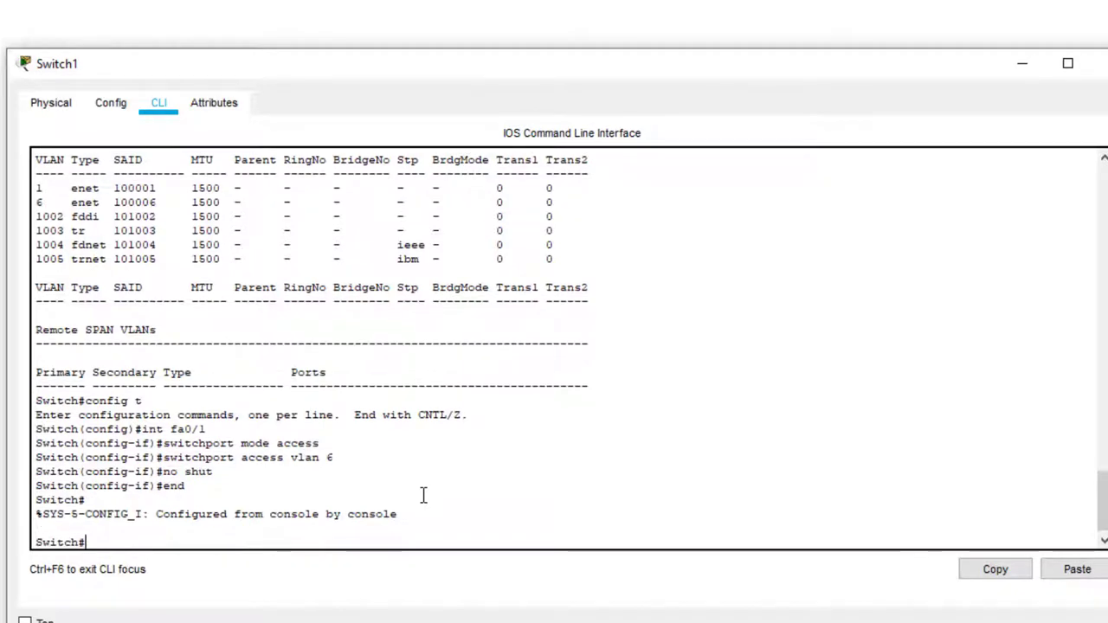
type("sh vlan")
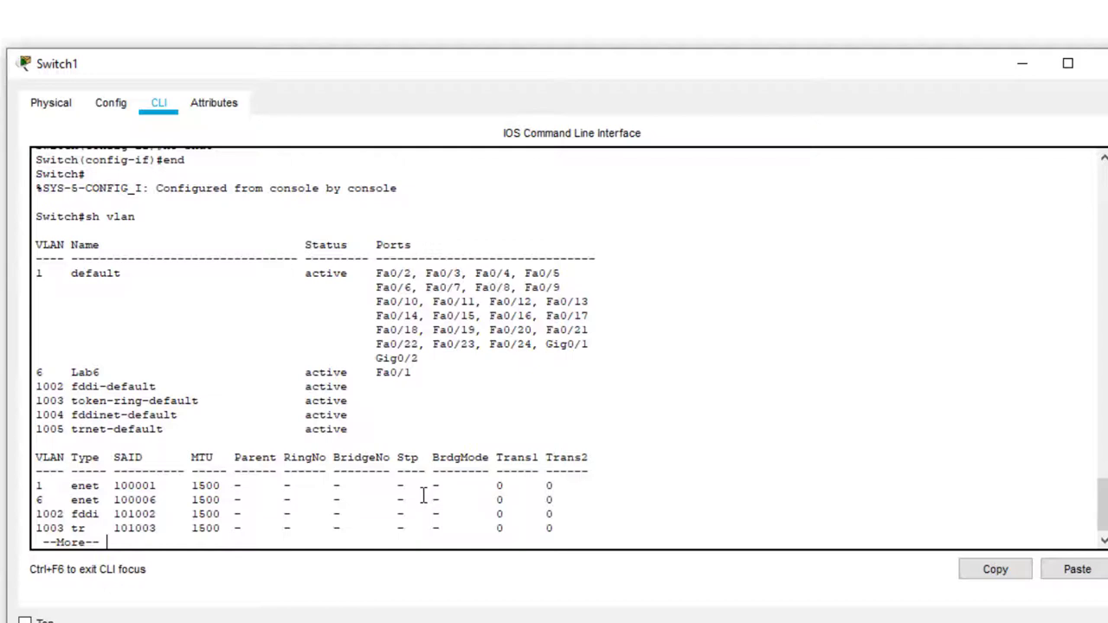
Step: Page through the full VLAN table showing Fa0/1 under Lab6
key("Space")
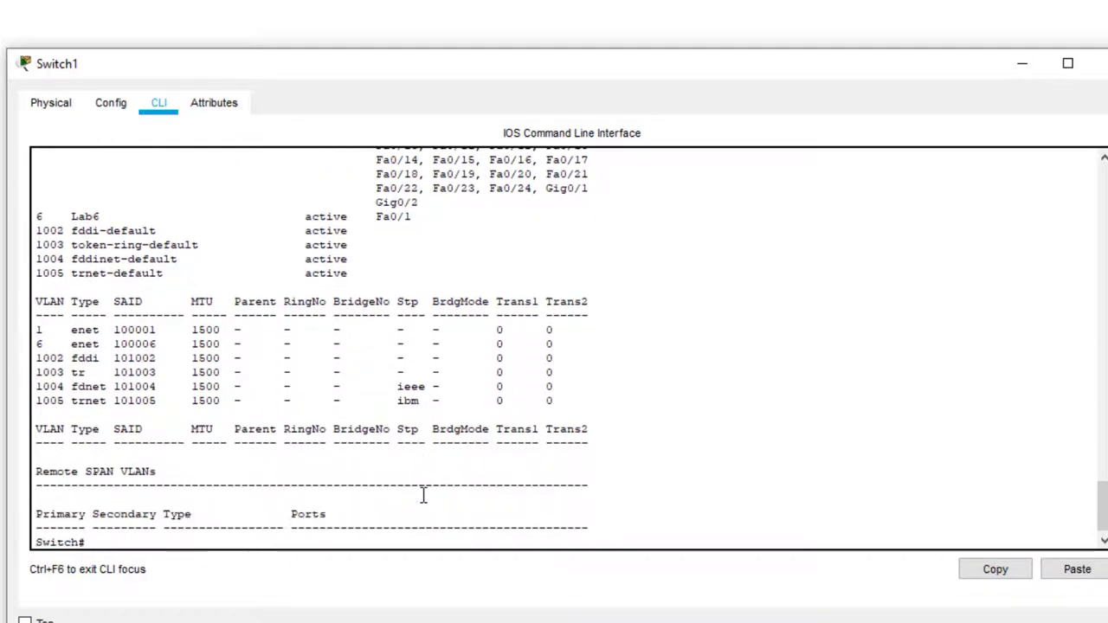
key("Return")
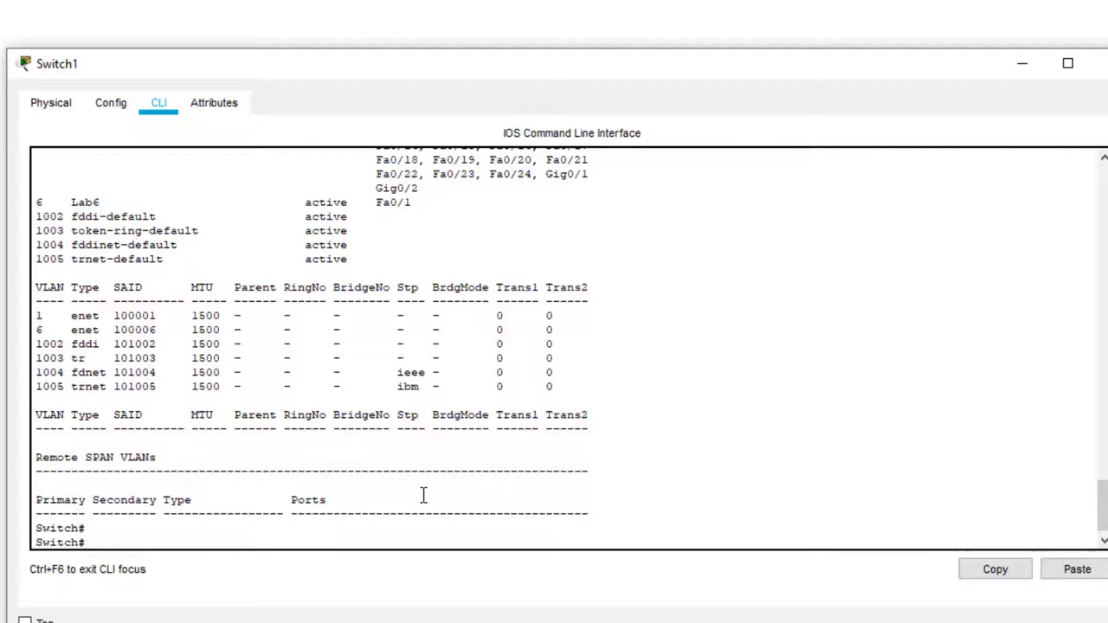
type("config t")
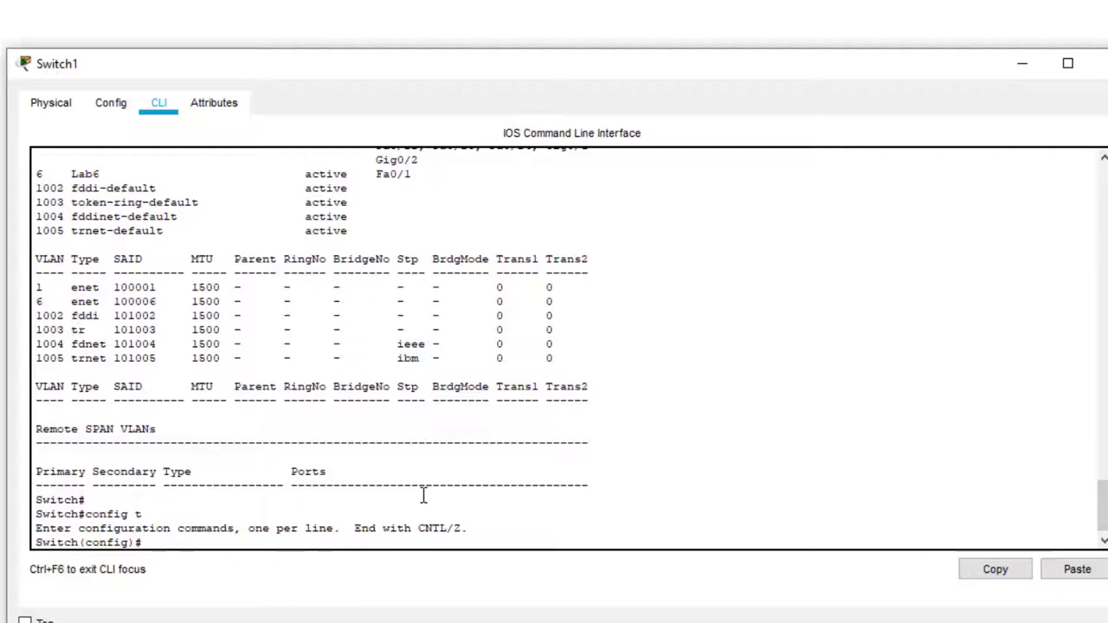
Step: Make Fa0/3 a VLAN 6 access port and enable it with no shutdown
type("int")
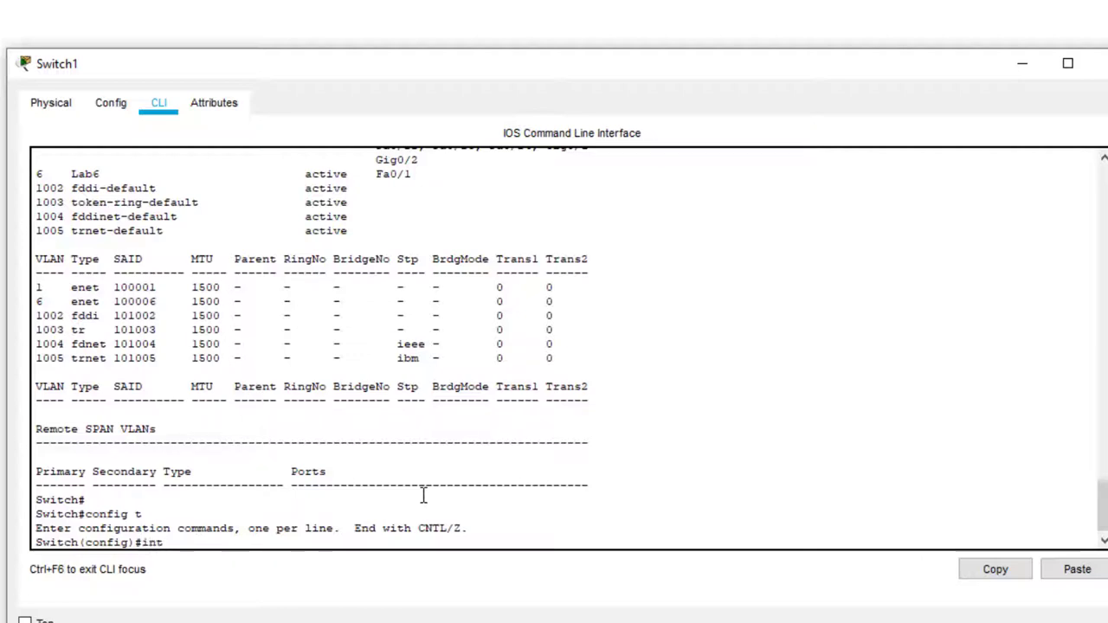
type("fa0/3")
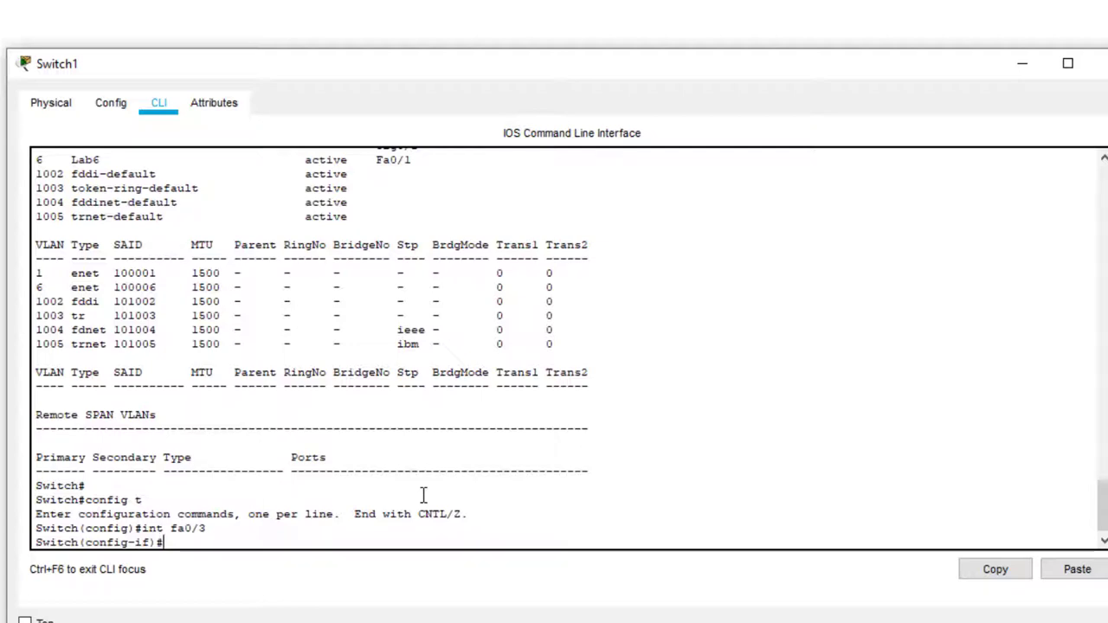
type("switchport mod")
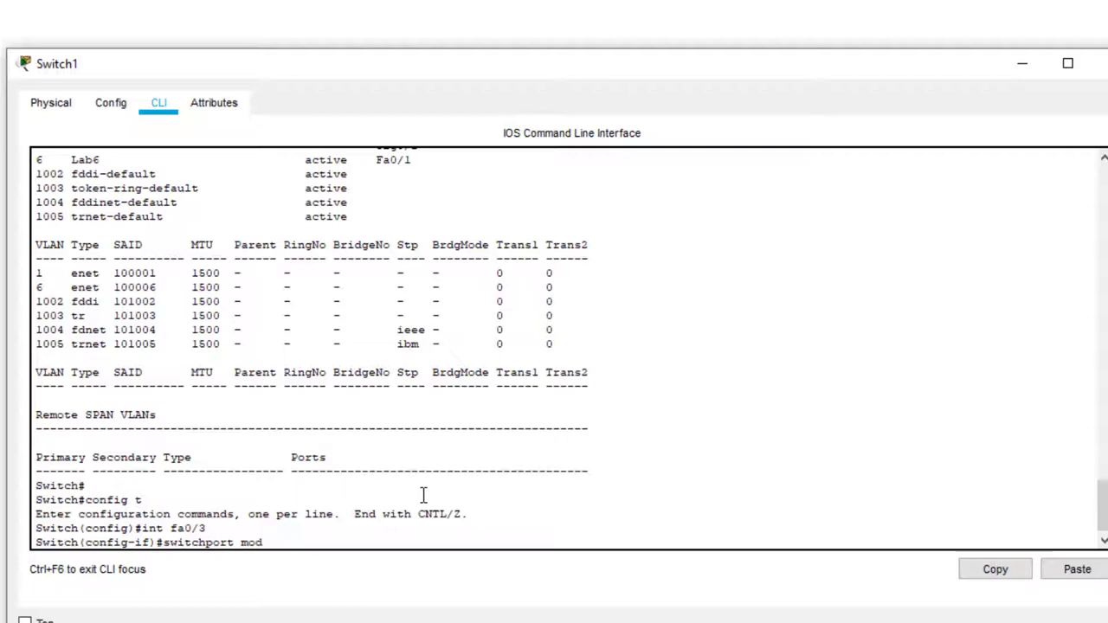
type("e access")
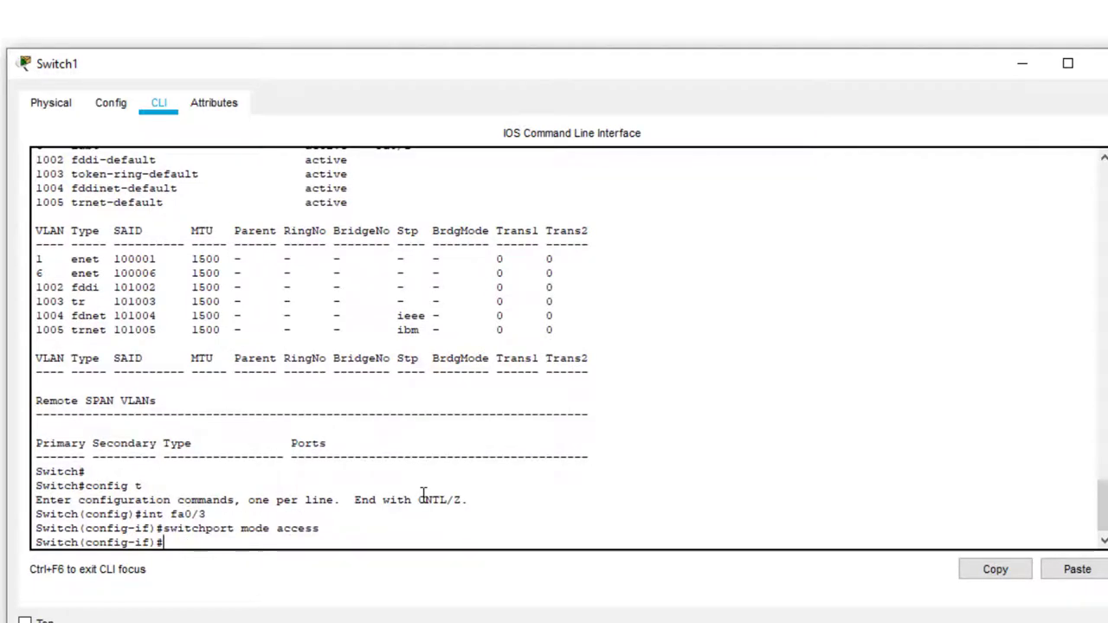
type("swit")
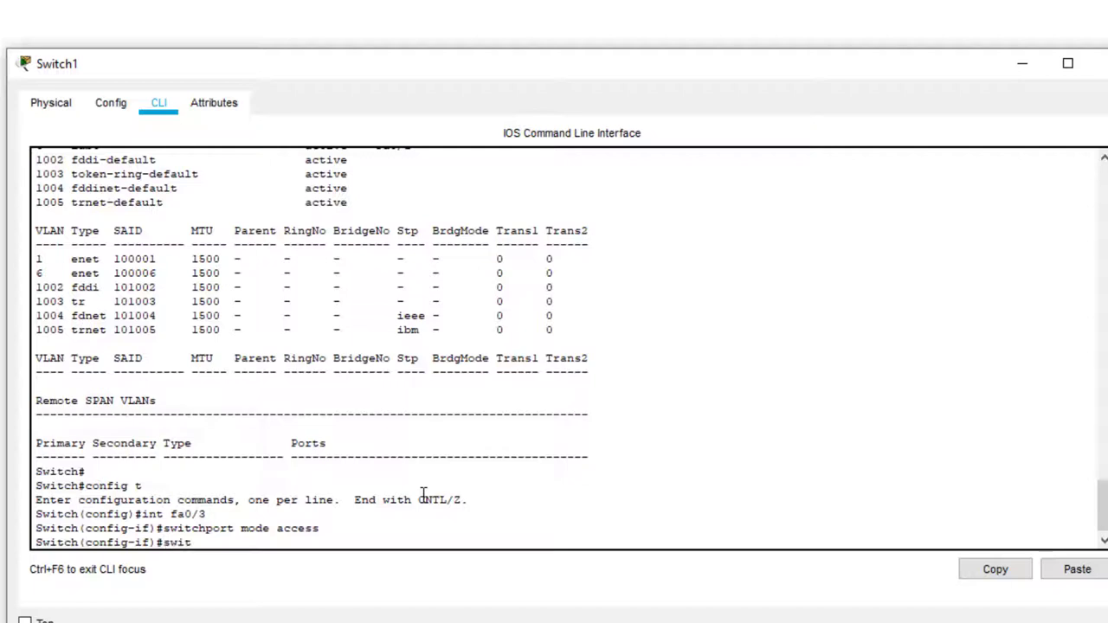
type("chport a")
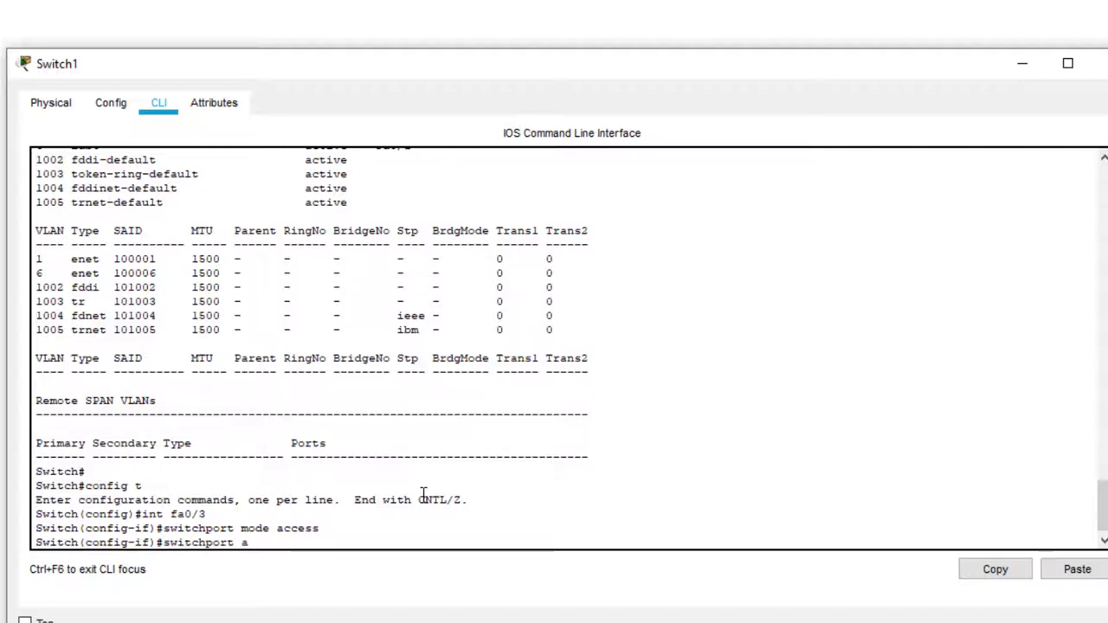
type("ccess vlan 6")
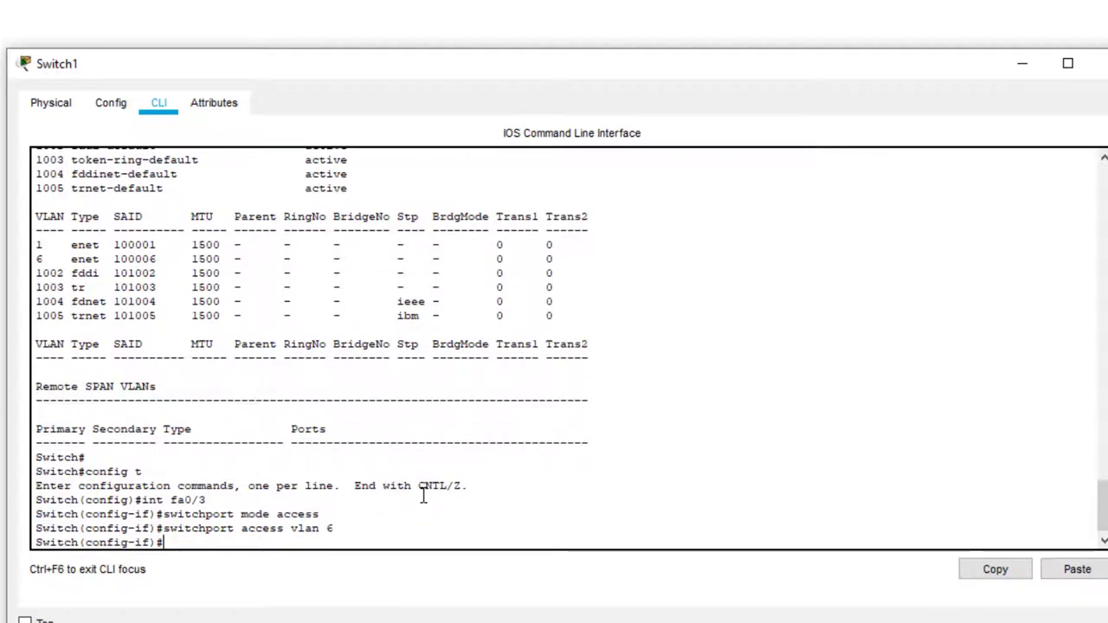
type("no shut")
type("end")
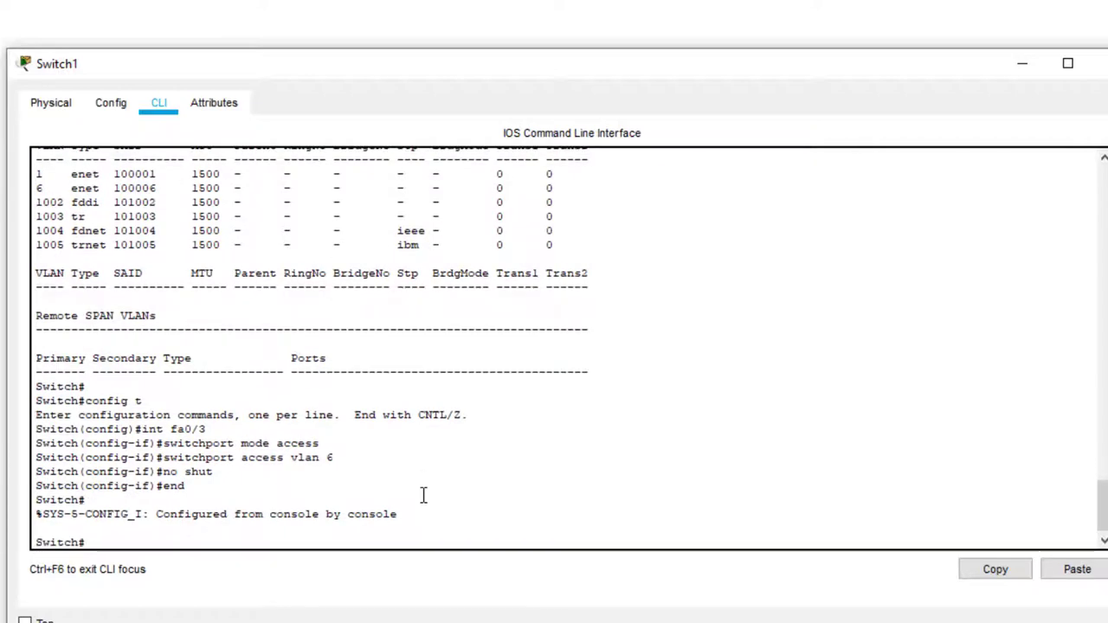
type("config")
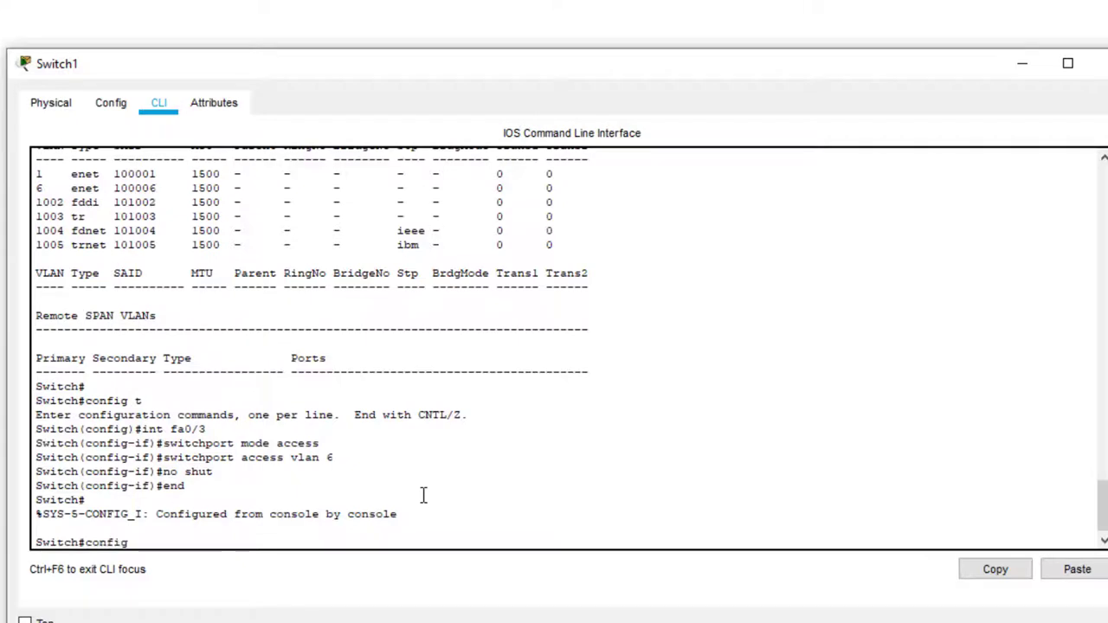
Step: Assign interface VLAN 6 the IP 10.10.50.100 with mask 255.255.0.0
key("Return")
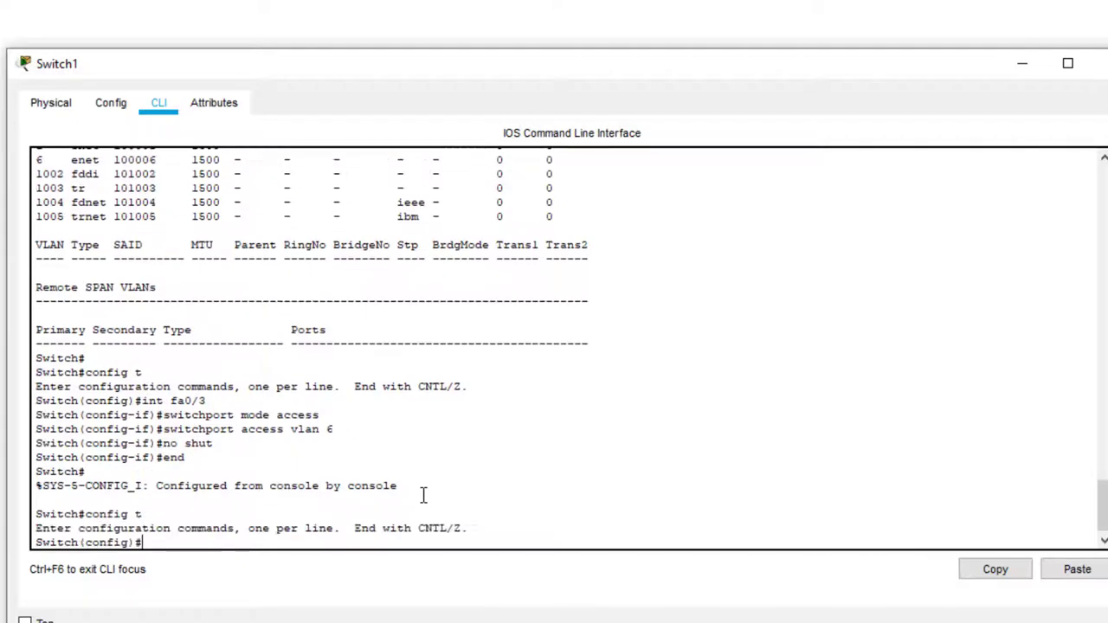
type("int")
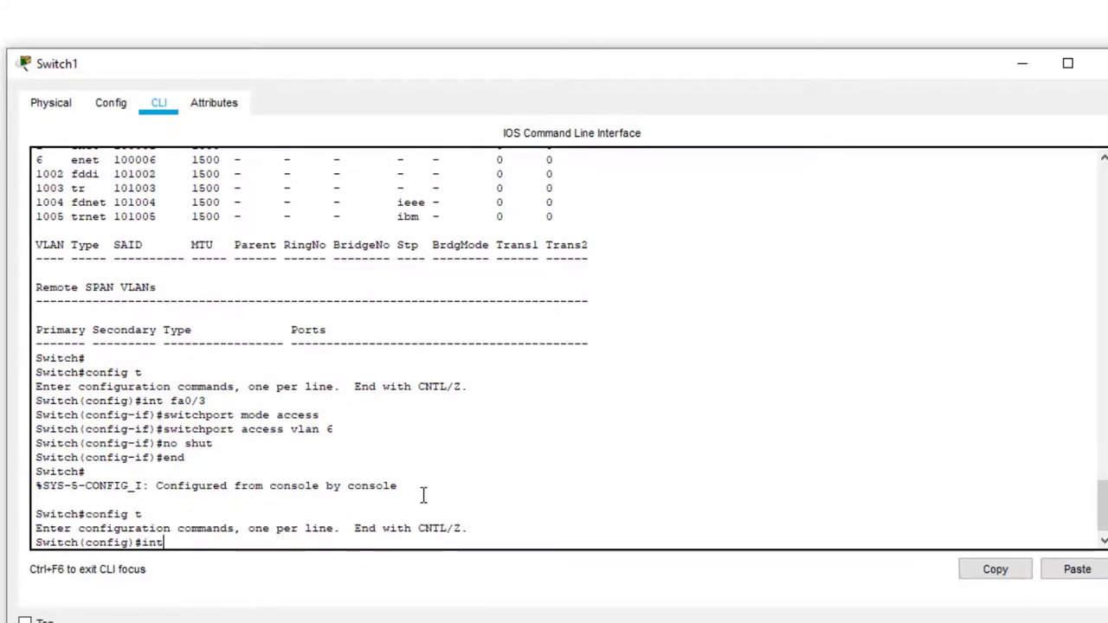
type("vlan 6")
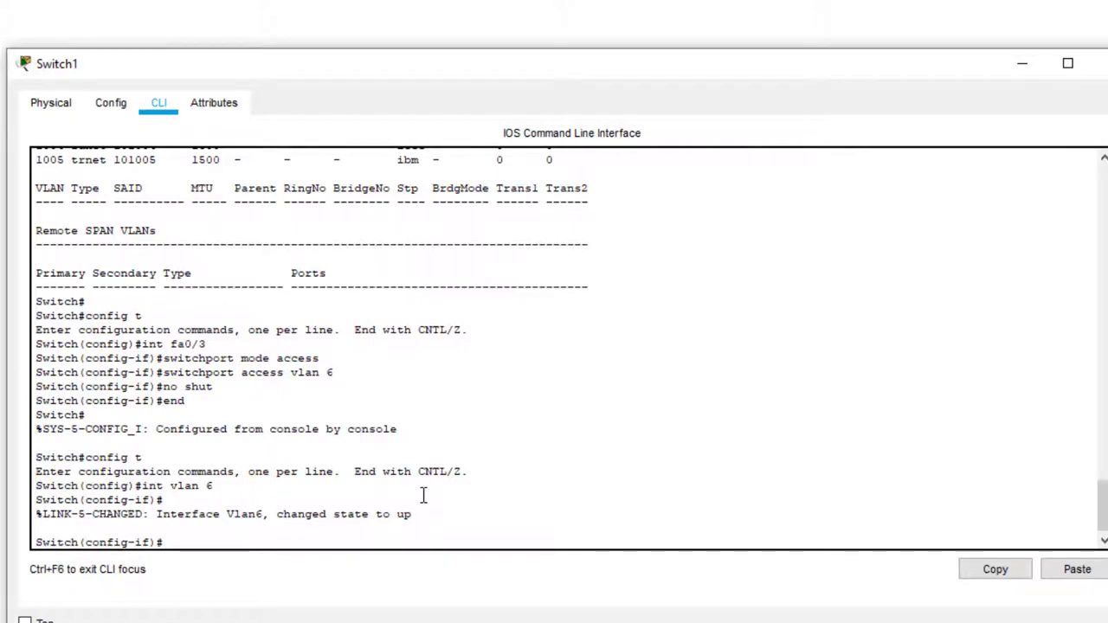
type("ip")
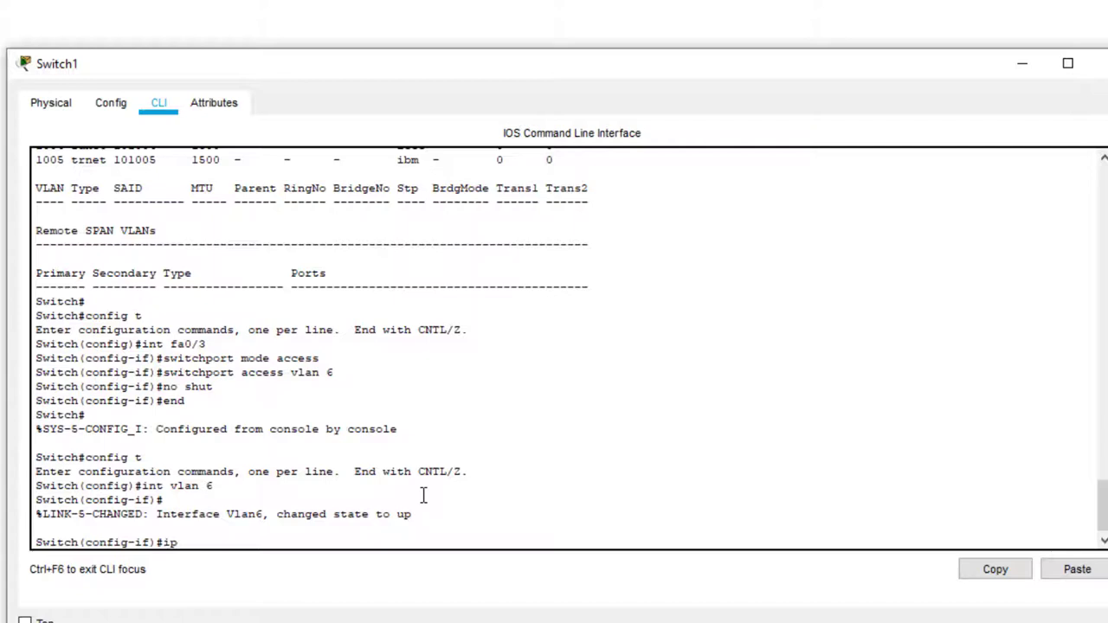
type("address")
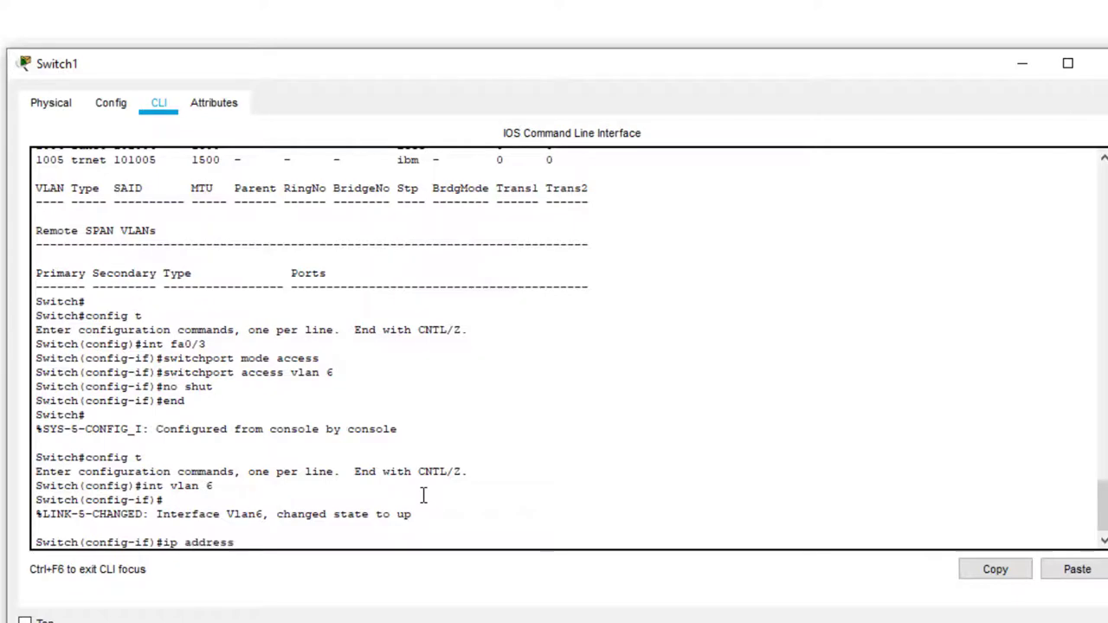
type("10.10")
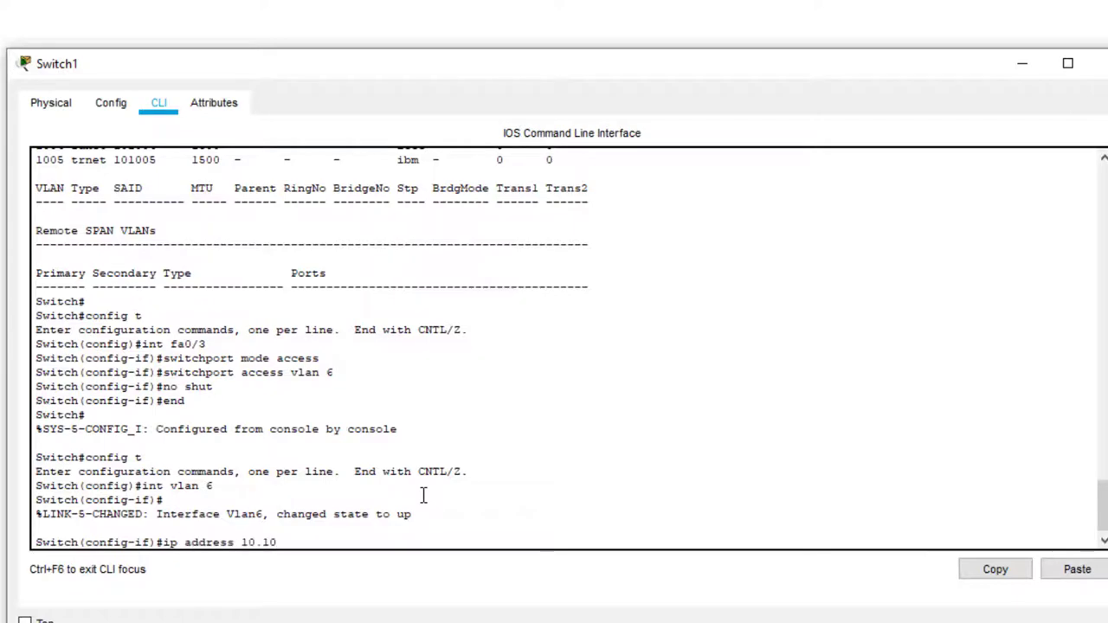
type("50.")
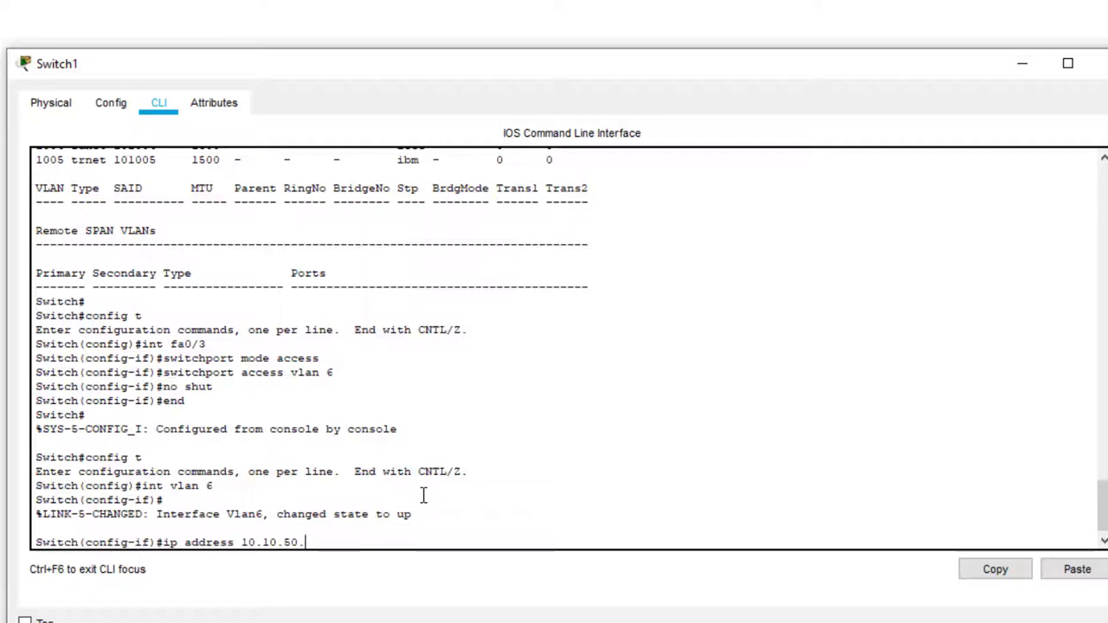
type("100 2")
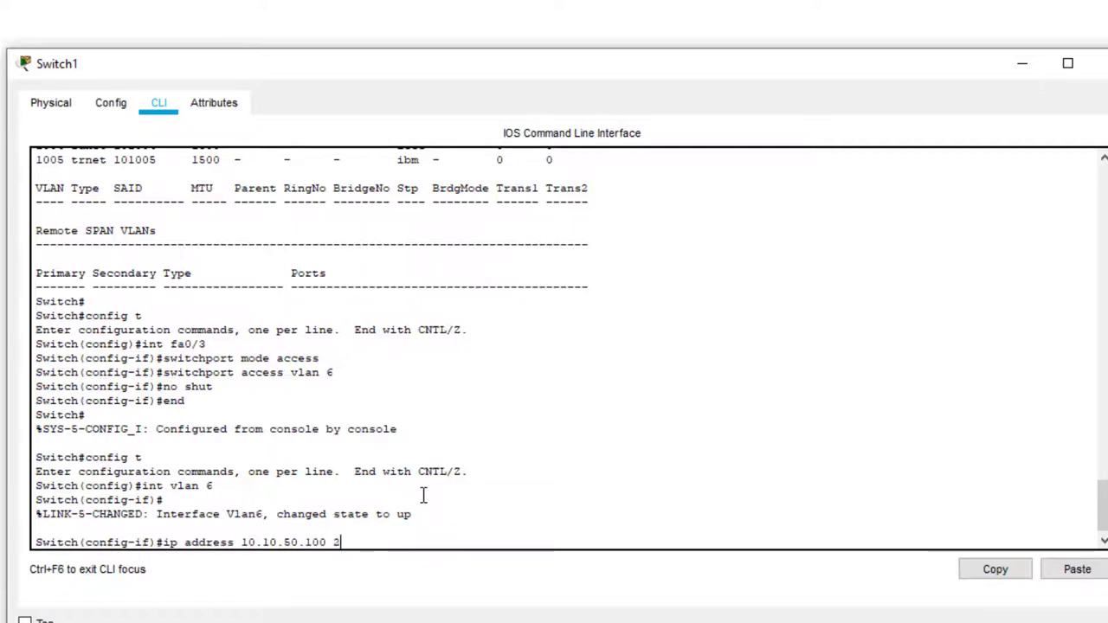
type("55.255.")
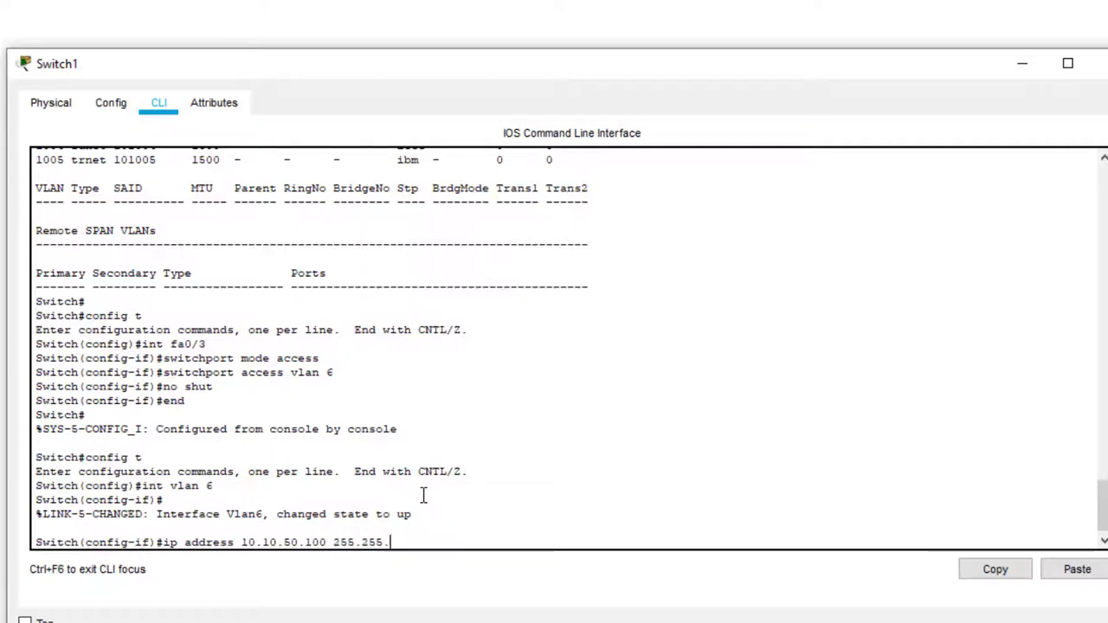
type("0.0")
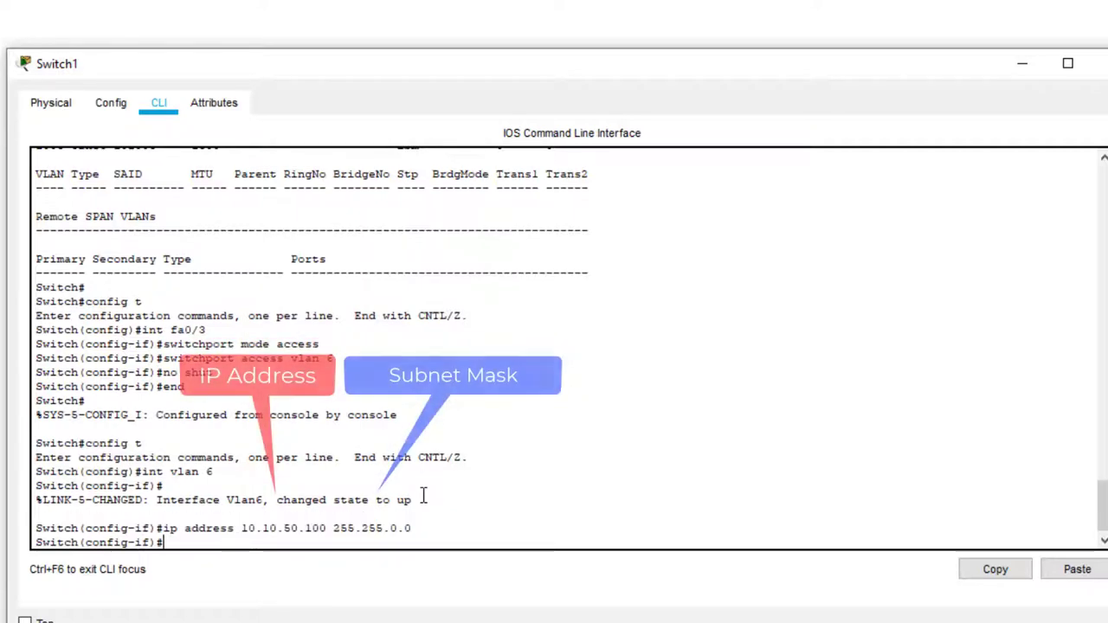
Step: Enable the VLAN 6 interface with no shutdown and return to privileged mode
type("no")
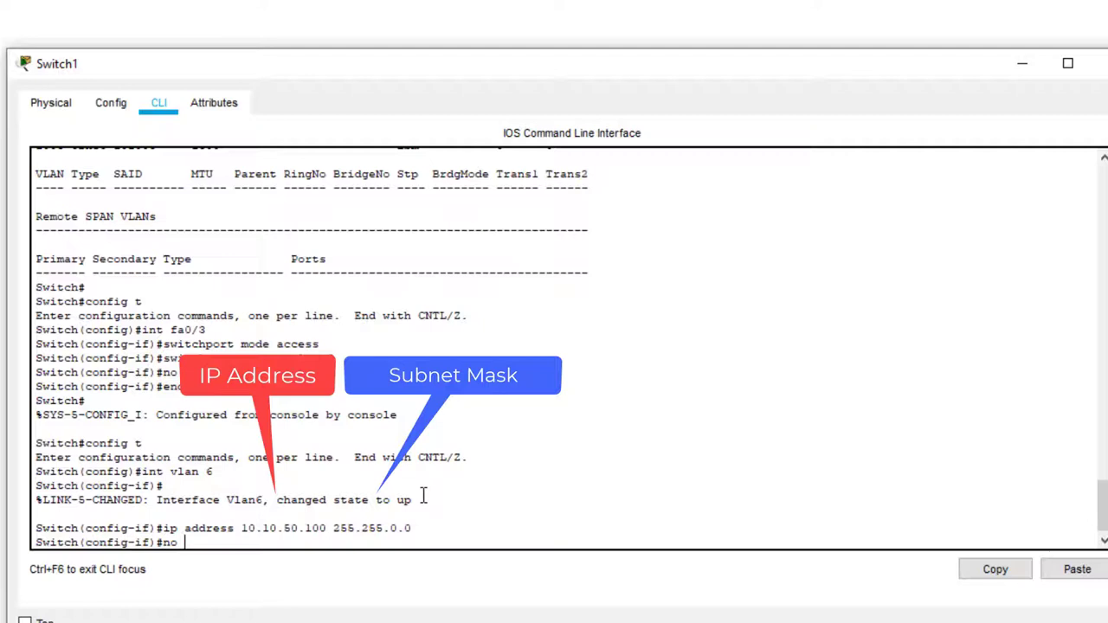
type("shut")
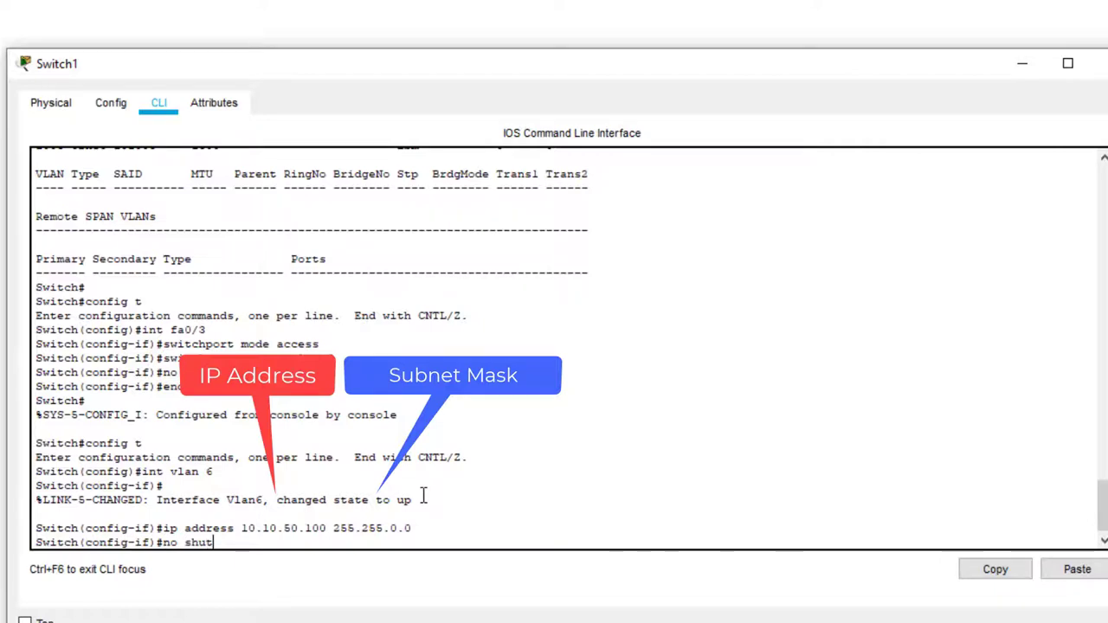
key("Return")
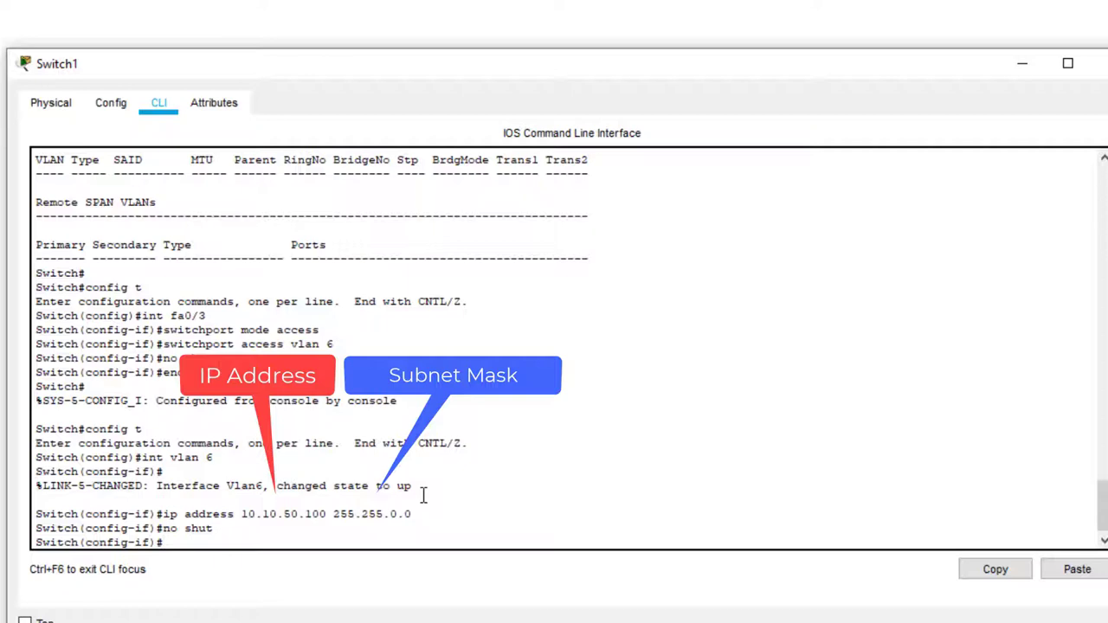
type("end")
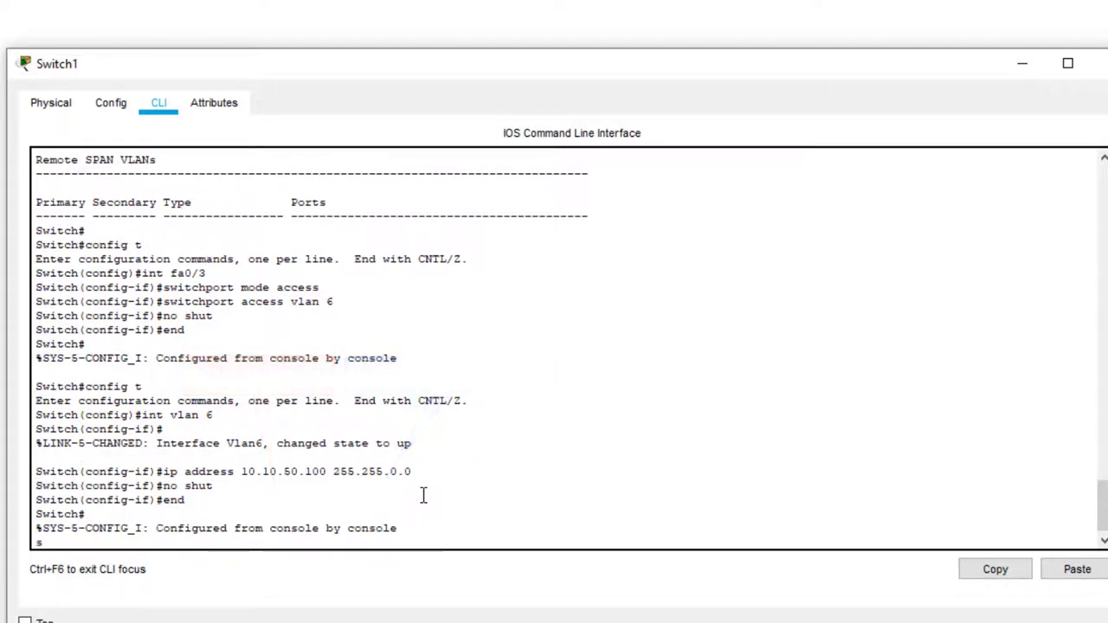
type("h int v")
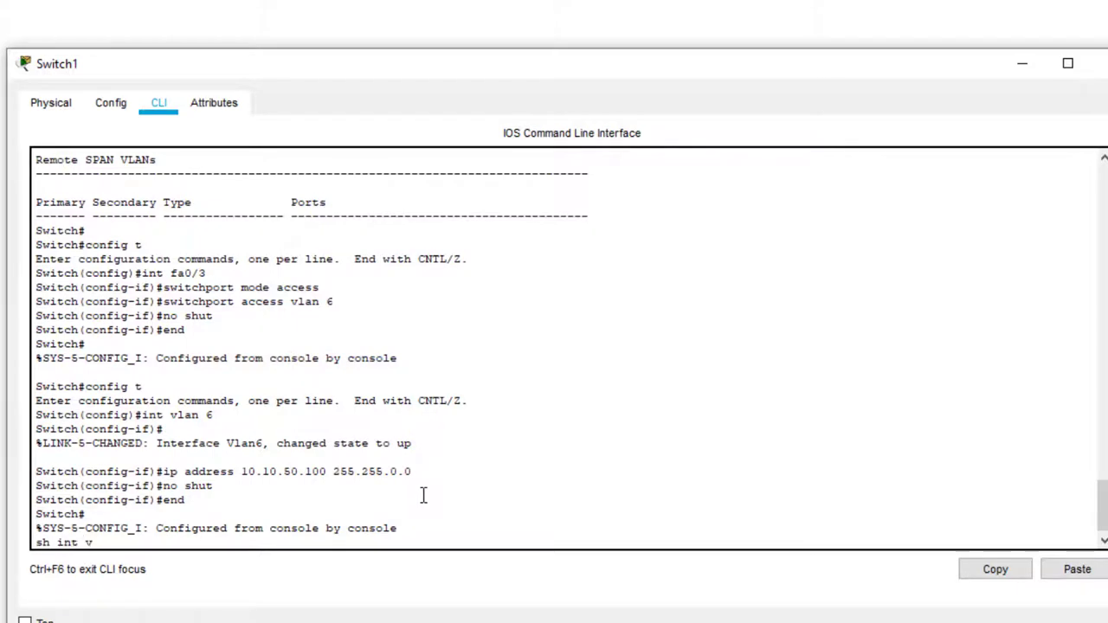
Step: Display show int vlan6, confirming 10.10.50.100/16 with line protocol down
type("lan6")
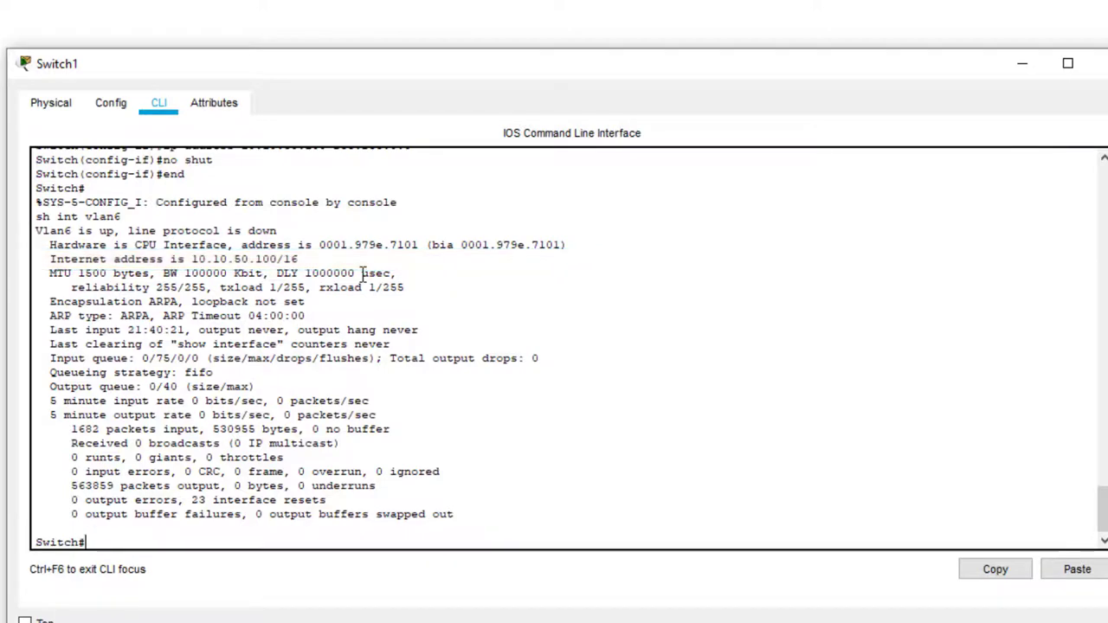
left_click(1067, 64)
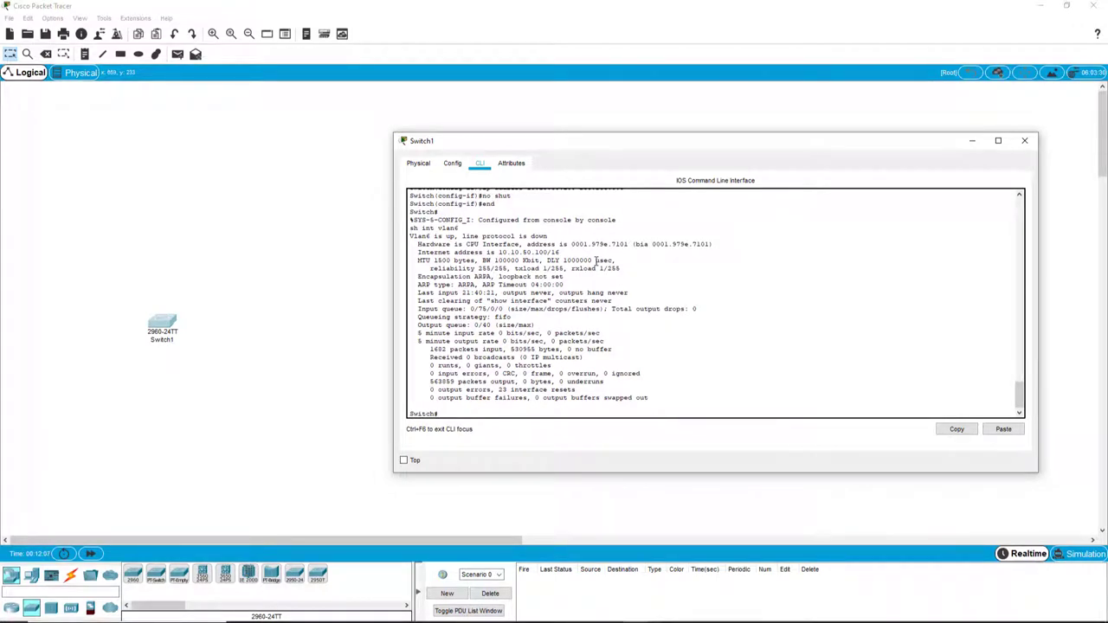
mouse_move(1016, 153)
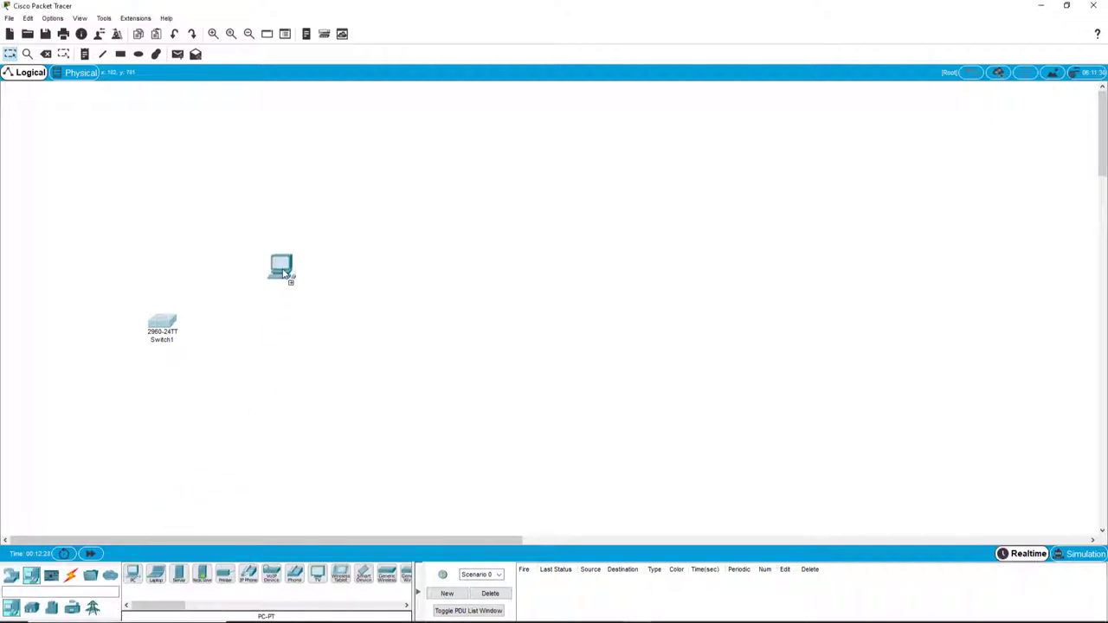
Step: Place PC0 above Switch1, cable it to the switch, and close Switch1's window
left_click_drag(281, 267, 268, 251)
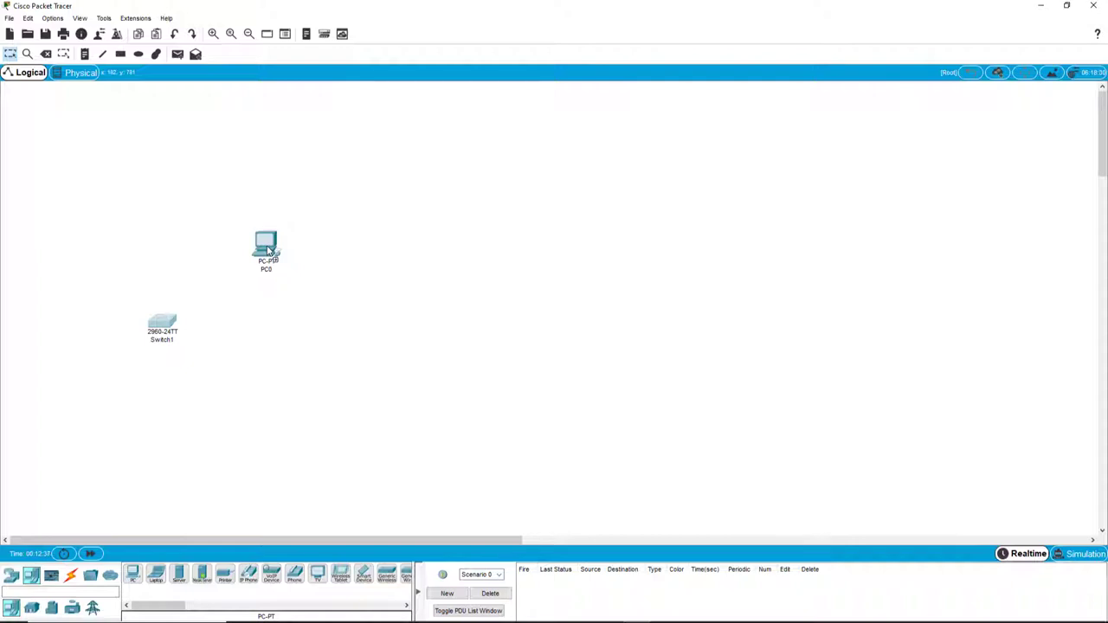
left_click(90, 574)
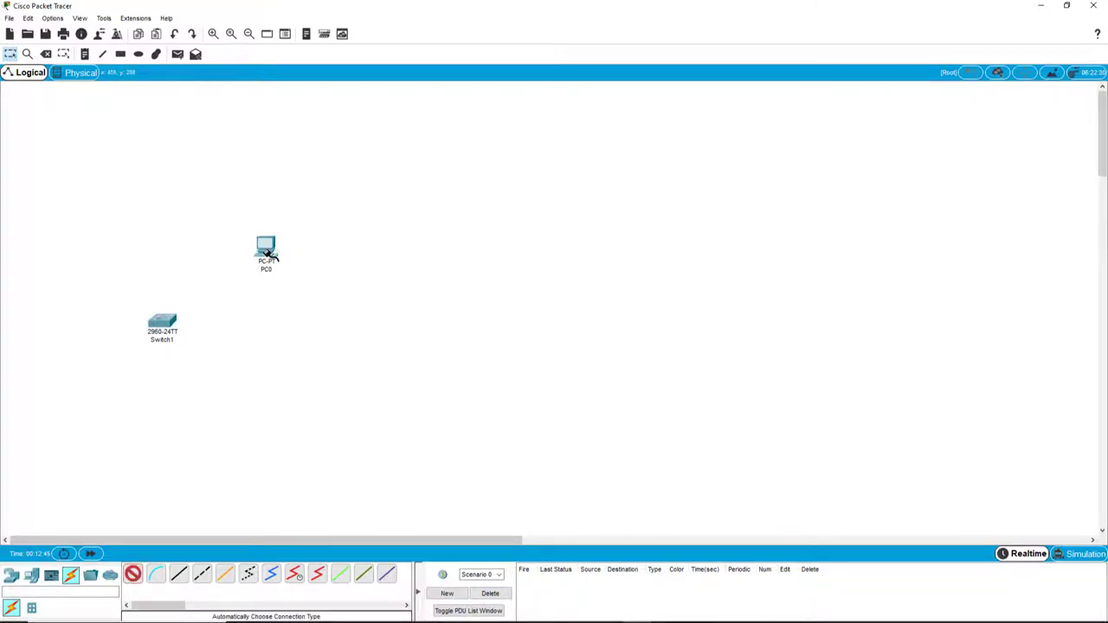
left_click(265, 247)
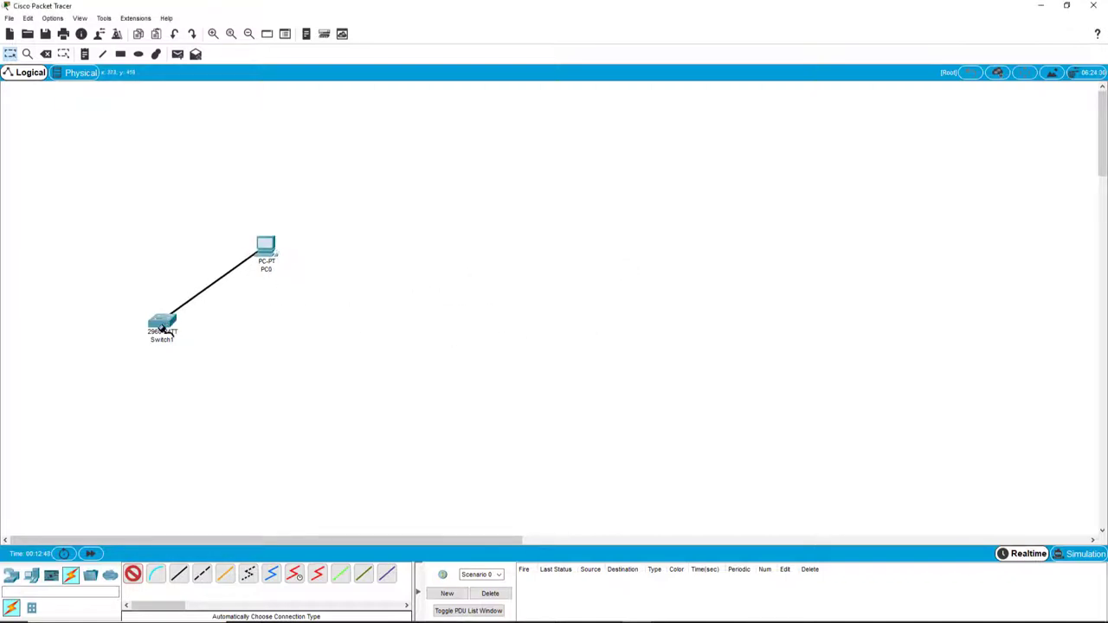
mouse_move(162, 324)
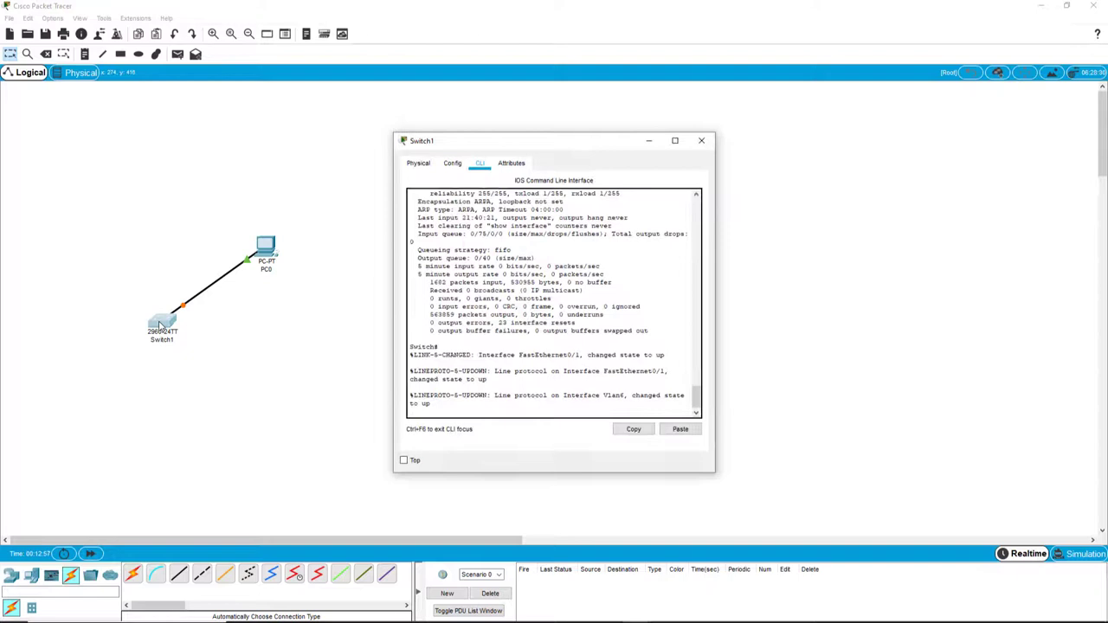
left_click(701, 140)
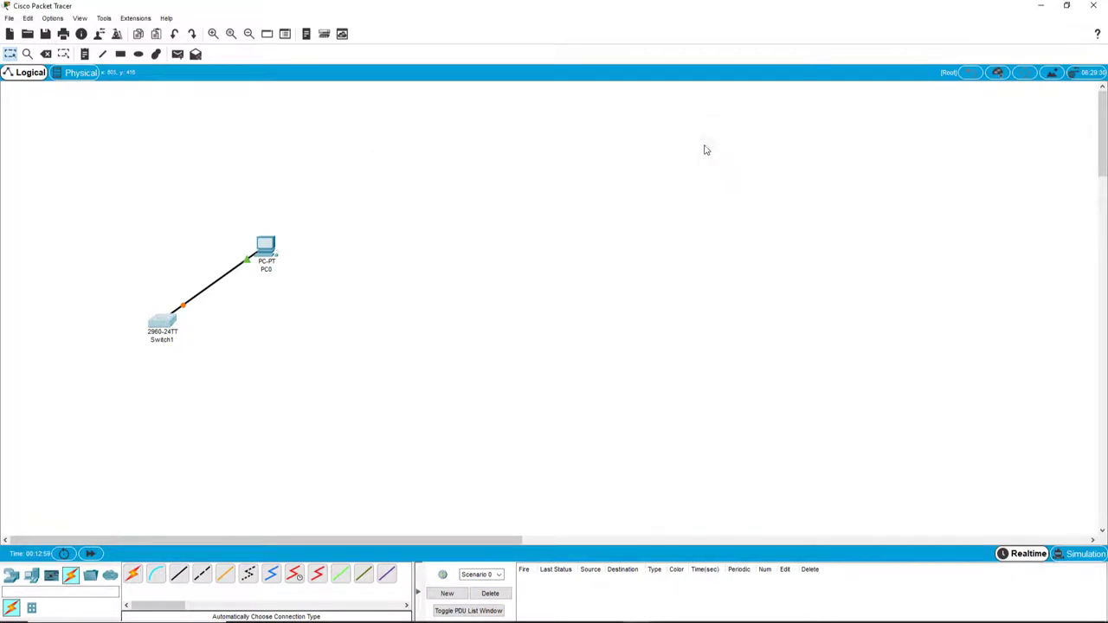
mouse_move(191, 304)
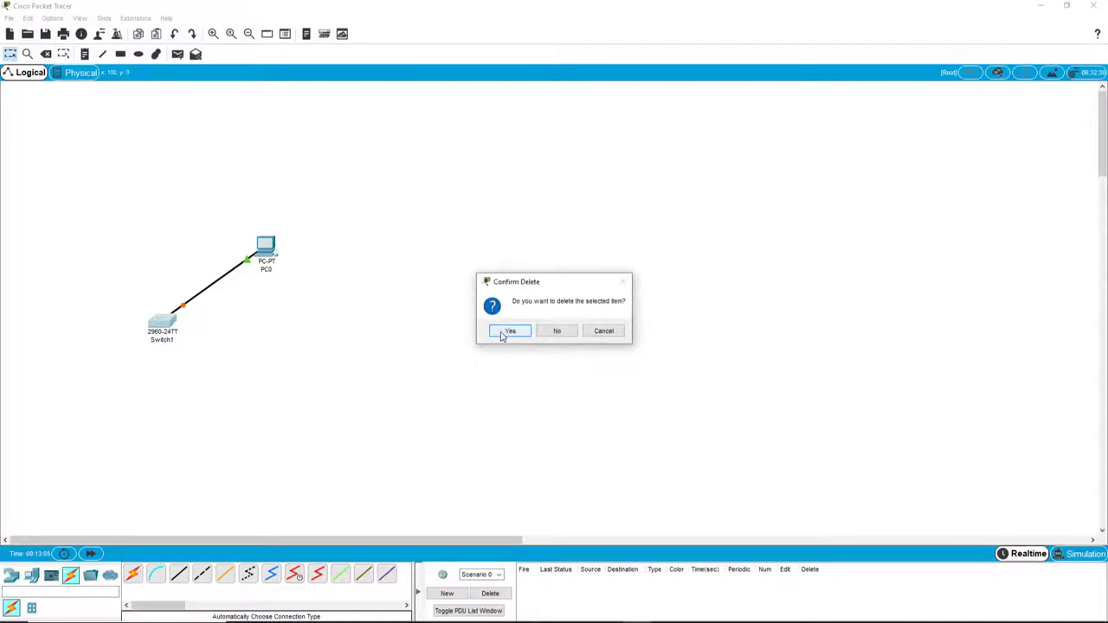
mouse_move(556, 330)
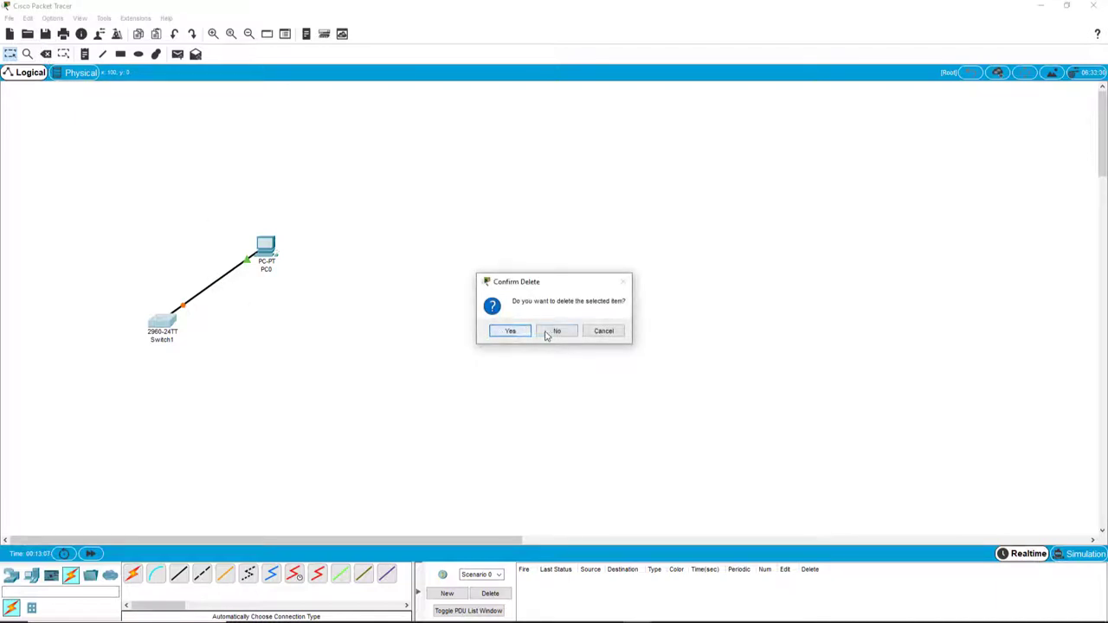
Step: Remove the existing PC0–Switch1 cable and start a copper straight-through link from PC0
left_click(510, 330)
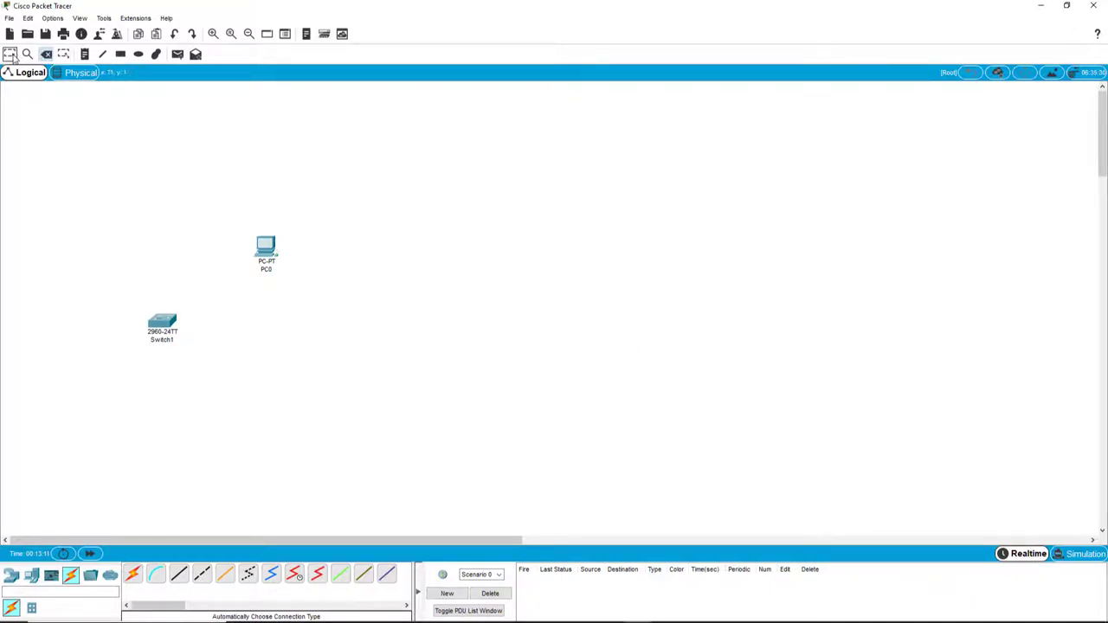
left_click(179, 574)
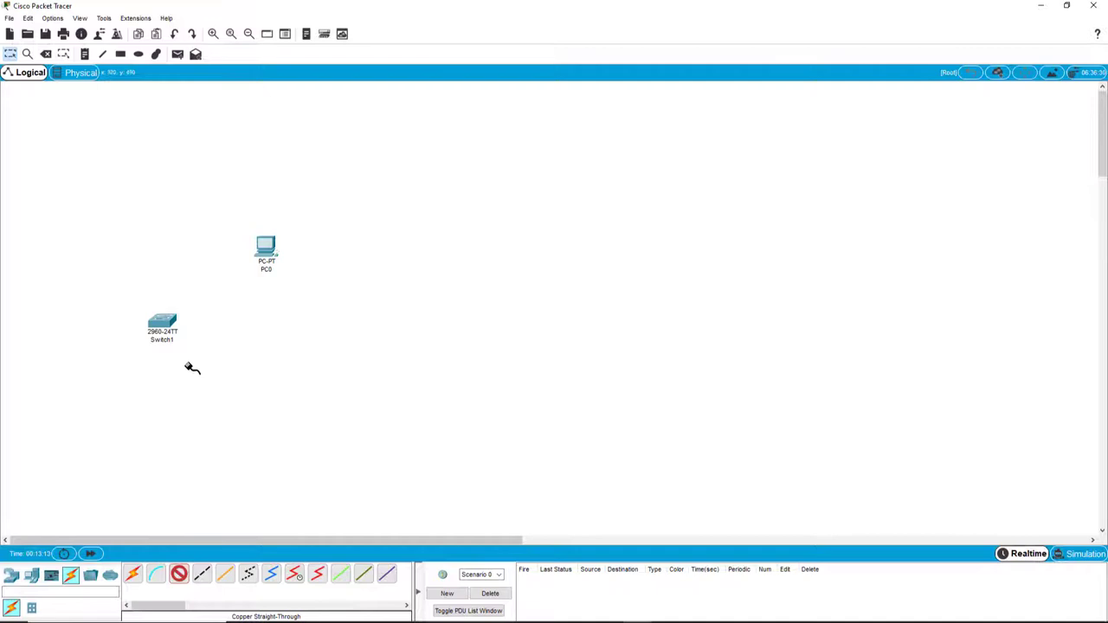
left_click(162, 322)
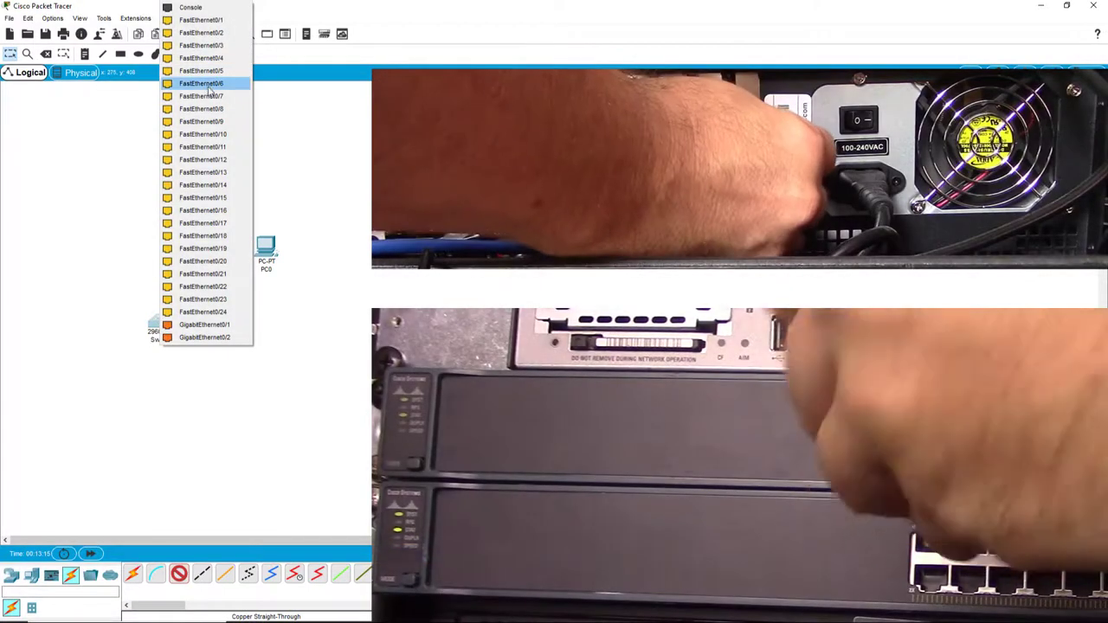
left_click(201, 84)
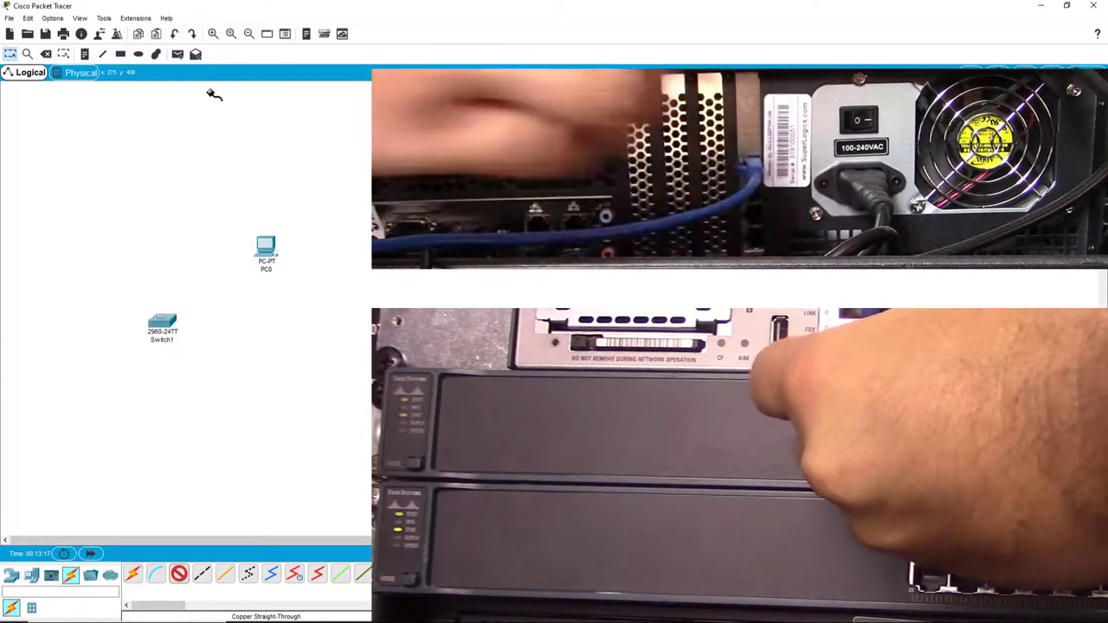
left_click(266, 249)
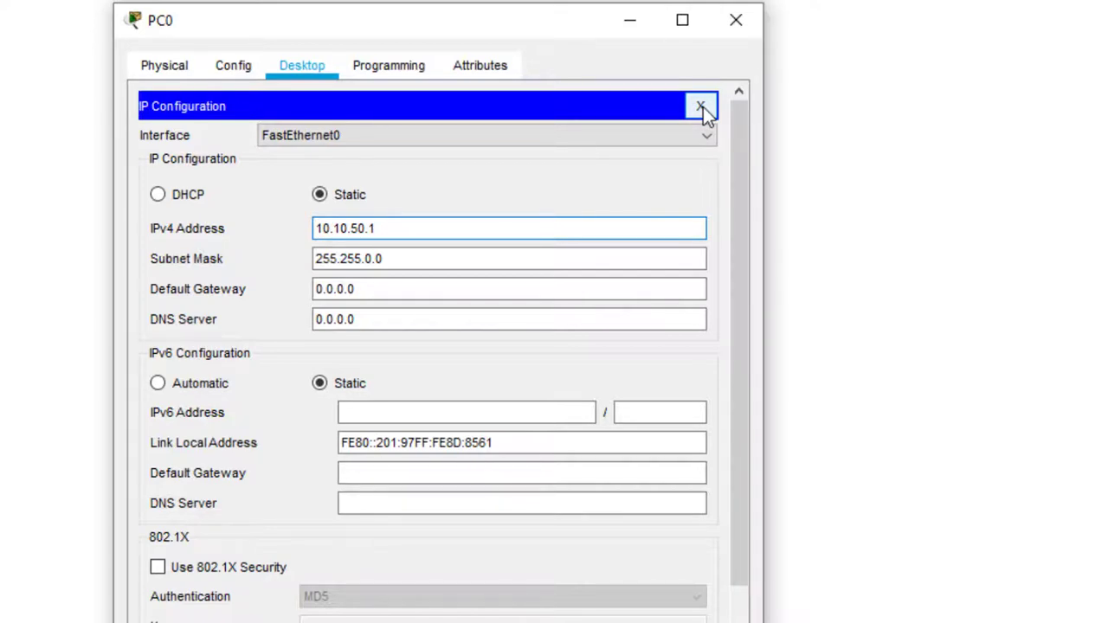
Step: Ping the switch at 10.10.50.100 from PC0's command prompt
left_click(700, 106)
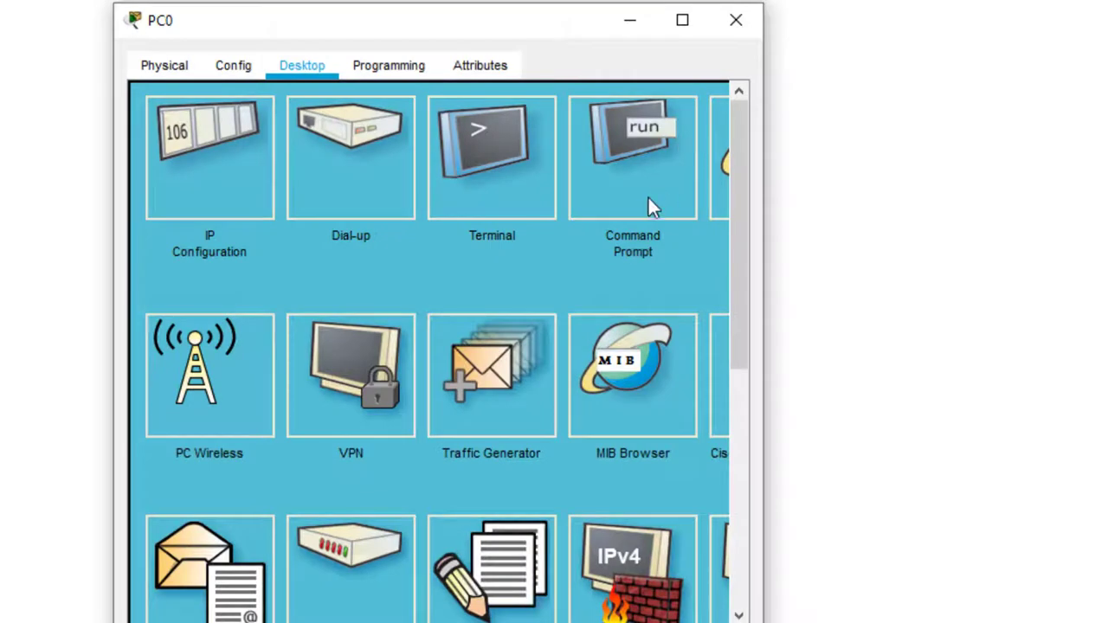
mouse_move(628, 169)
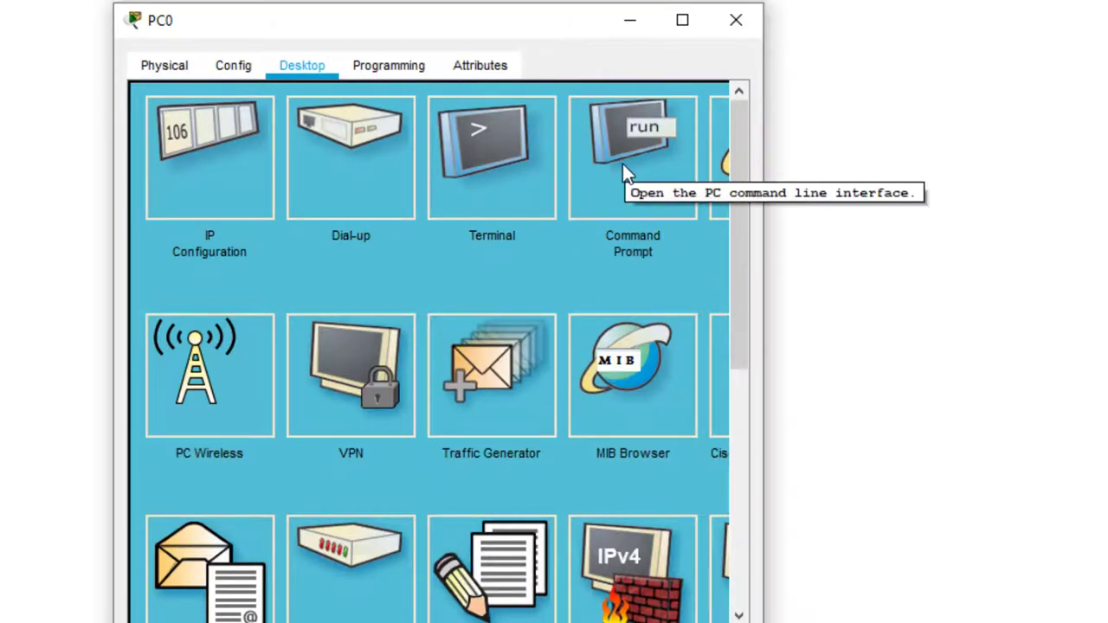
left_click(633, 156)
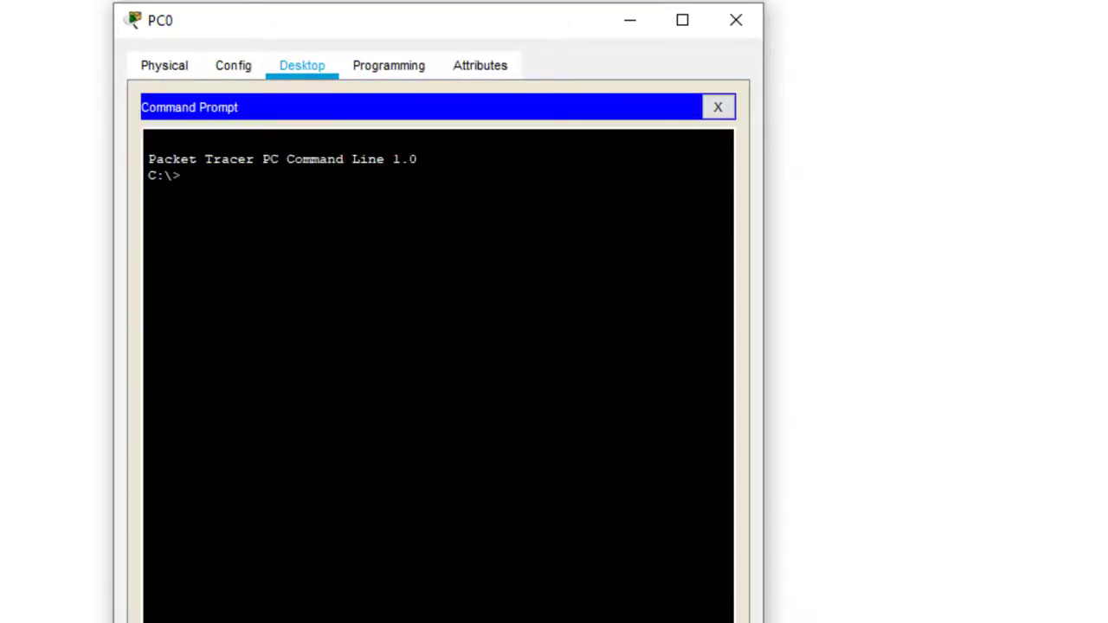
type("ping")
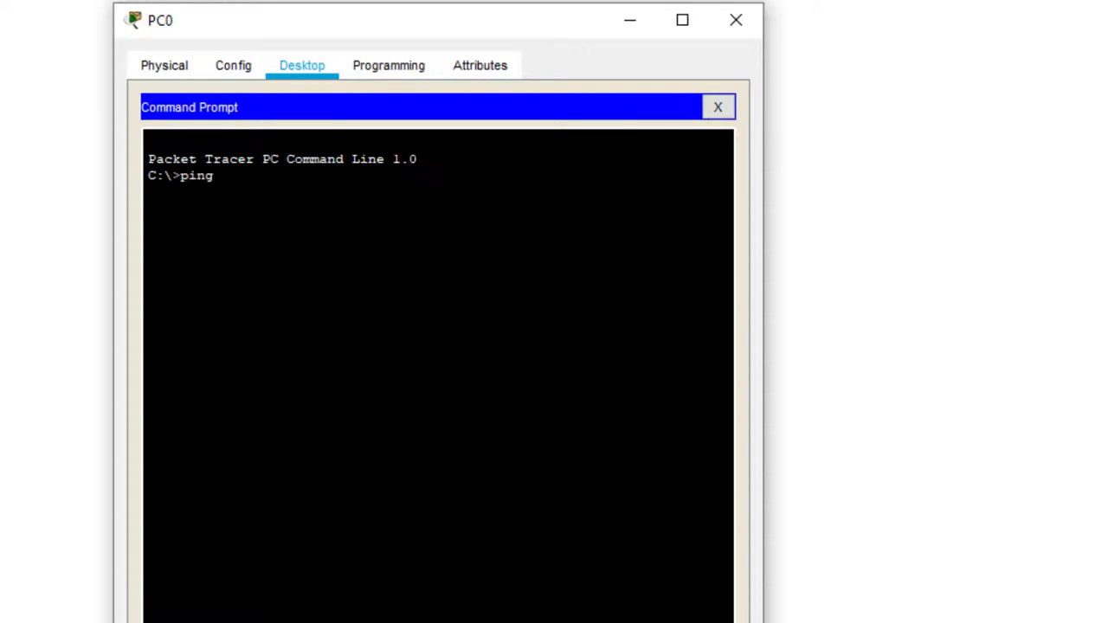
type("10")
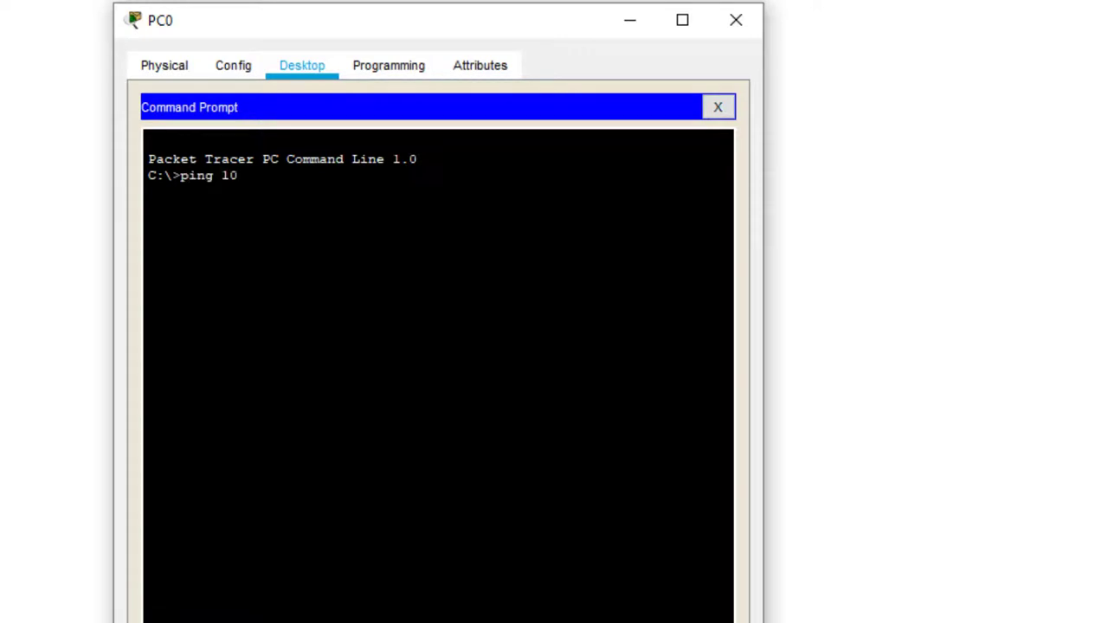
type(".10.50")
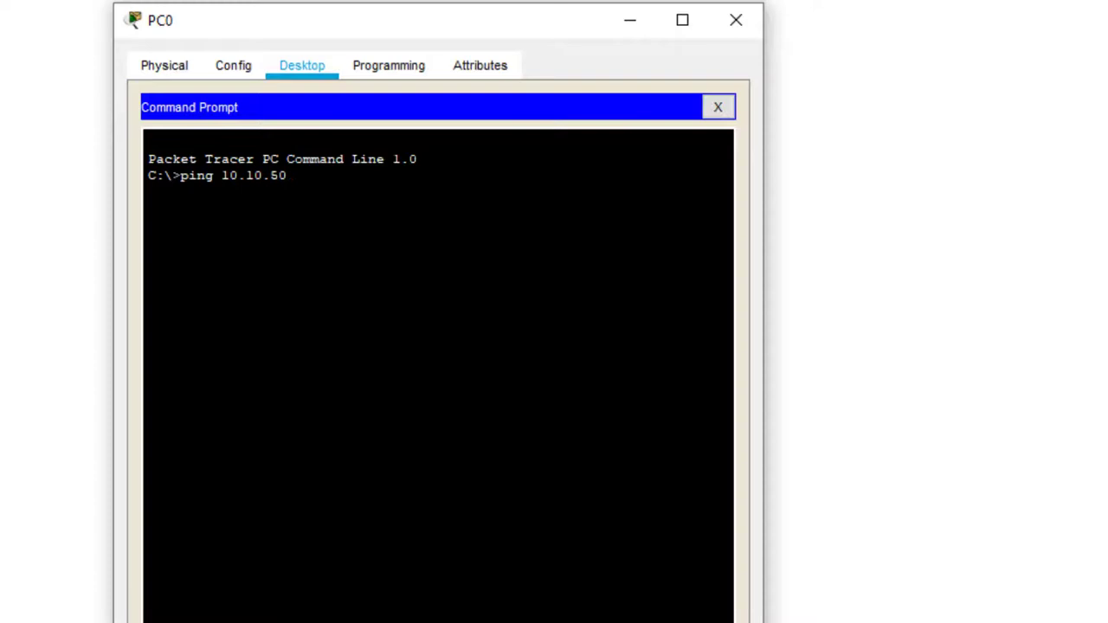
type(".100")
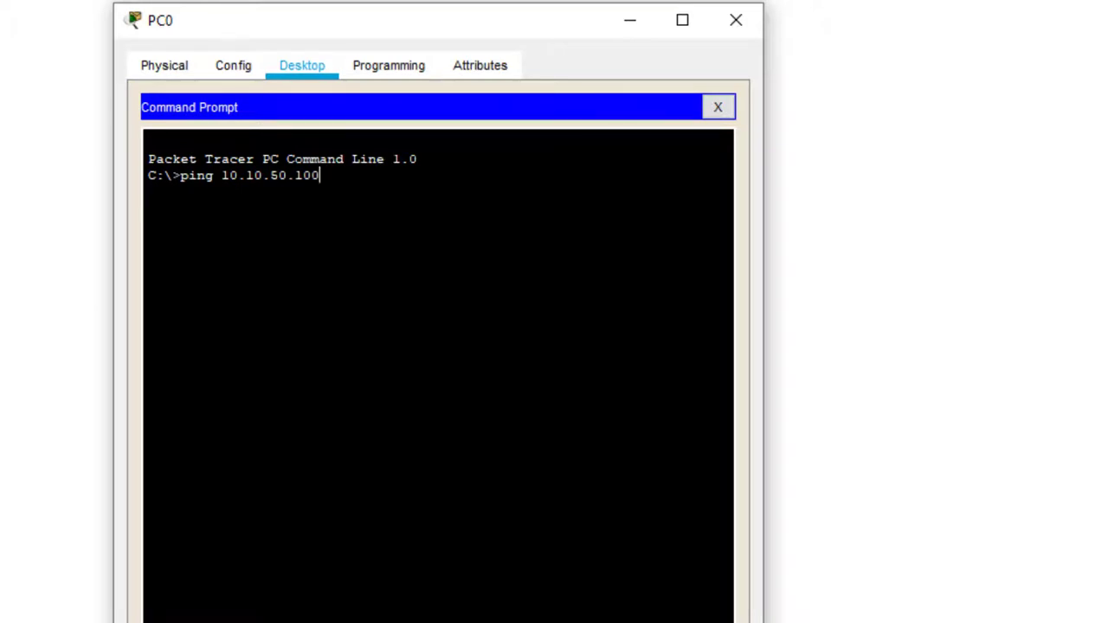
key("Return")
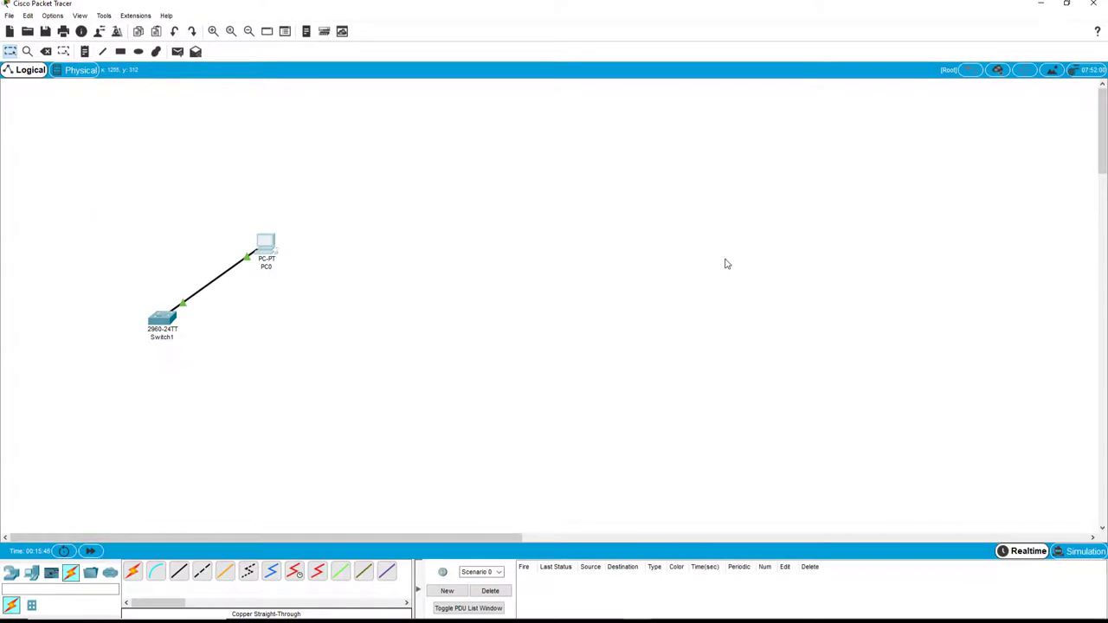
mouse_move(73, 449)
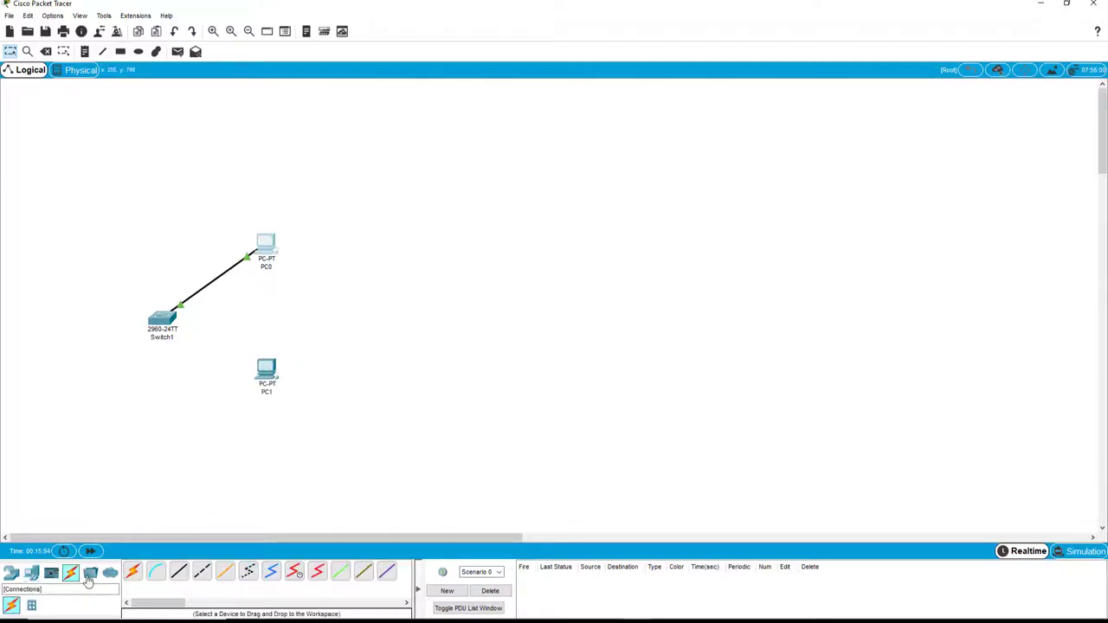
Step: Cable PC1 to a Switch1 FastEthernet port with a straight-through cable and open PC1's window
left_click(178, 571)
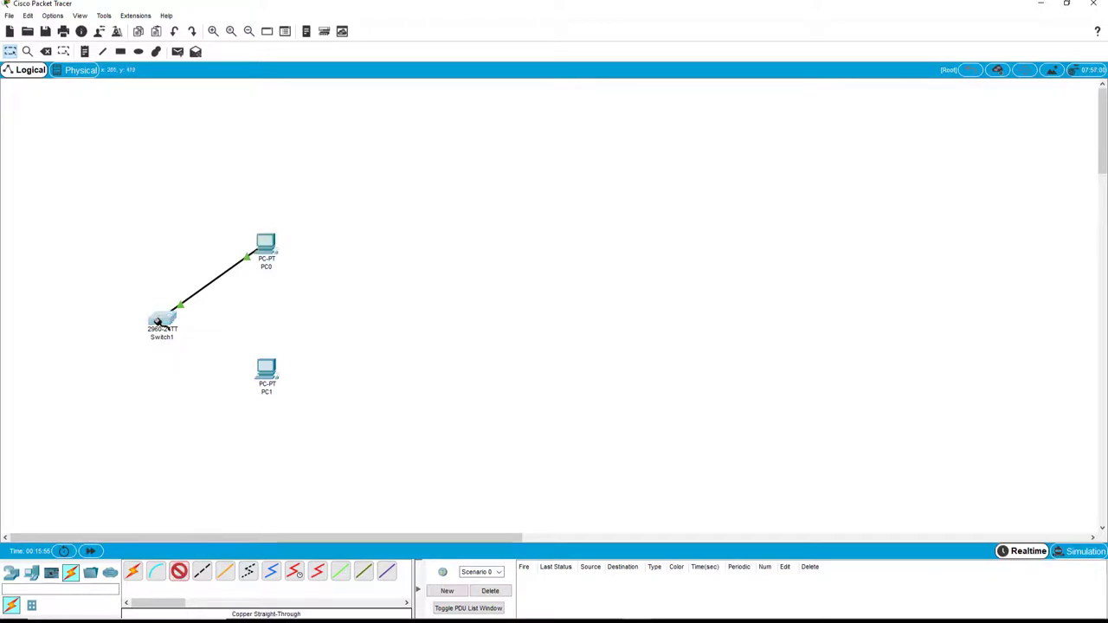
left_click(162, 322)
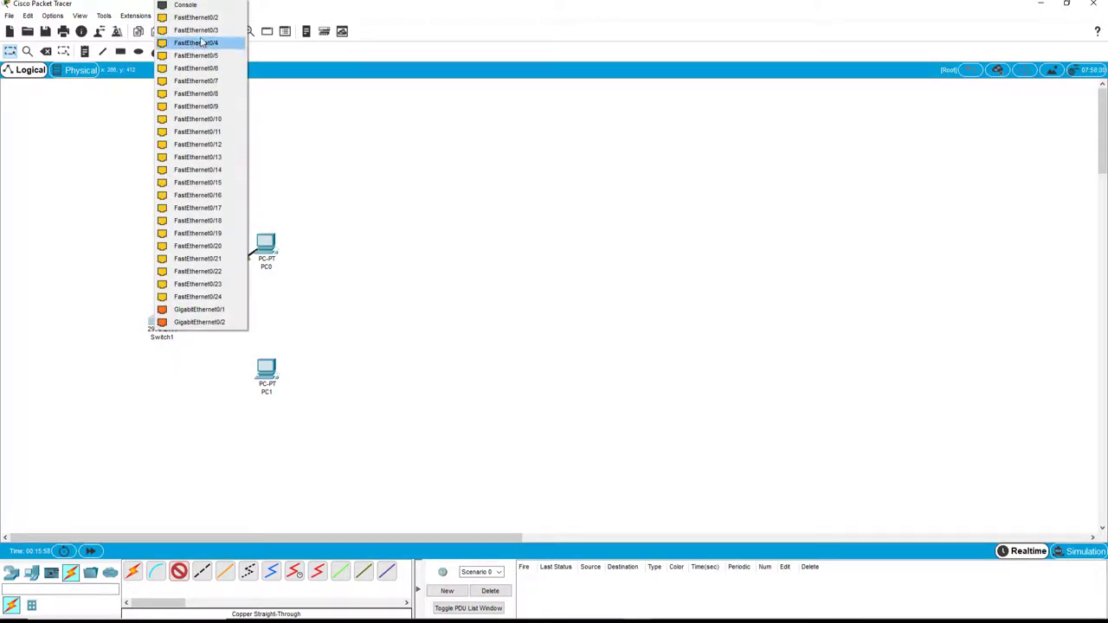
left_click(195, 56)
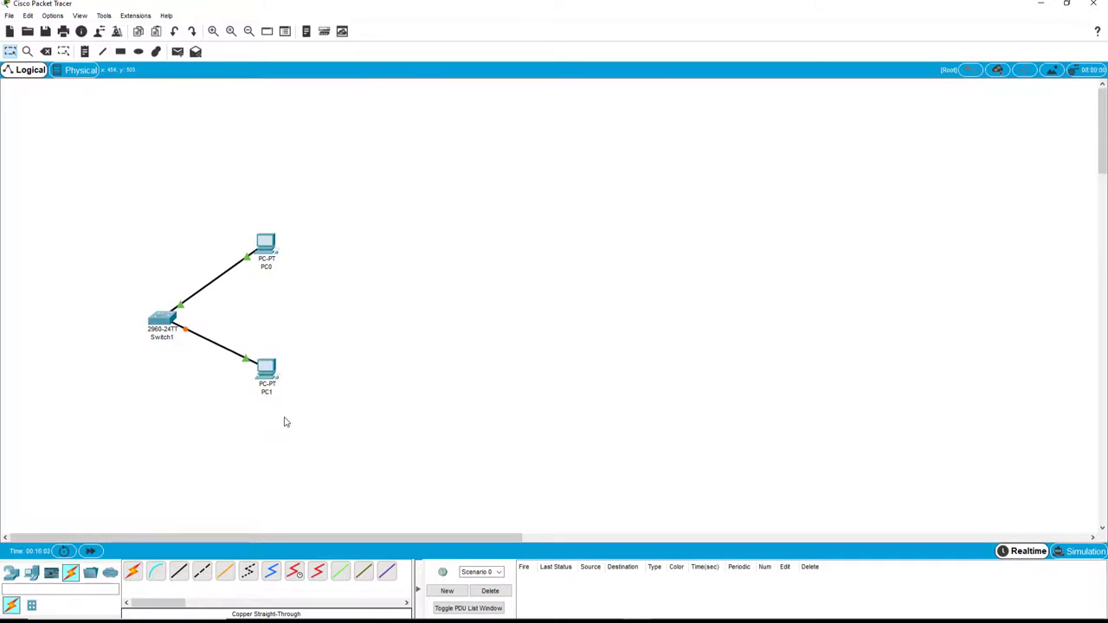
double_click(265, 372)
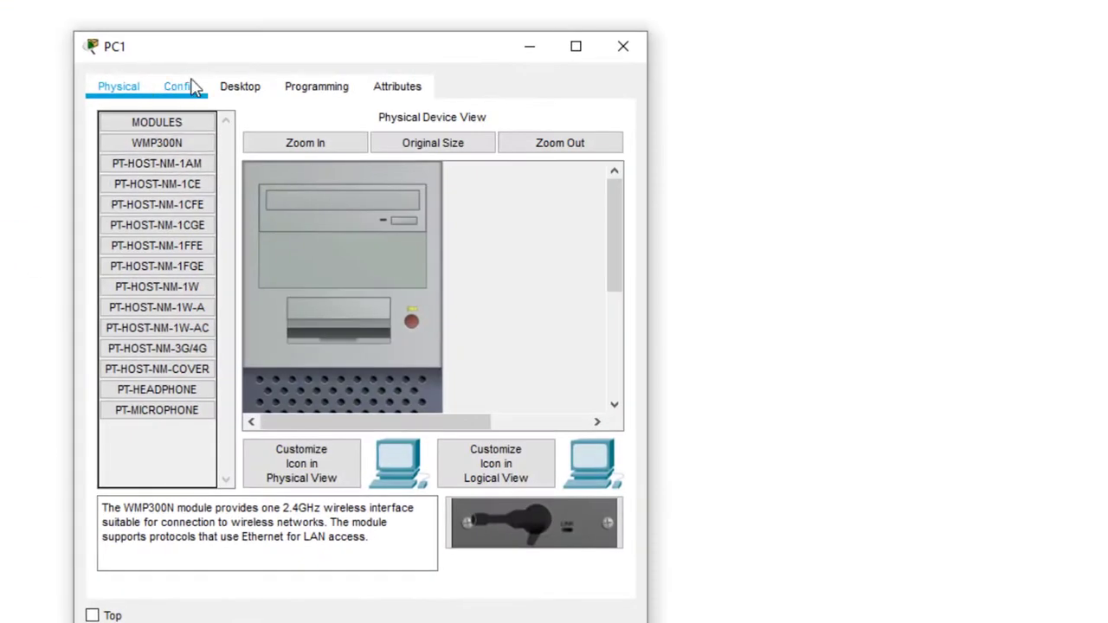
Step: Enter IPv4 address 10.10.50.2 and mask 255.255.0.0 in PC1's IP Configuration
left_click(179, 85)
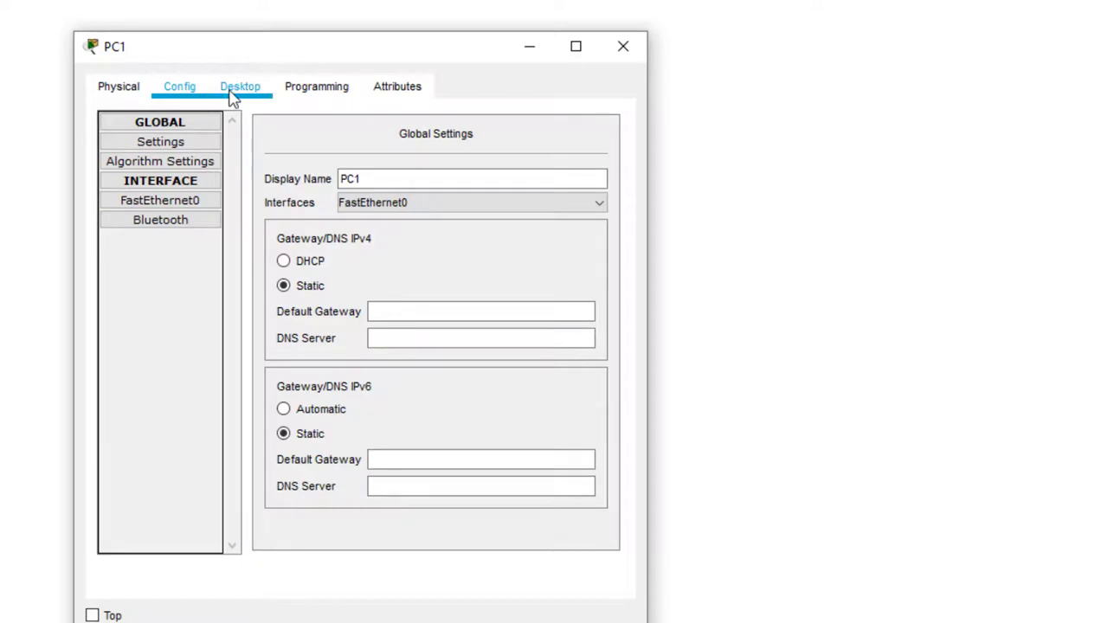
left_click(239, 85)
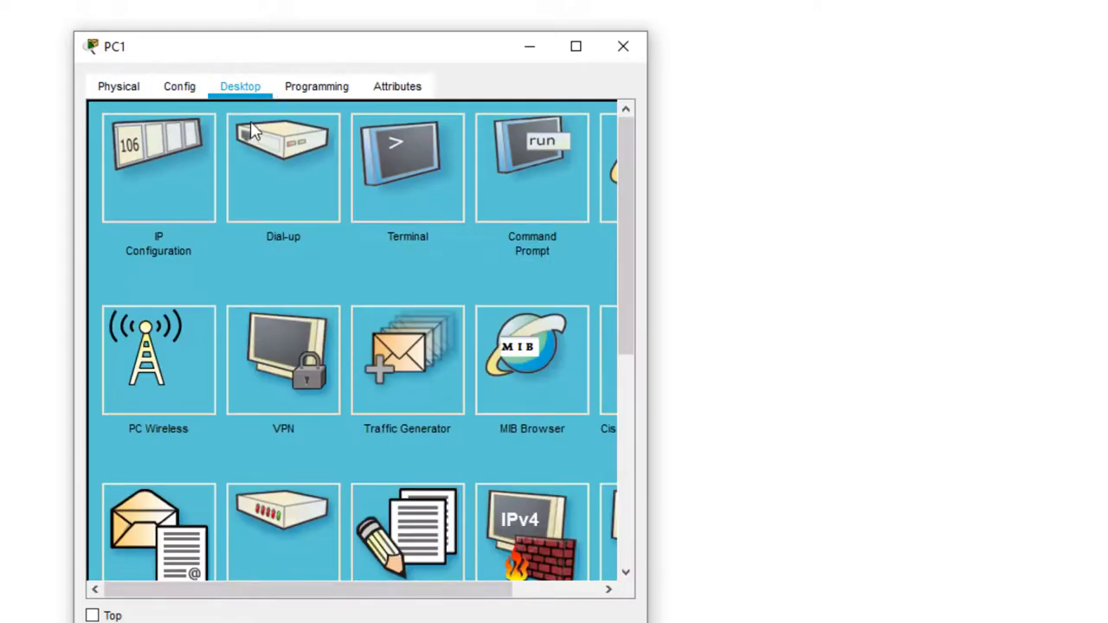
left_click(158, 165)
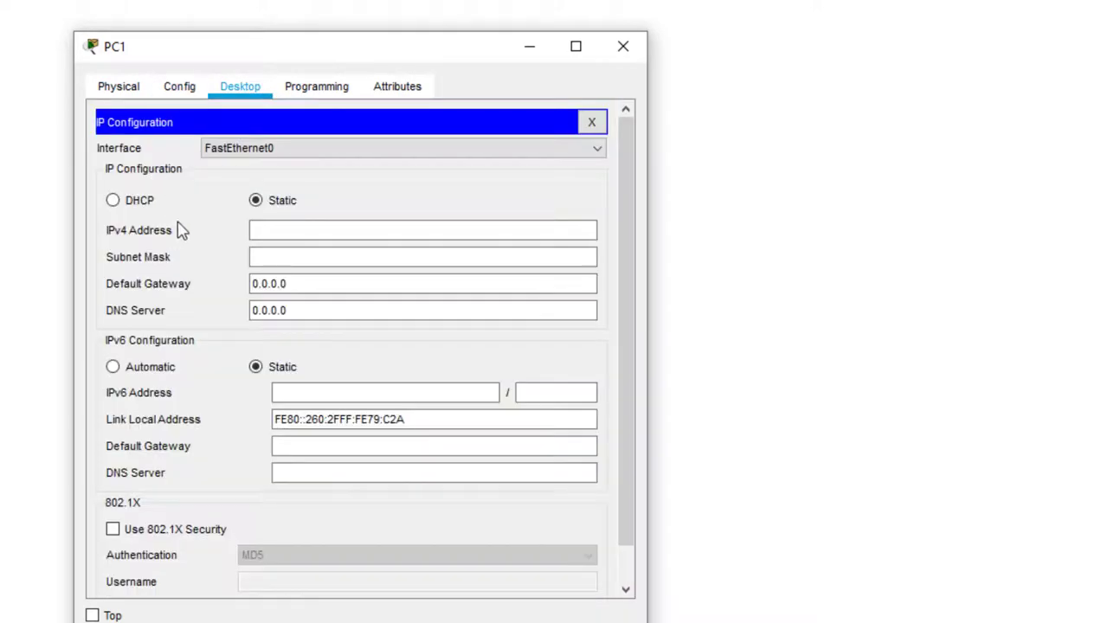
left_click(423, 230)
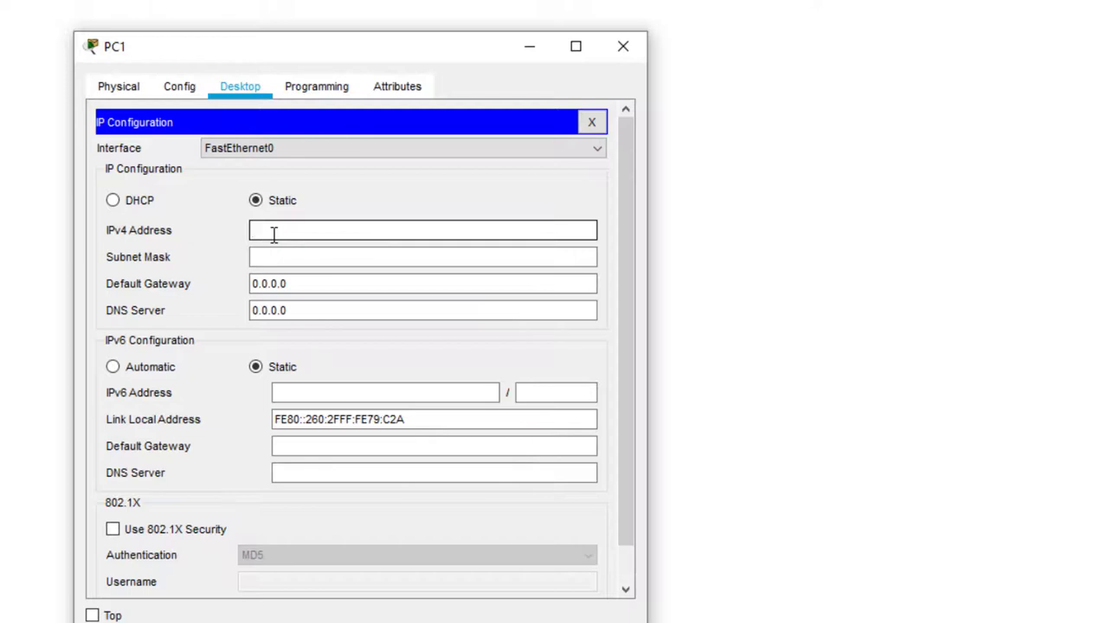
type("10")
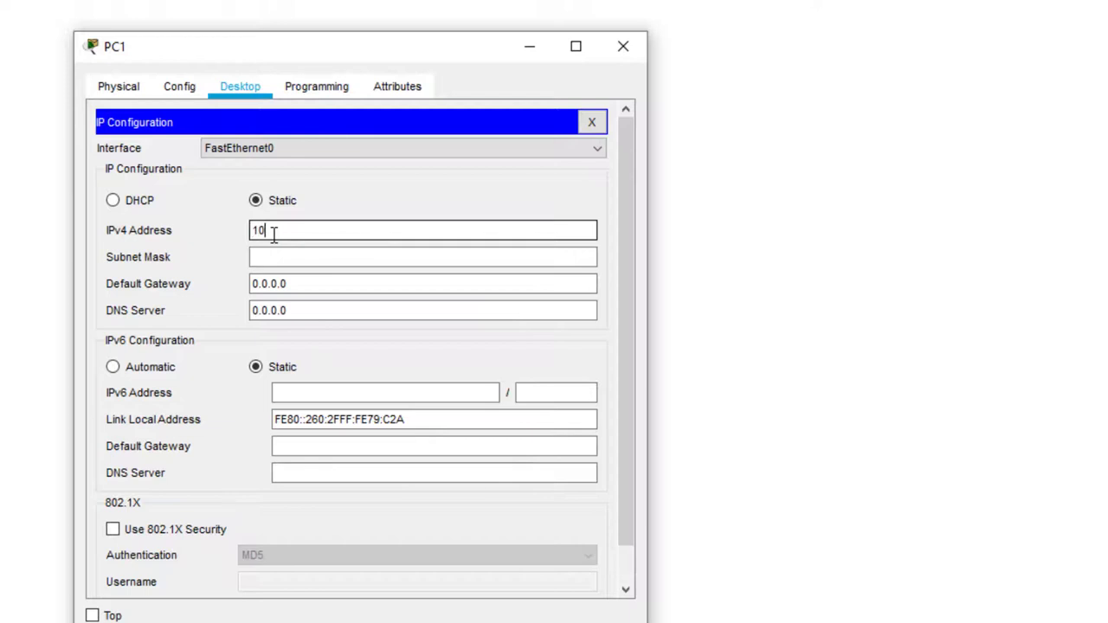
type(".10.")
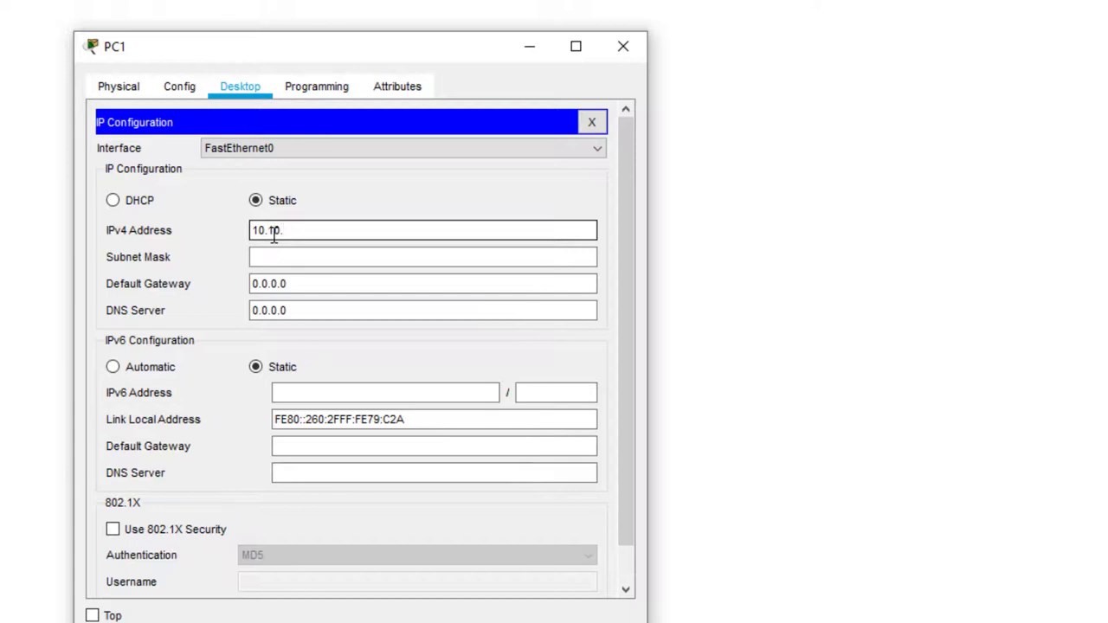
type("50.")
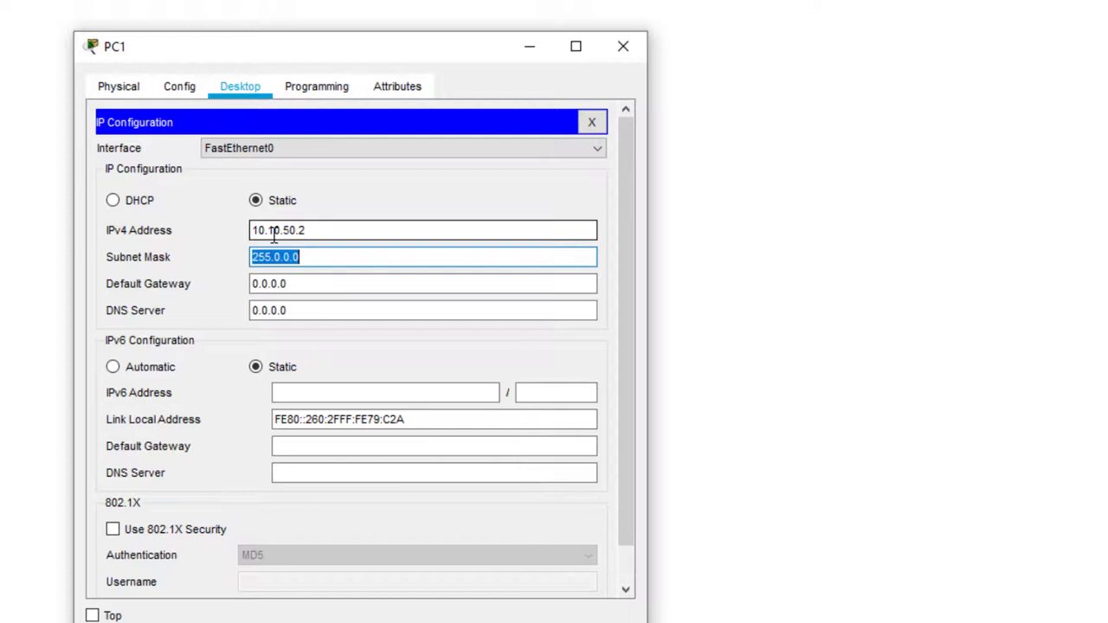
type("255.")
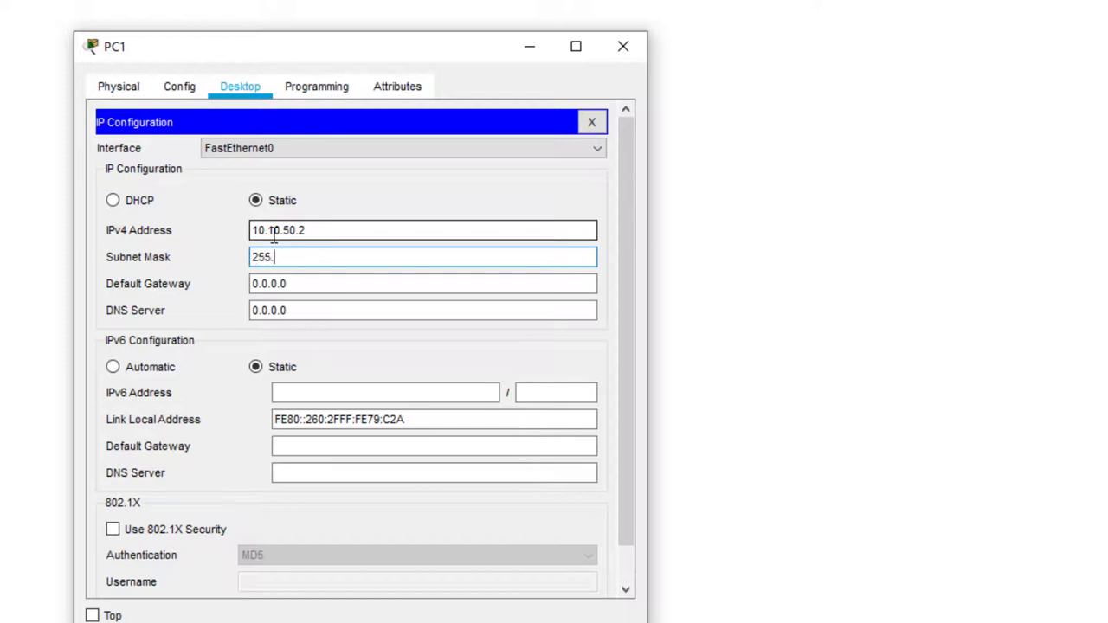
type("255.0.0")
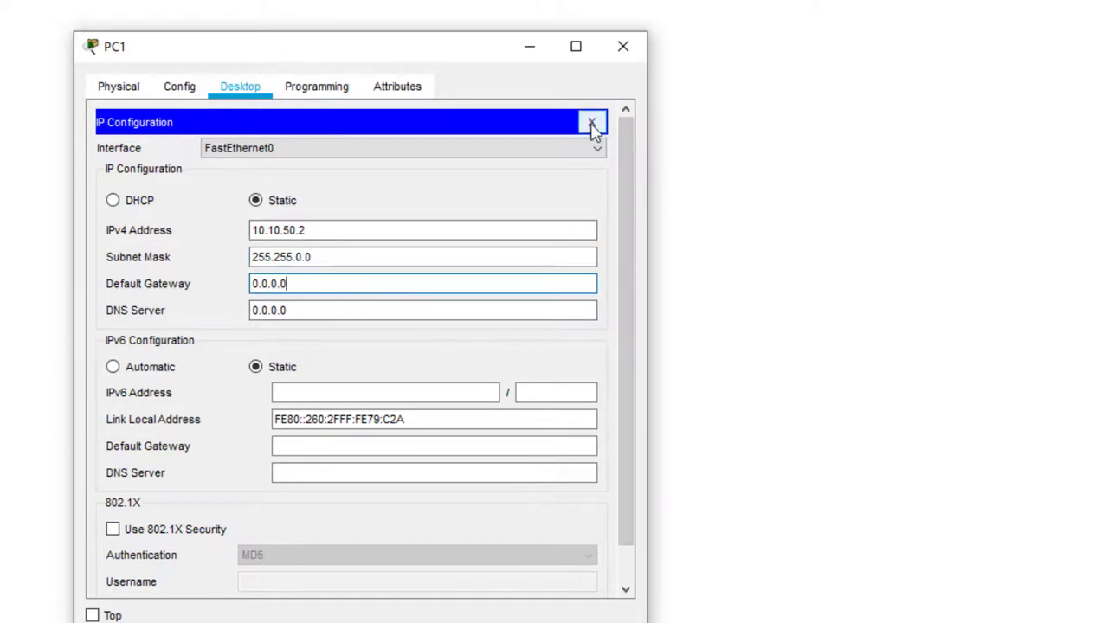
left_click(591, 122)
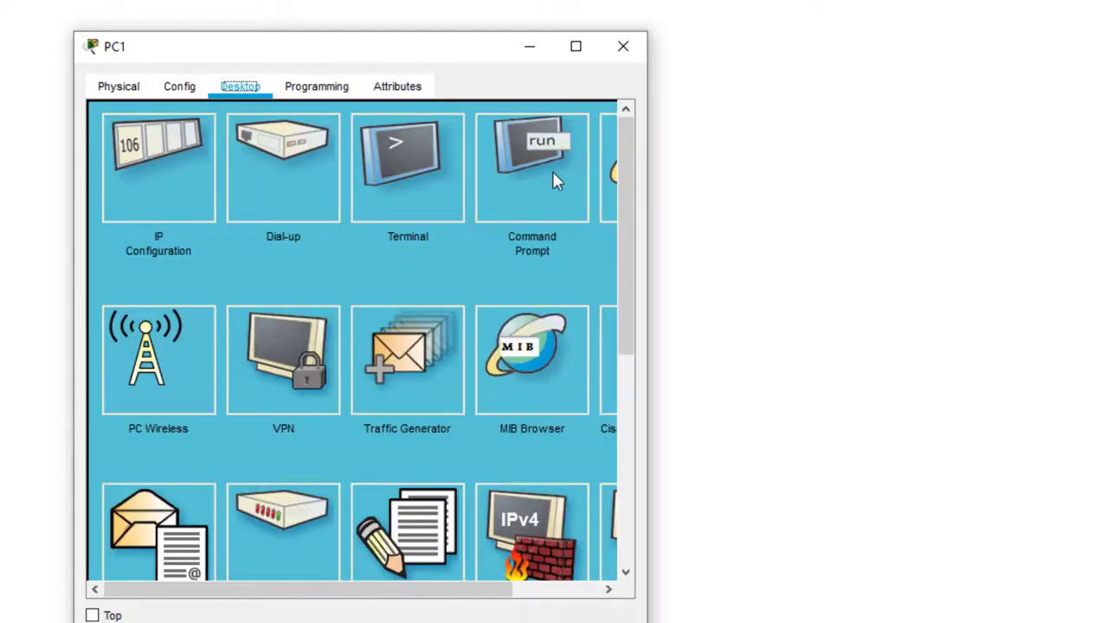
Step: Ping 10.10.50.100 from PC1's command prompt, then recall the command to ping again
left_click(531, 164)
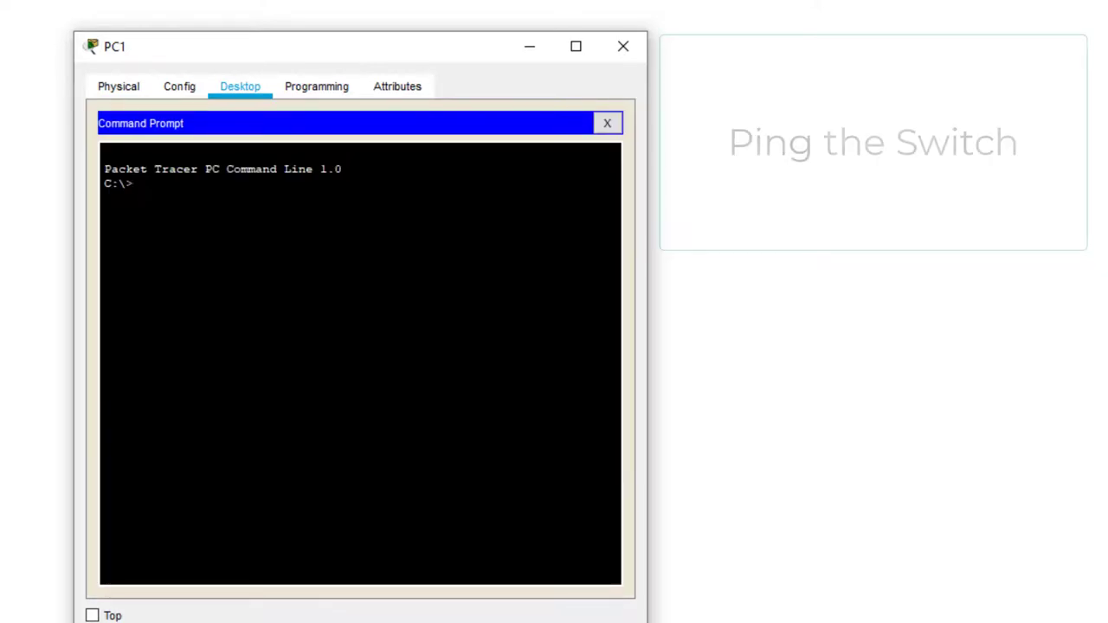
type("ping 1")
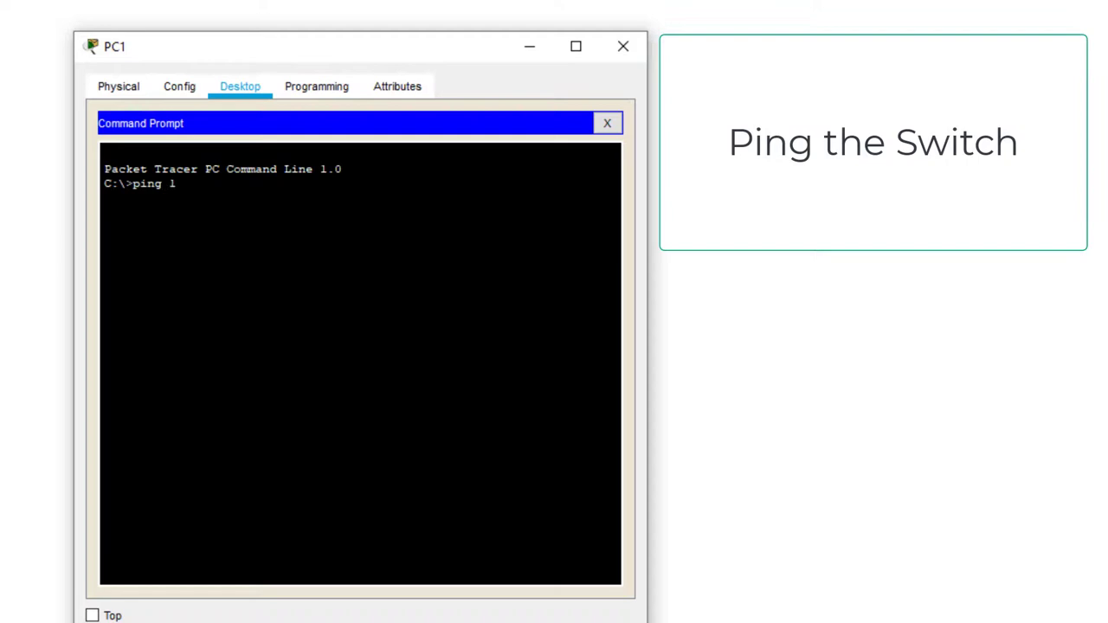
type("0.10.1")
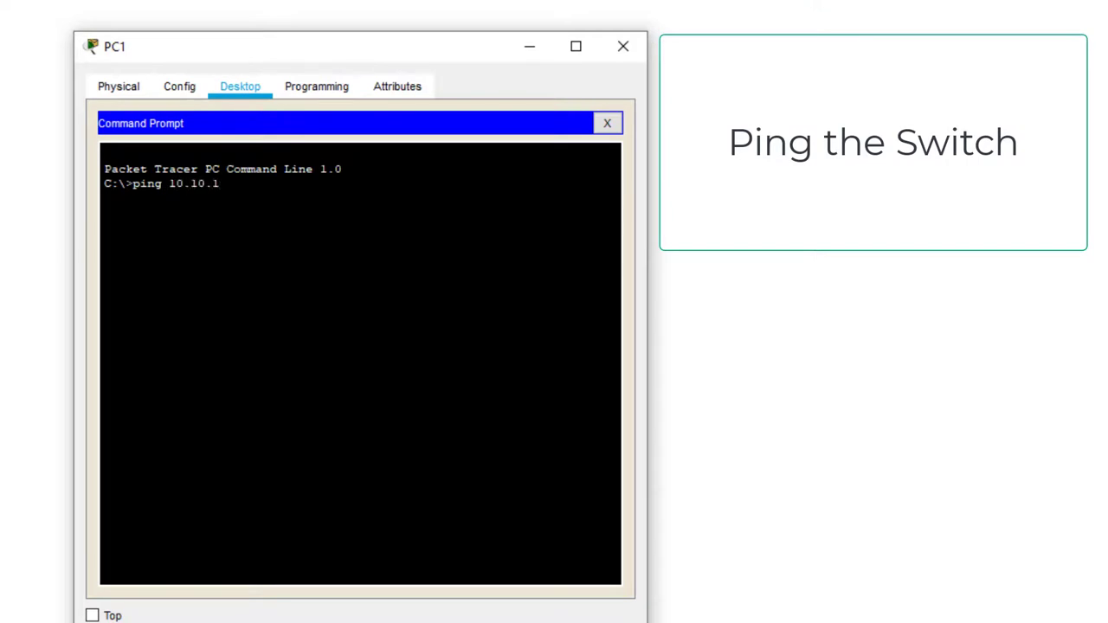
type("50.")
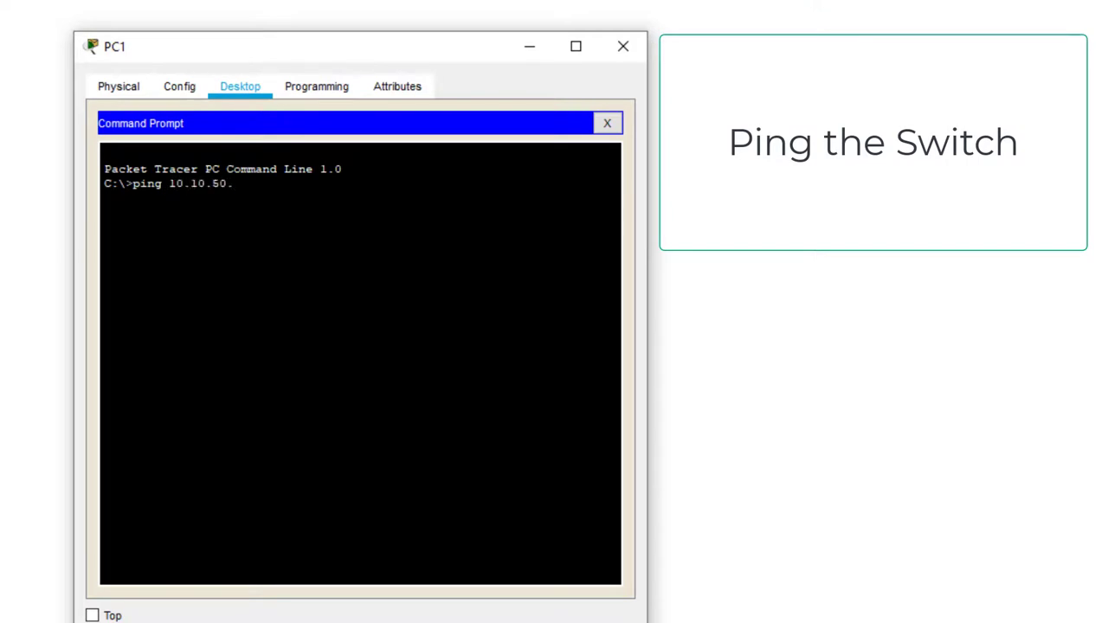
type("100")
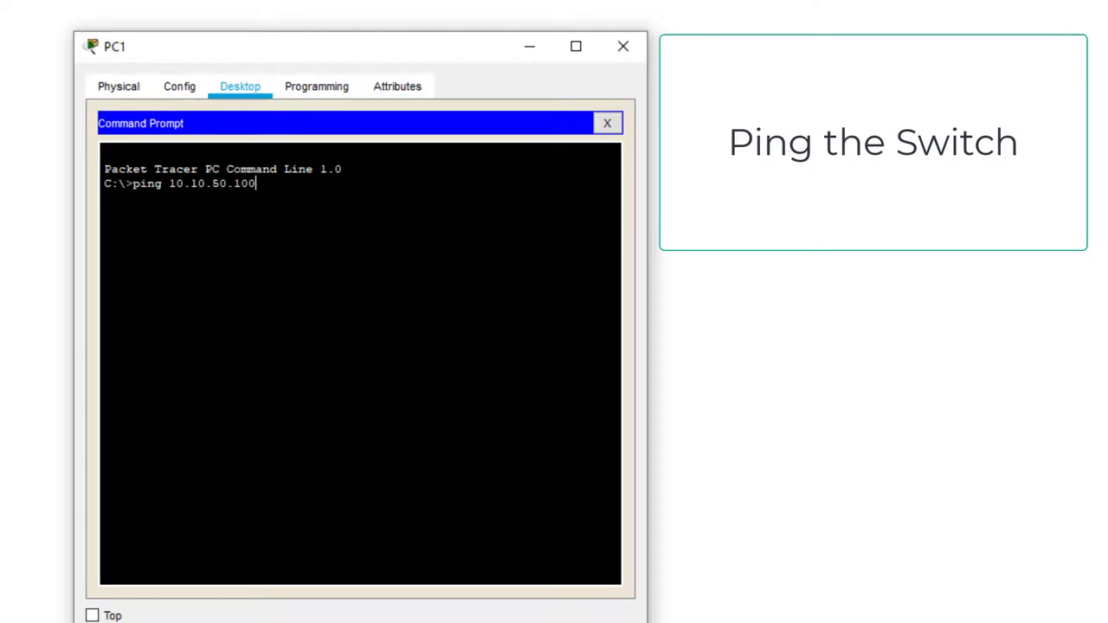
key("Return")
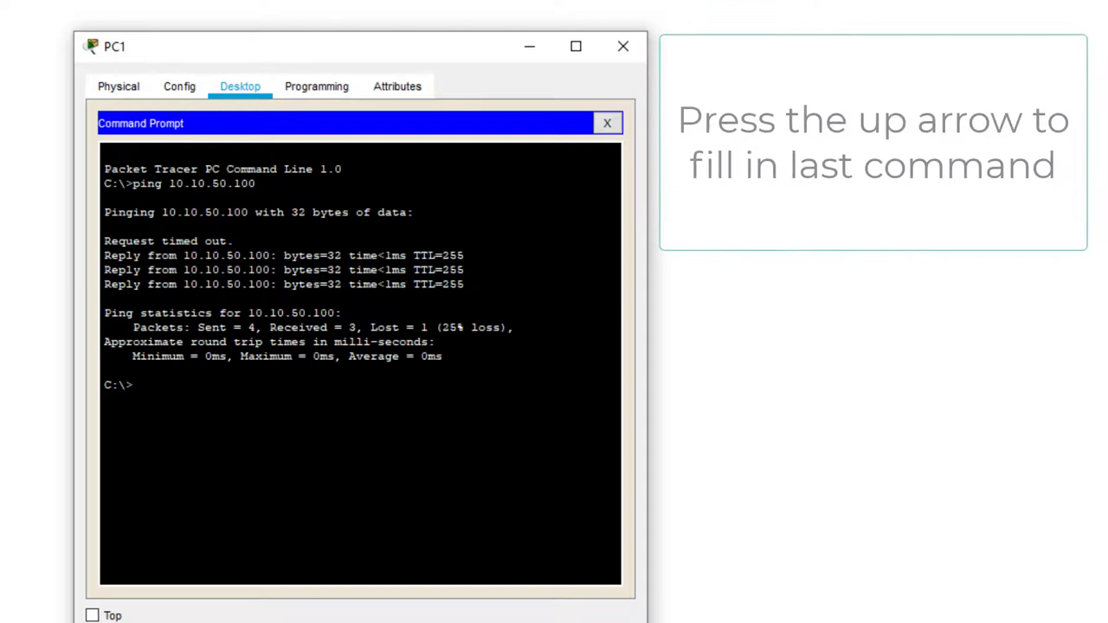
key("Up")
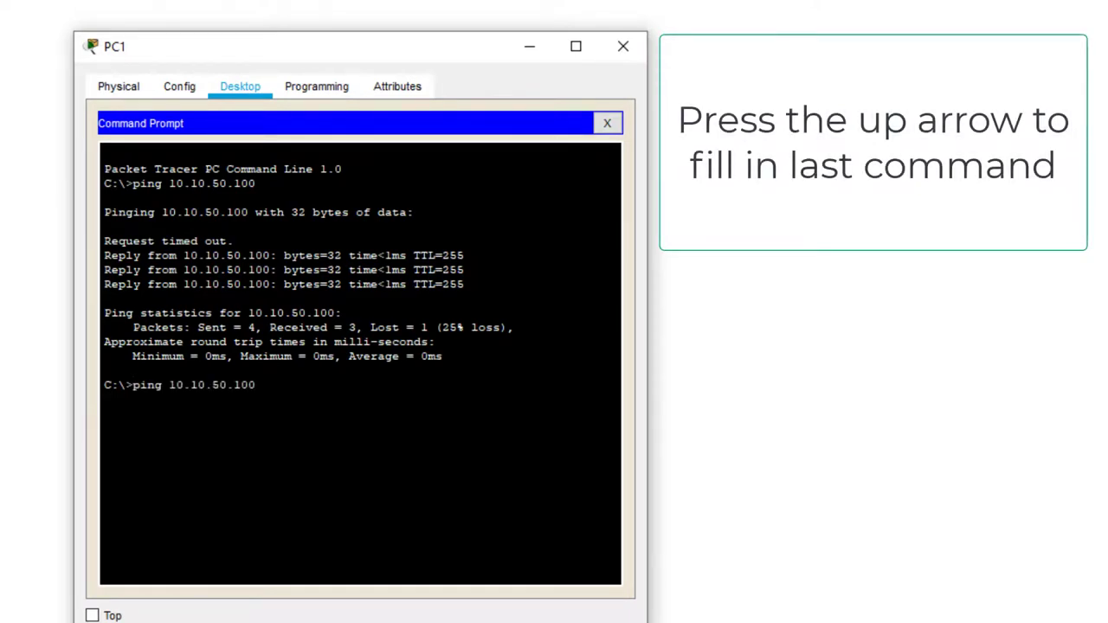
key("Up")
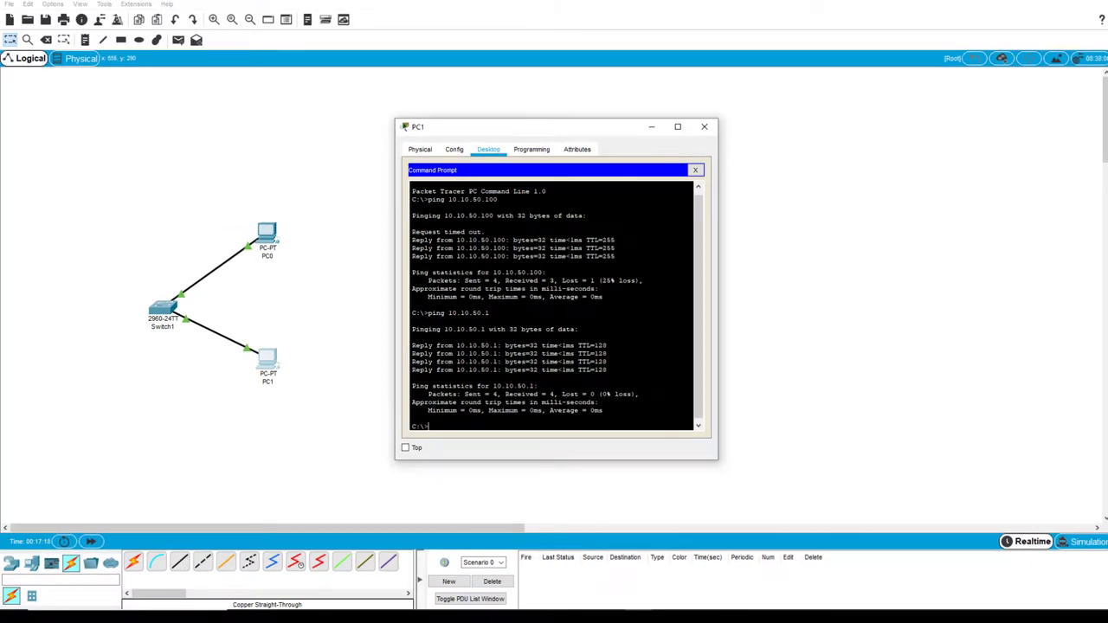
Step: Add a two-line note 'Vlan 6' / '10.10.50.100' next to Switch1
left_click(704, 127)
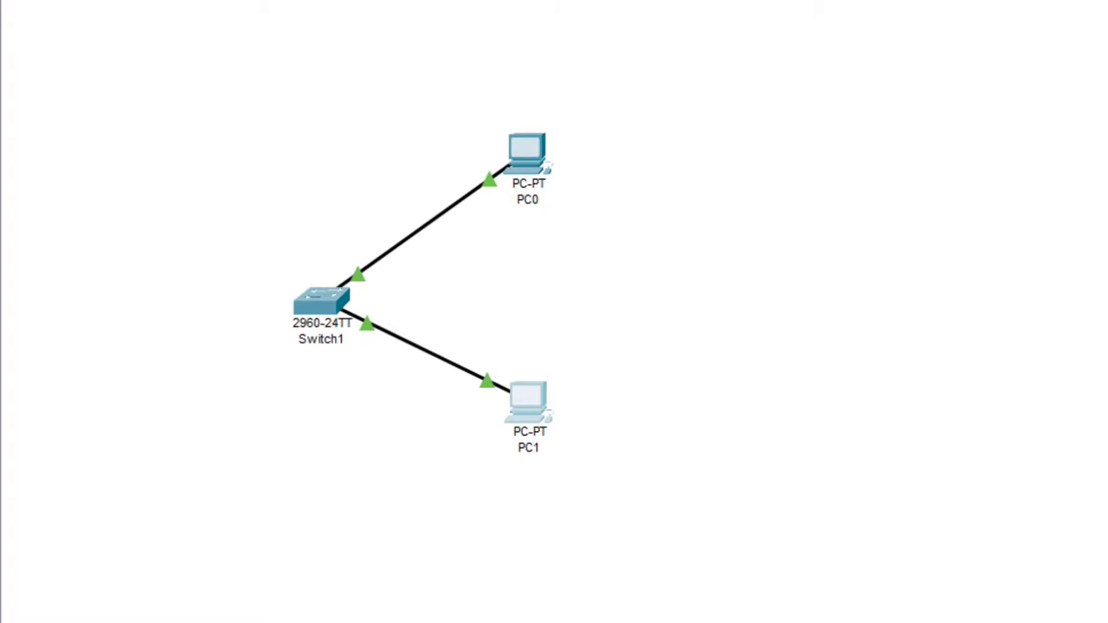
mouse_move(139, 314)
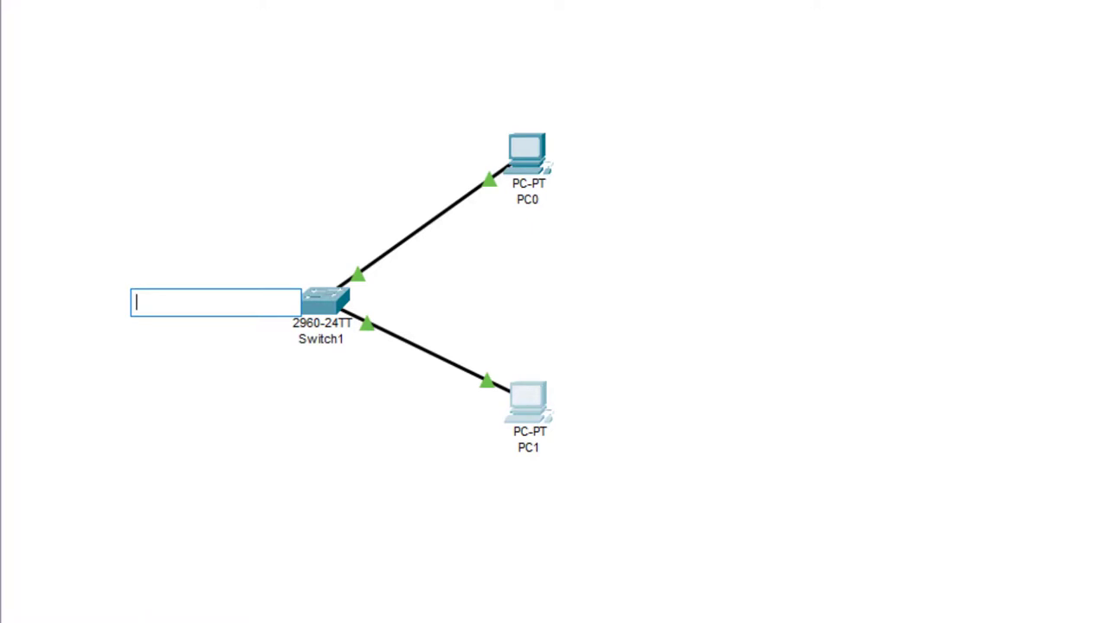
type("Vlan")
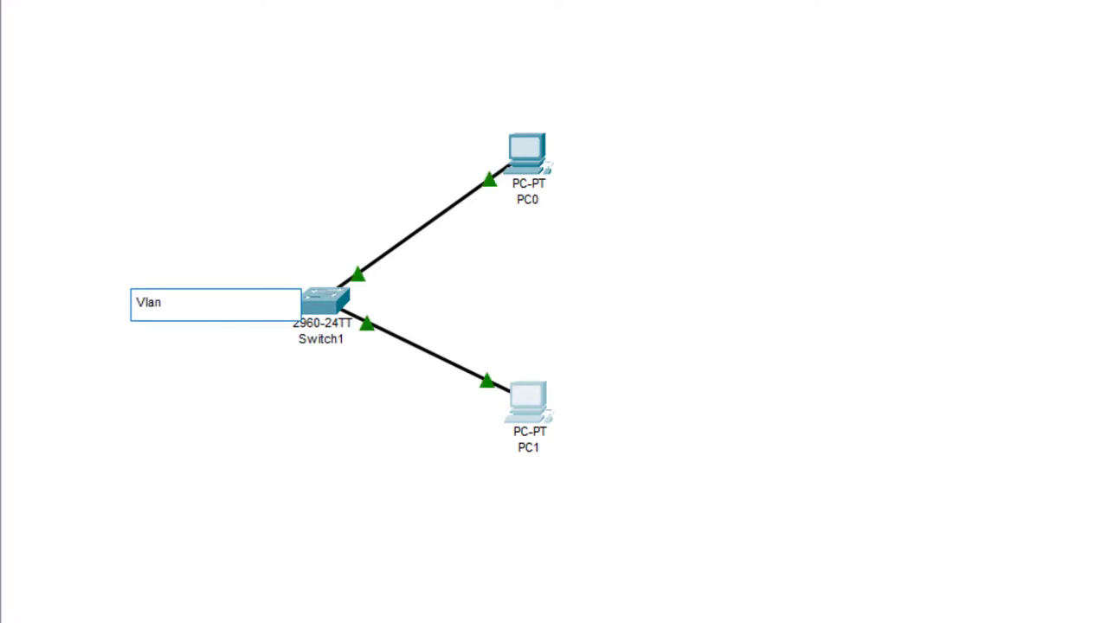
type("6")
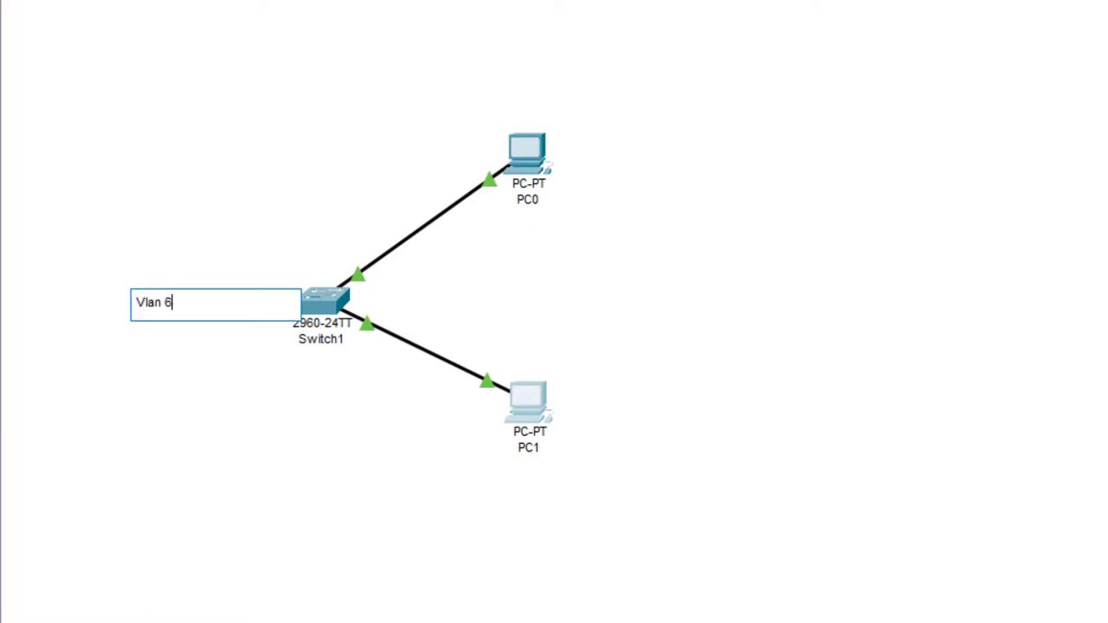
key("Return")
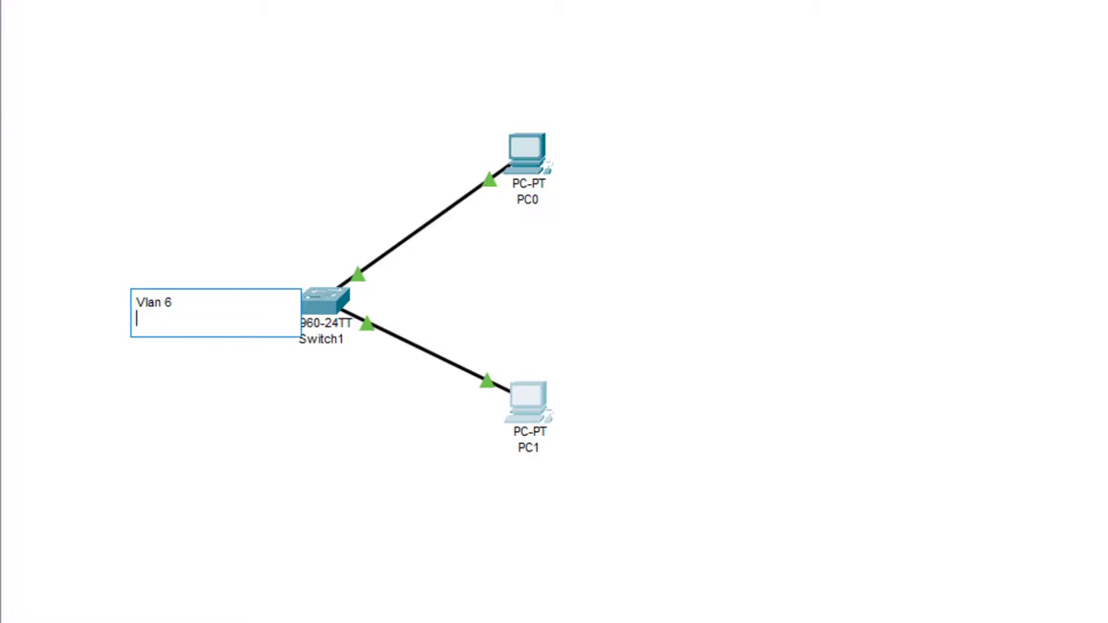
type("10.10.")
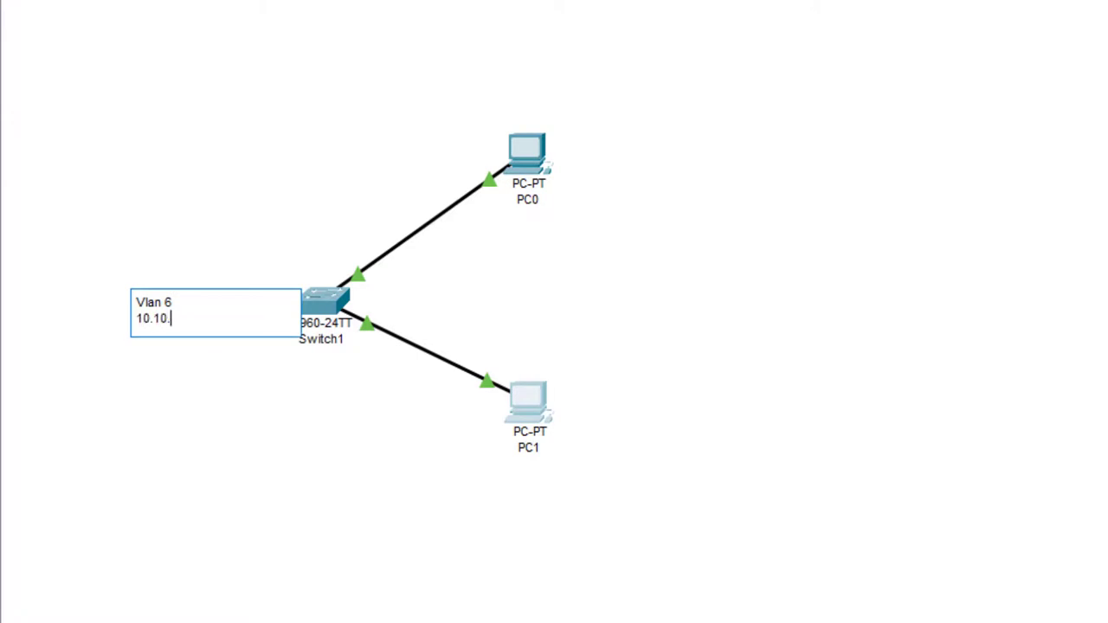
type("50.")
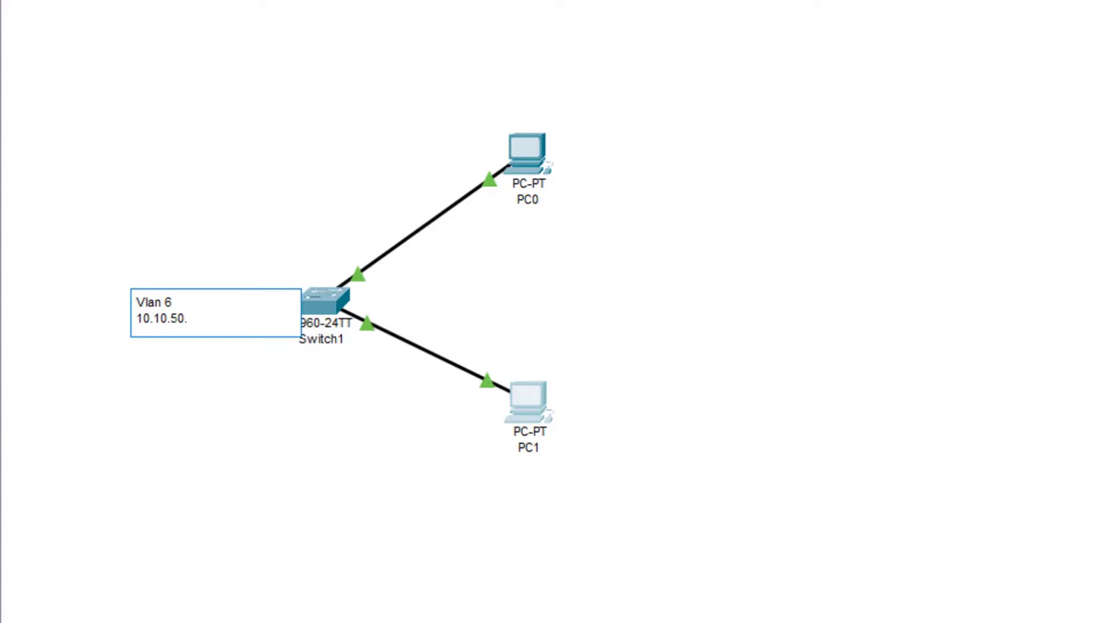
type("100")
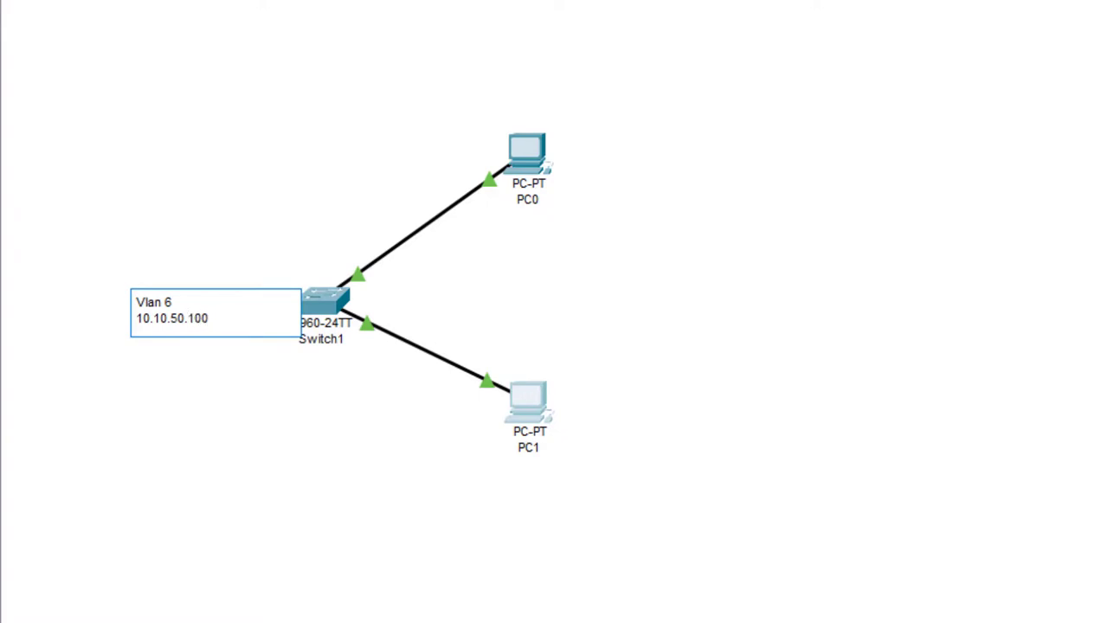
left_click(208, 319)
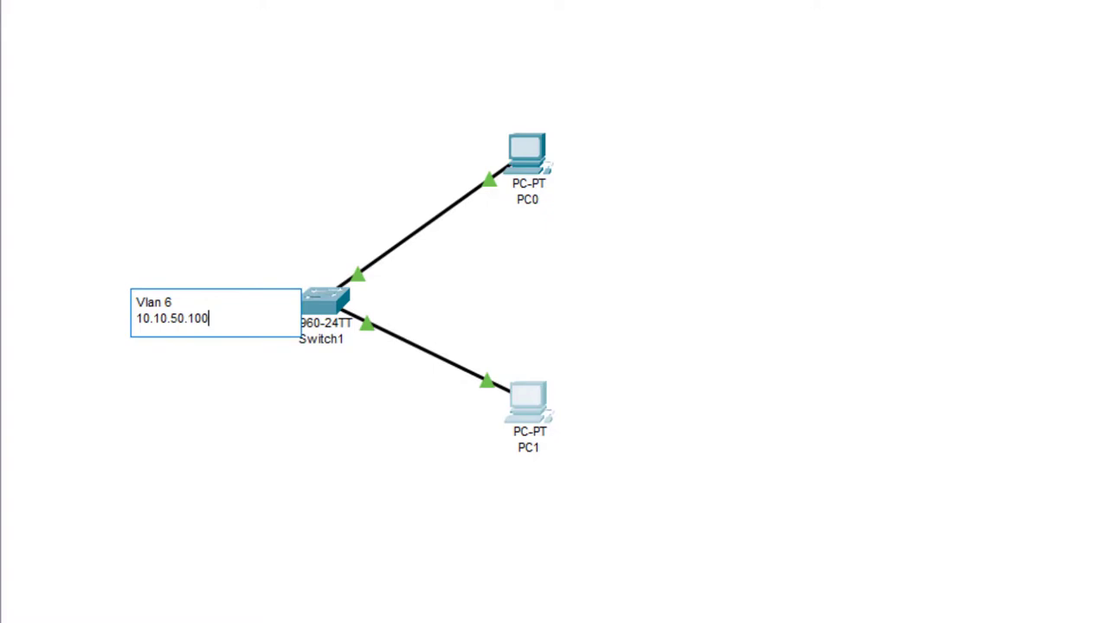
key("Return")
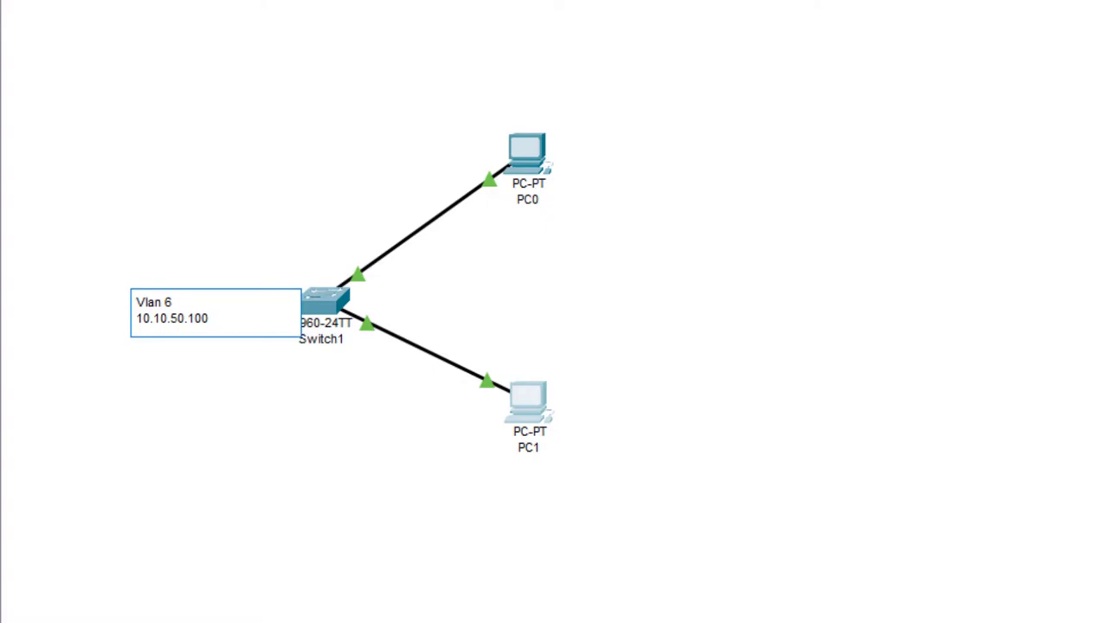
left_click(1000, 302)
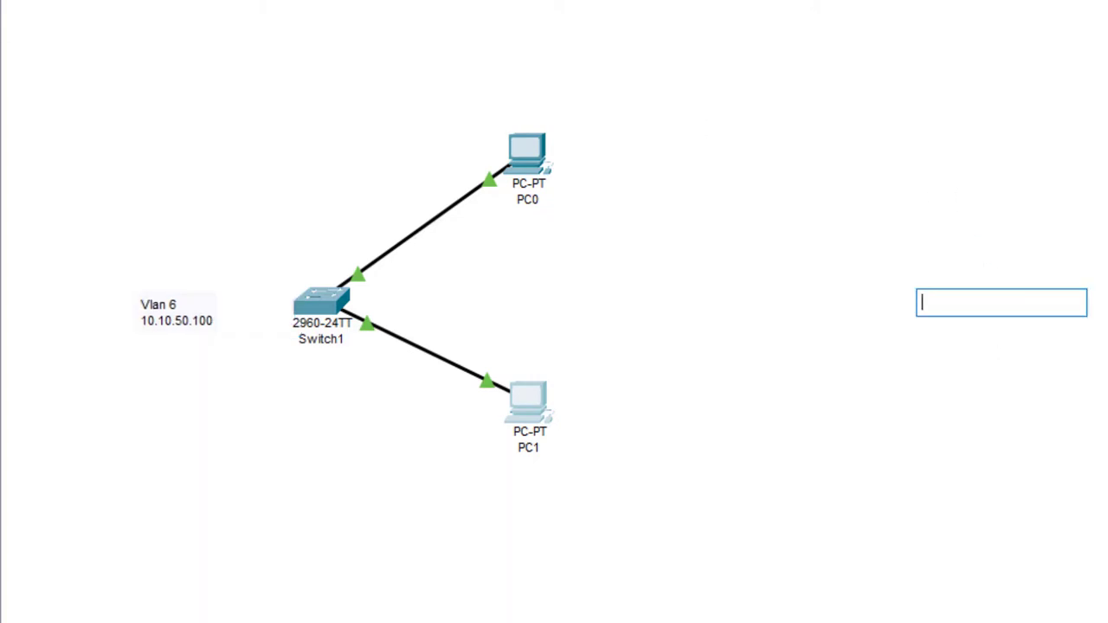
mouse_move(577, 98)
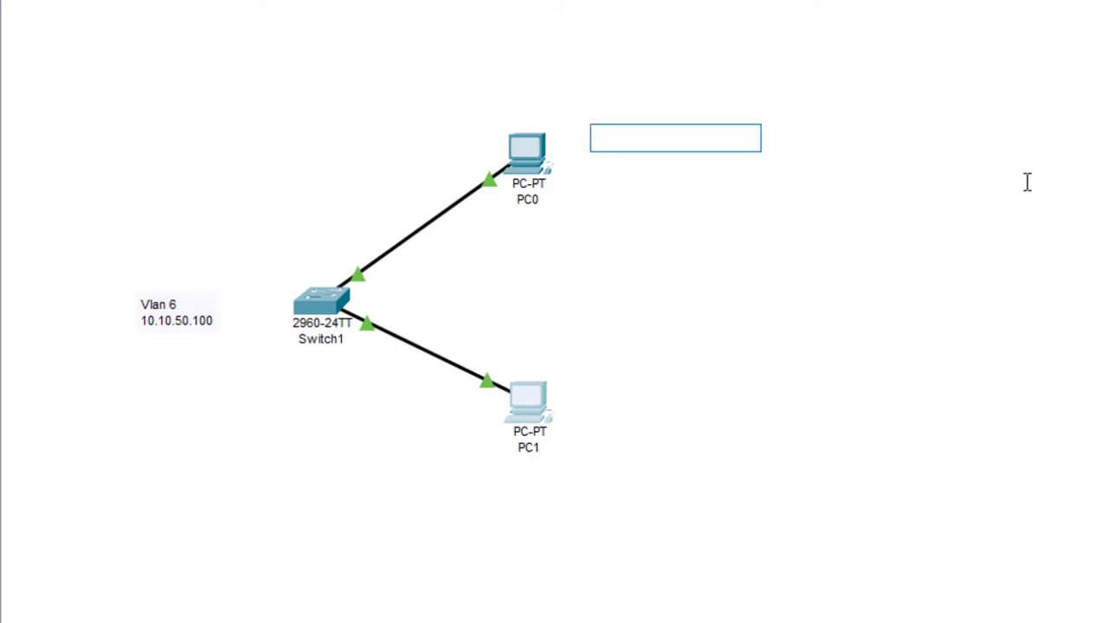
Step: Type the note 'PC 1' / '10.10.50.1/16' beside PC0
type("PC")
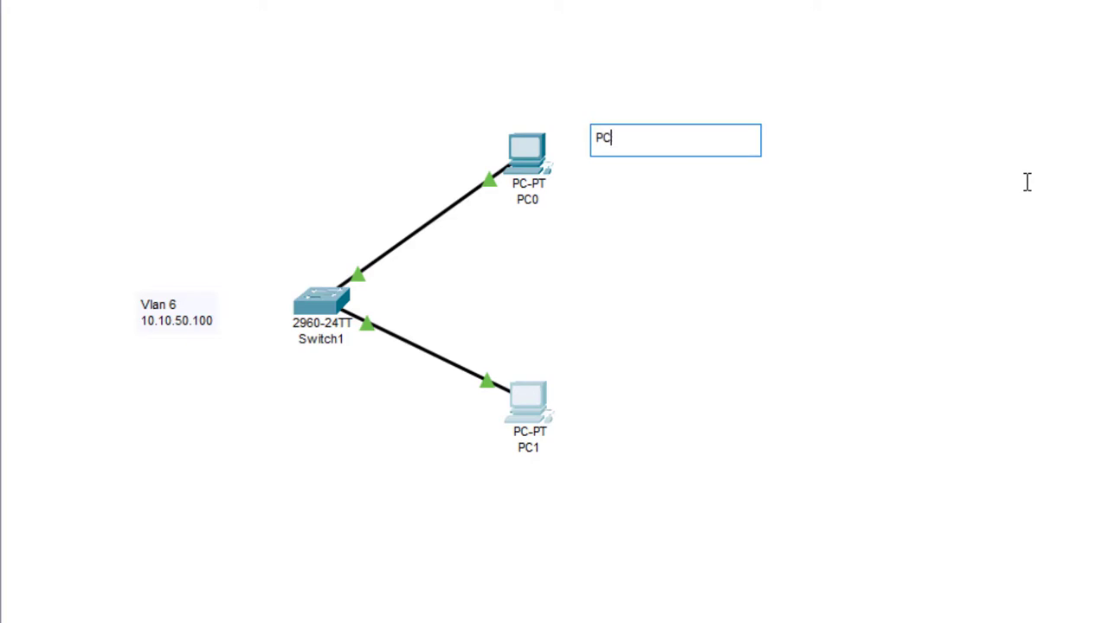
type("1")
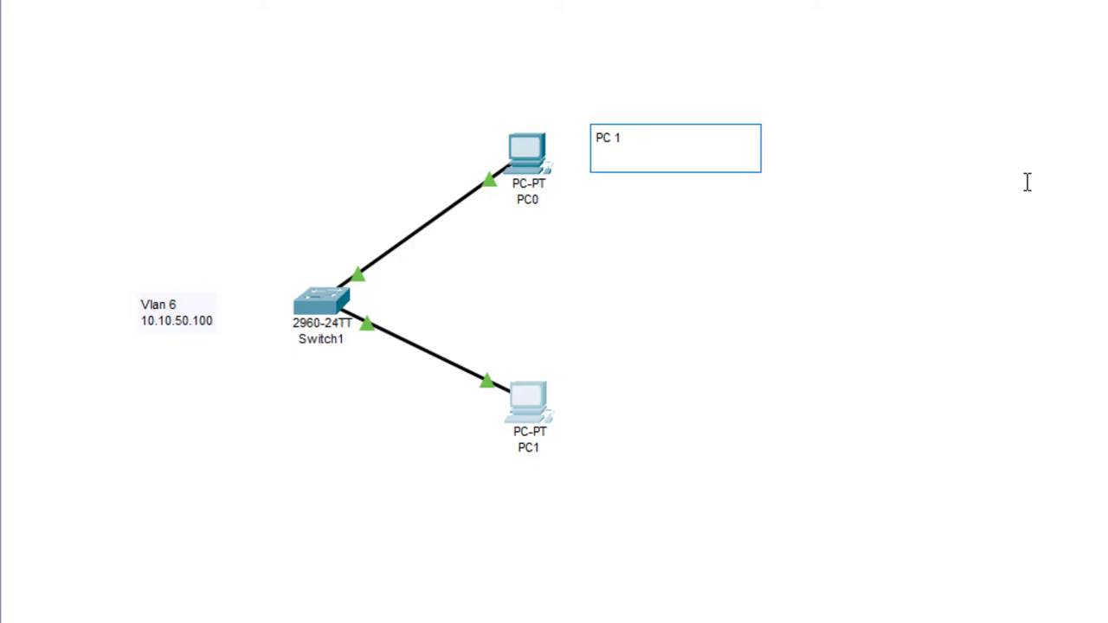
type("10.")
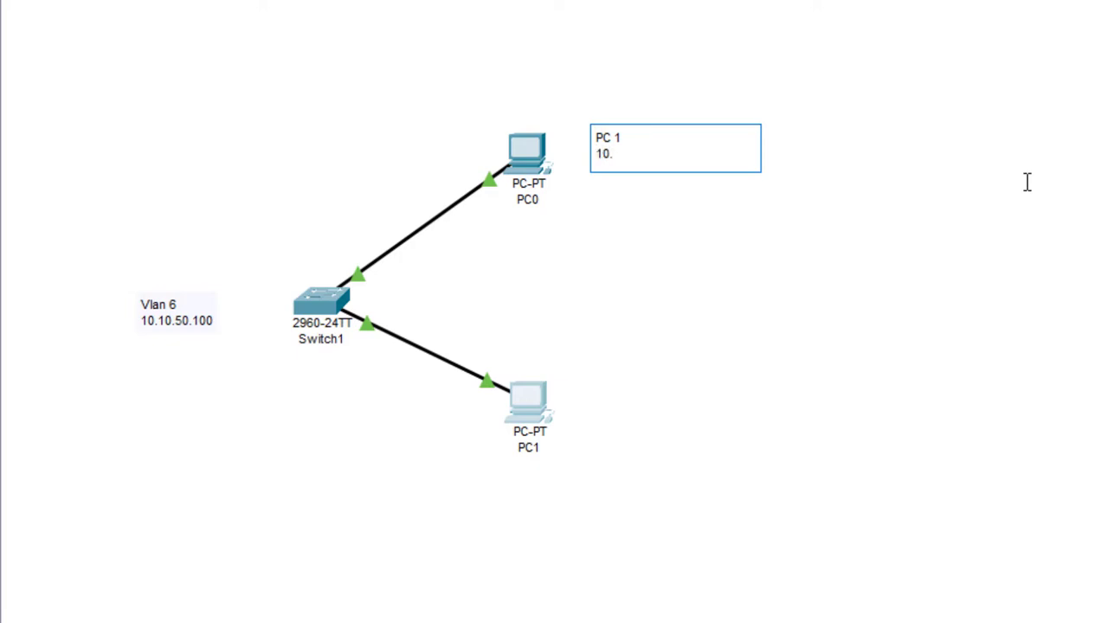
type("10.50.")
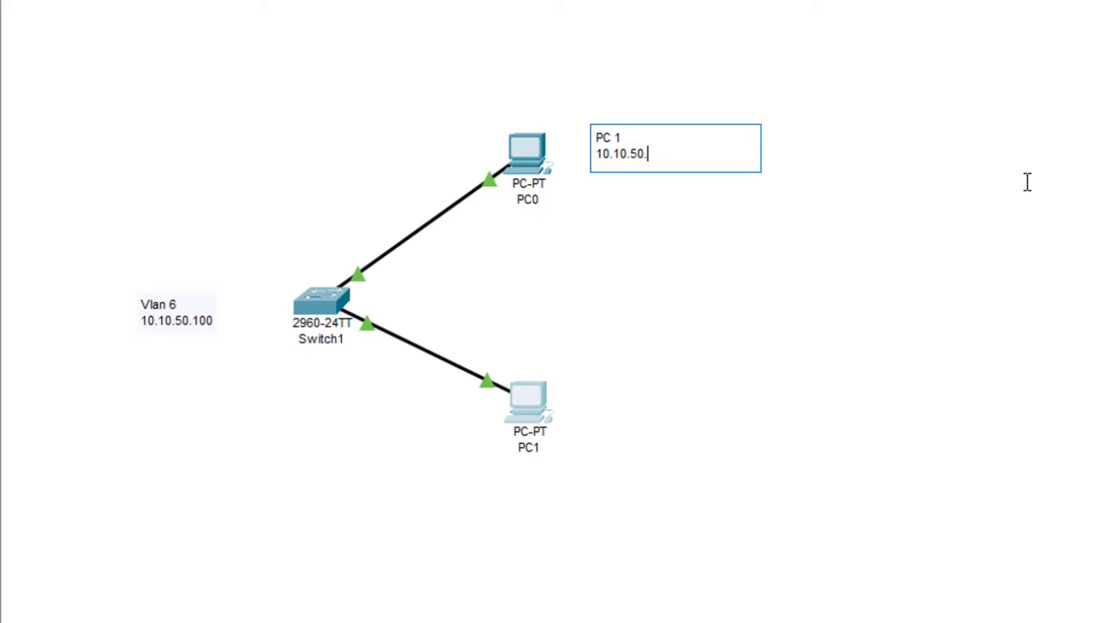
type("1/")
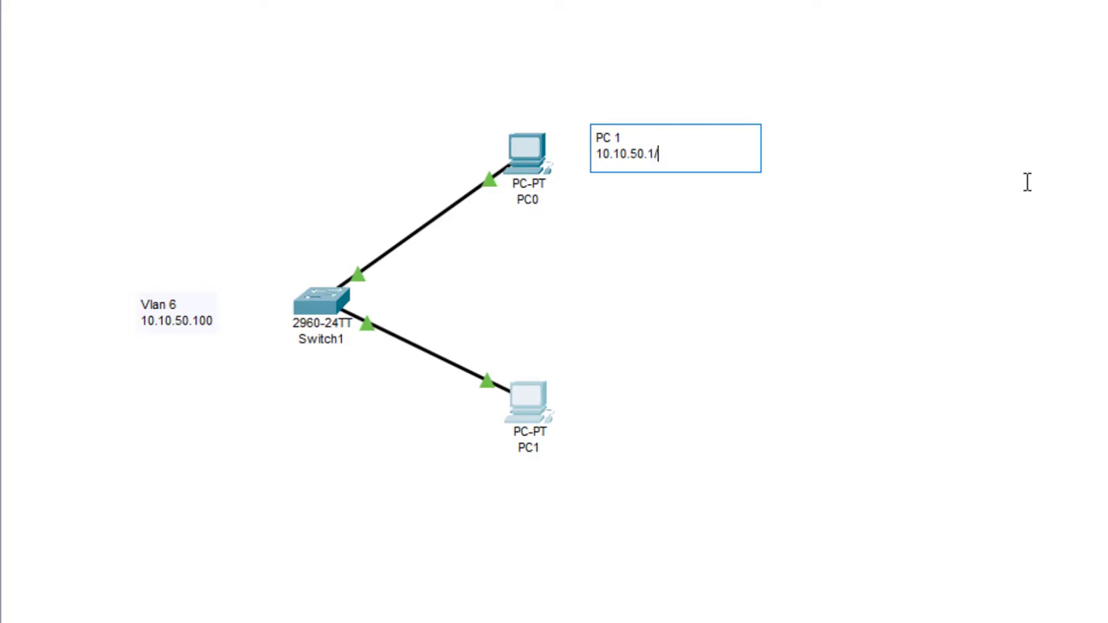
type("16")
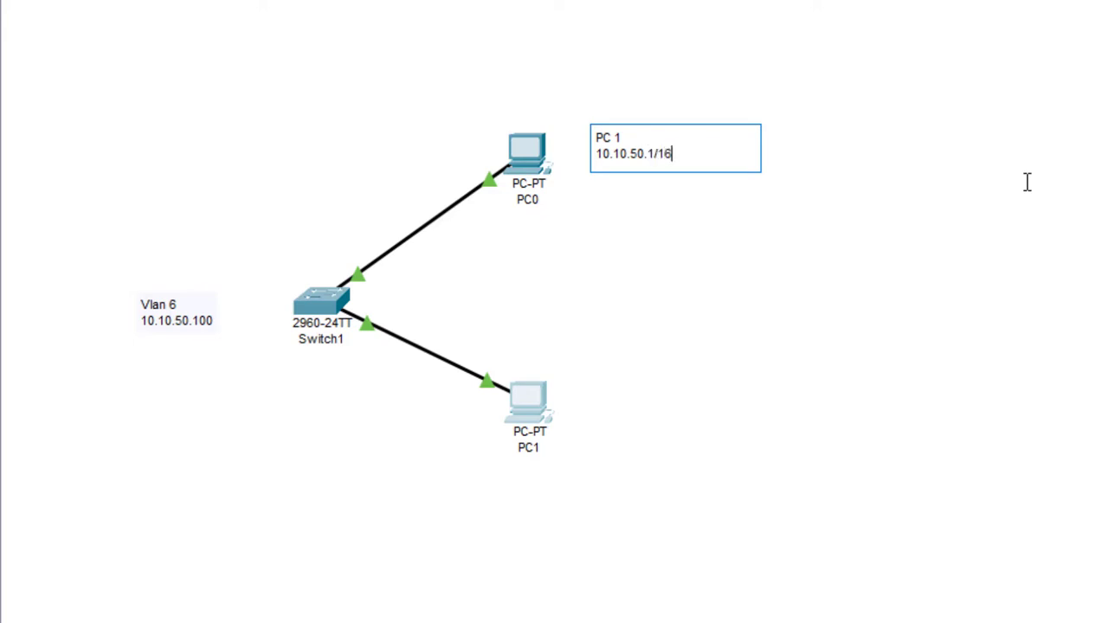
mouse_move(589, 324)
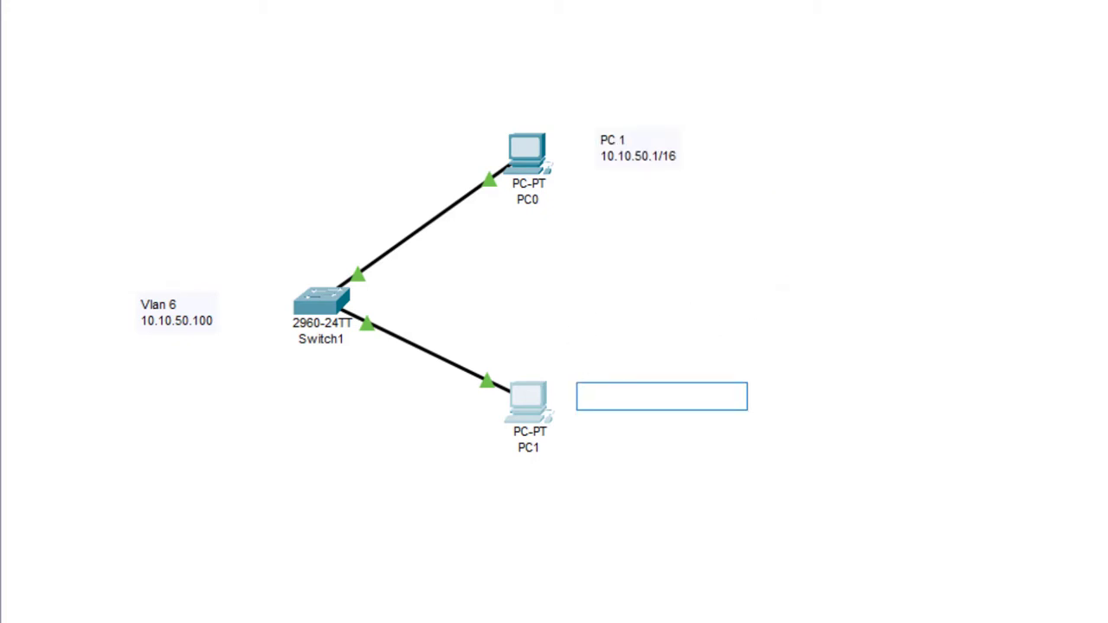
Step: Type the note 'PC 1' / '10.10.50.2/16' beside PC1
type("PC")
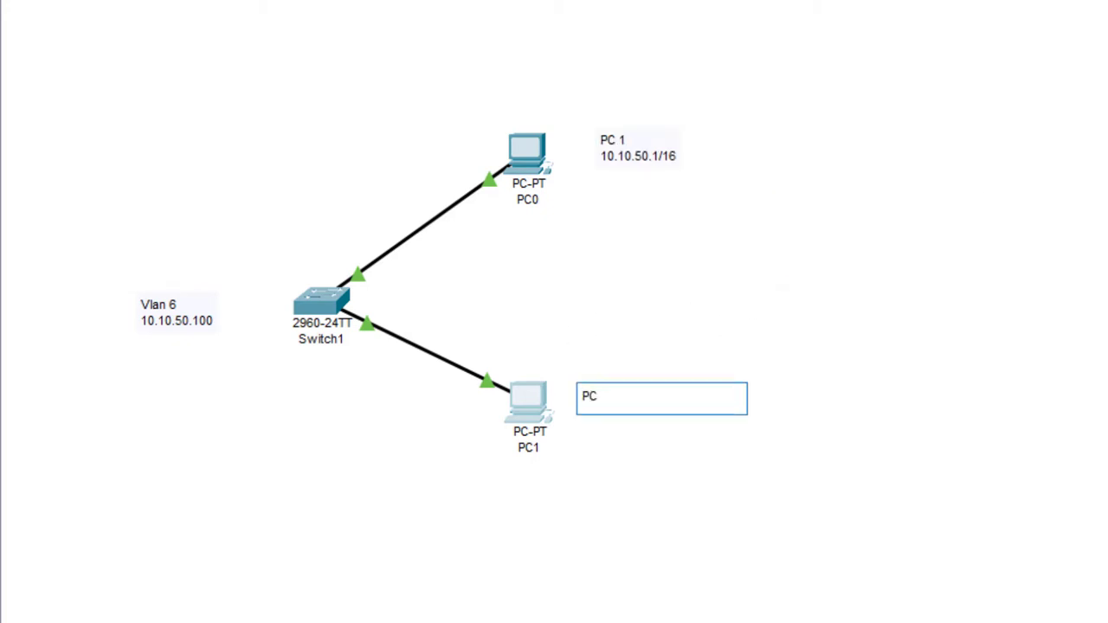
type("1")
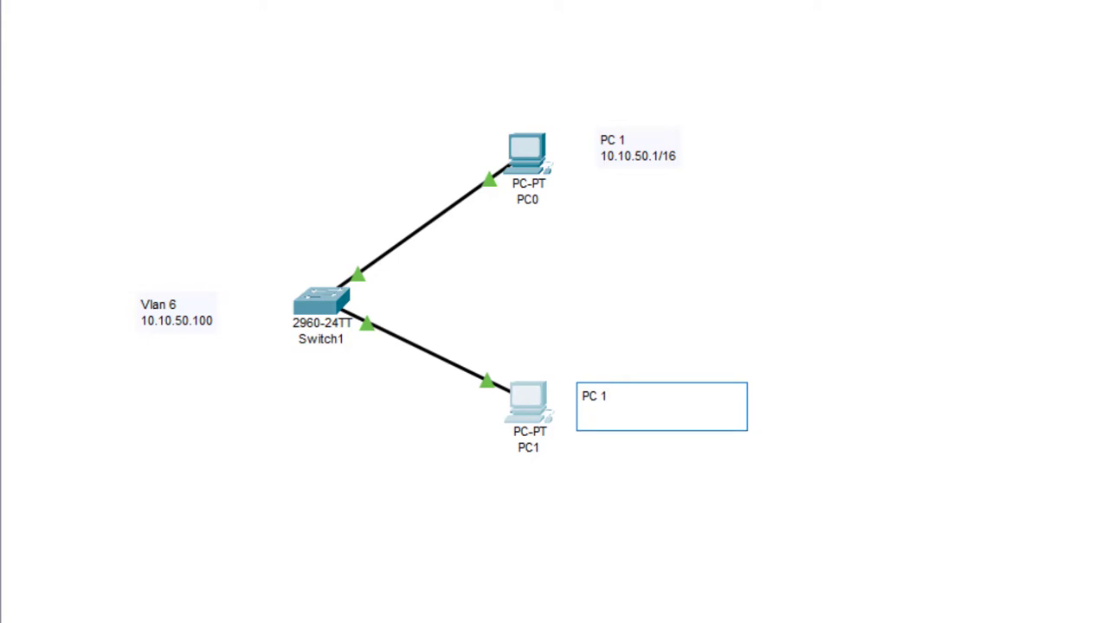
type("10.10.")
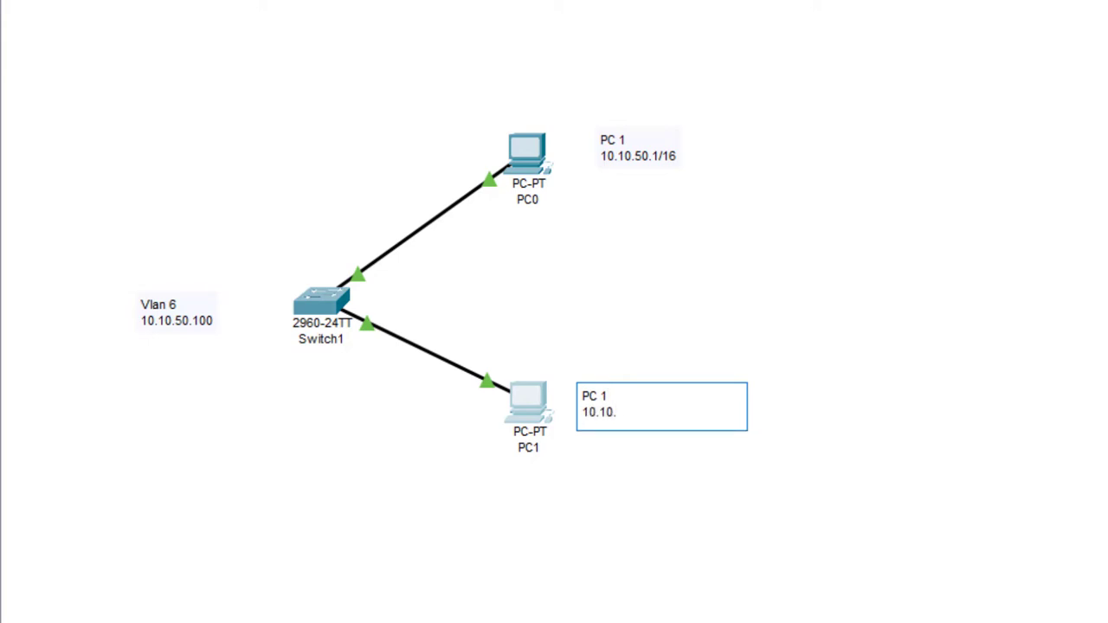
type("50.2")
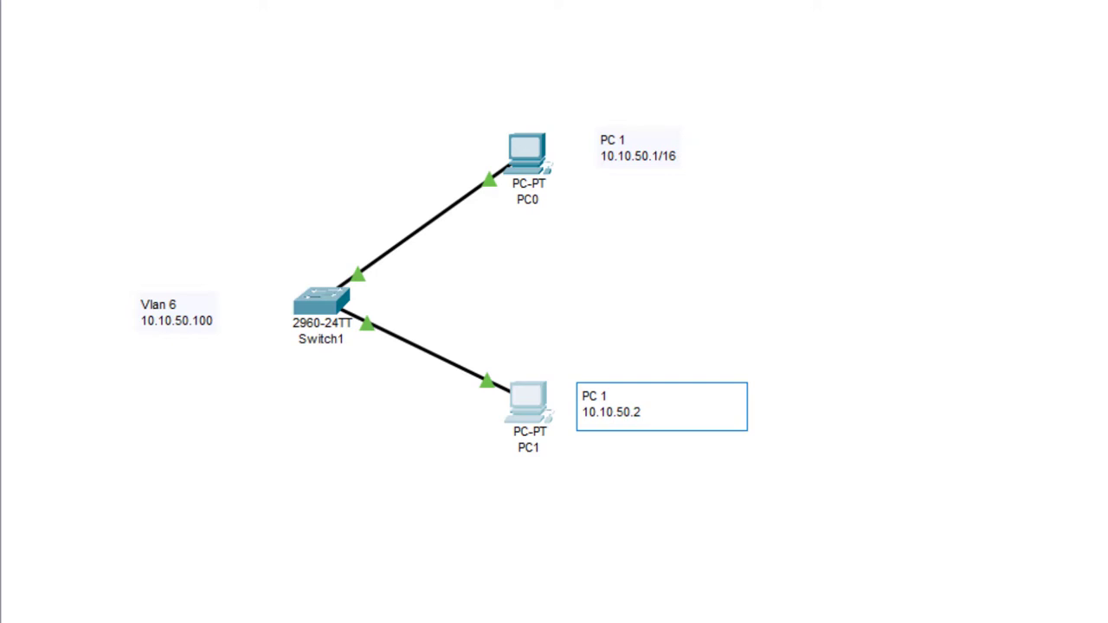
type("/16")
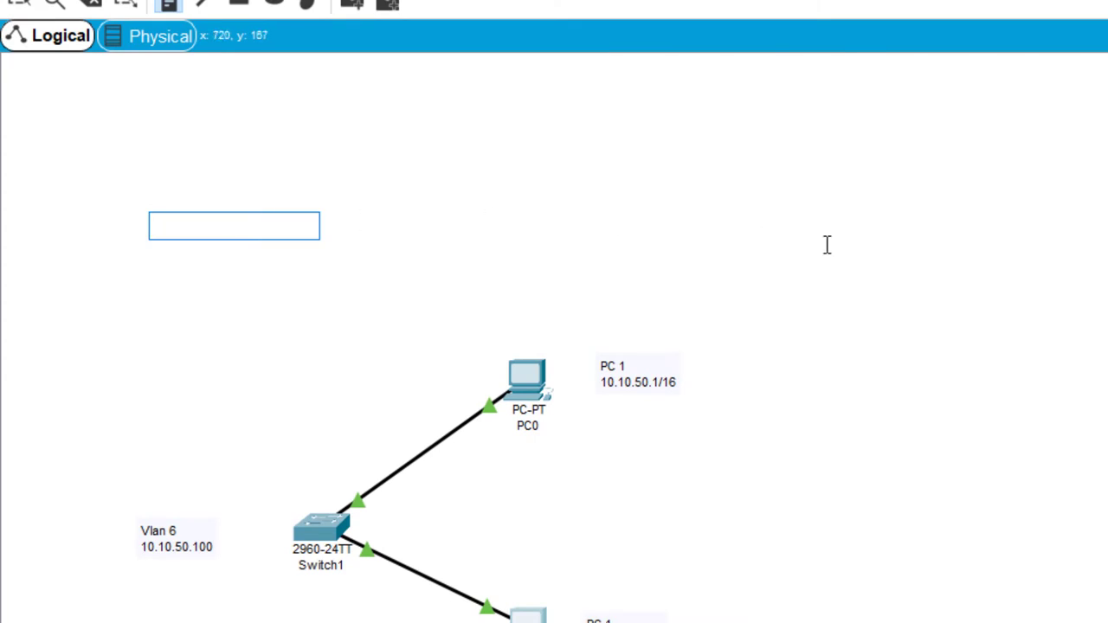
Step: Type the note 'Professor HVH' / 'Lab 6 Explained' above the topology
type("Prof")
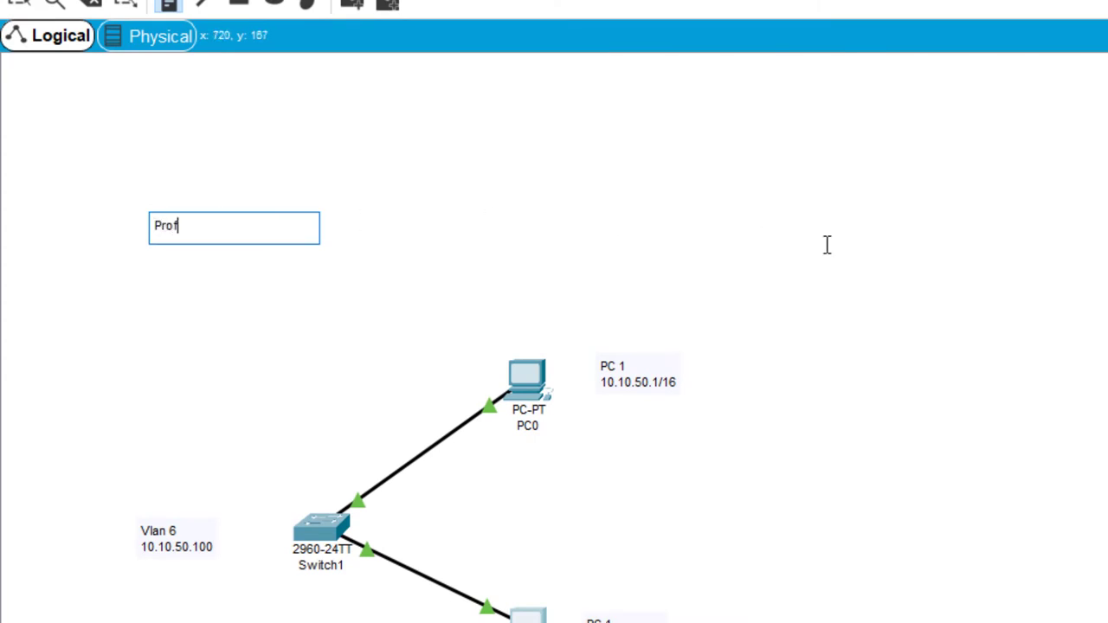
type("essor")
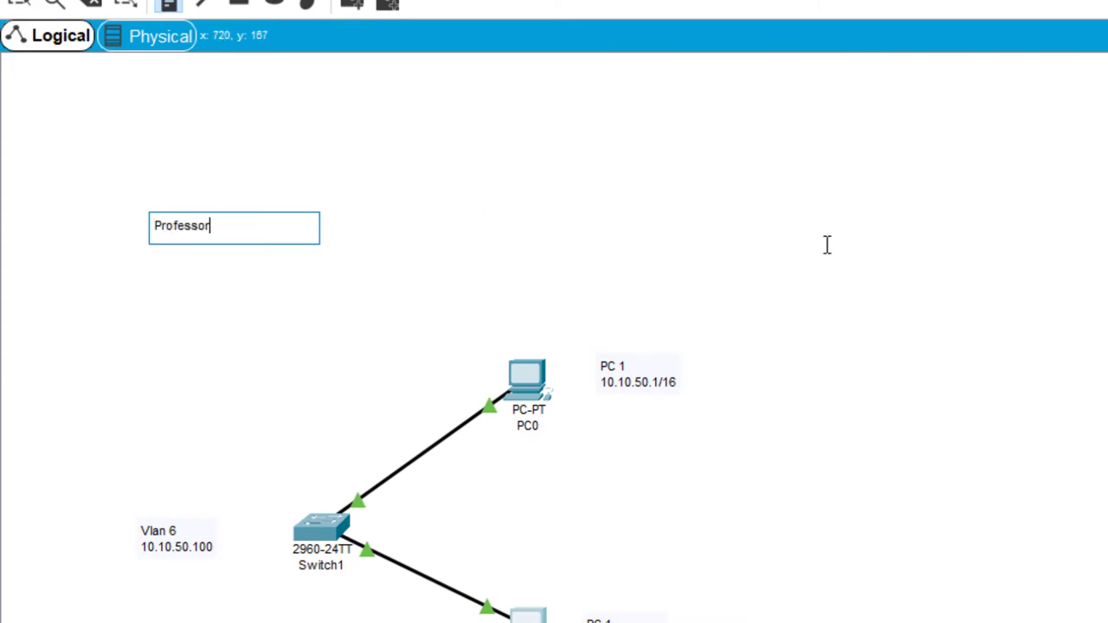
type("HVH")
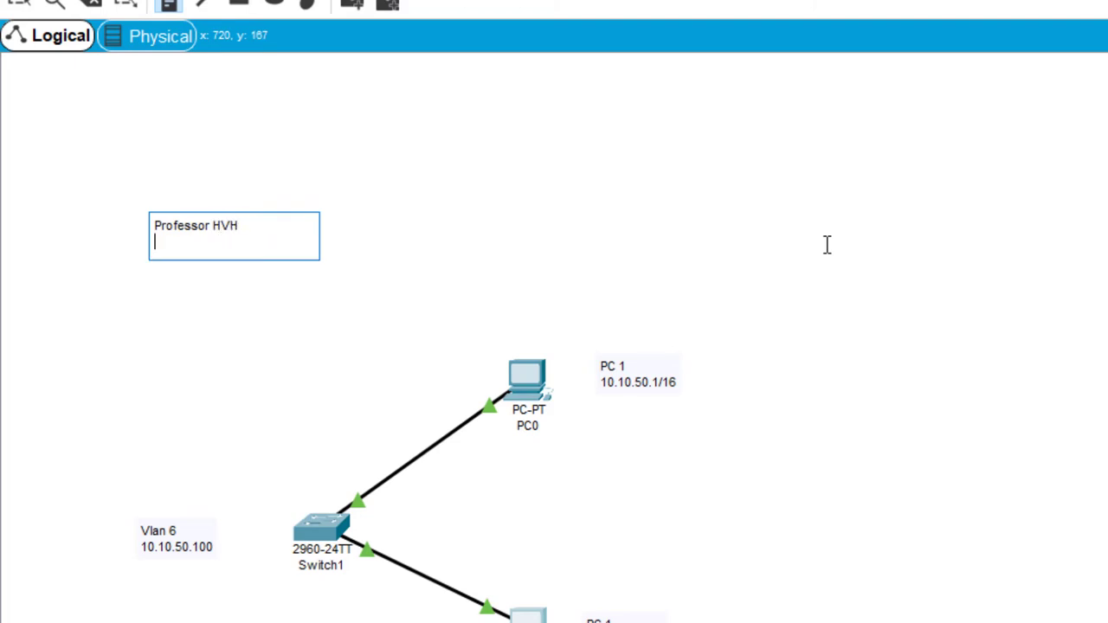
type("Lab")
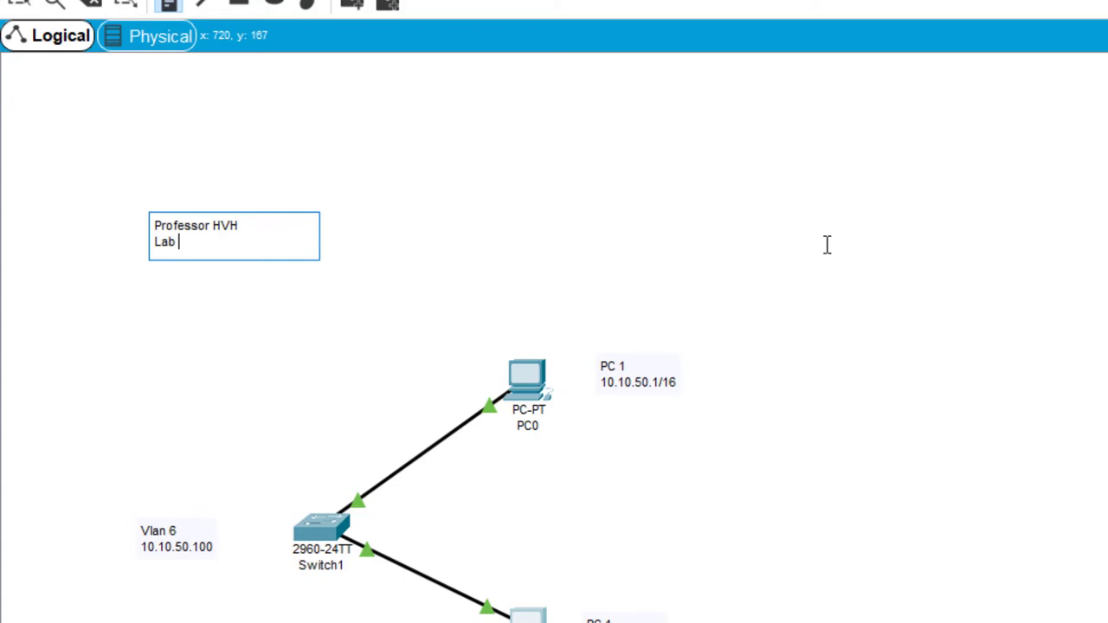
type("6 Exp")
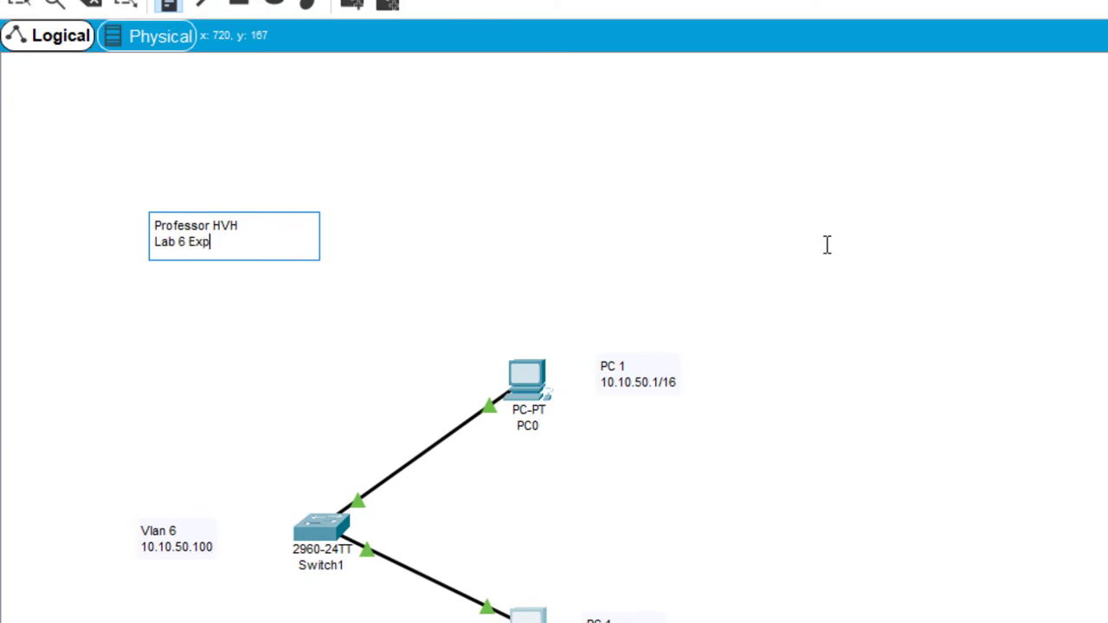
type("lained")
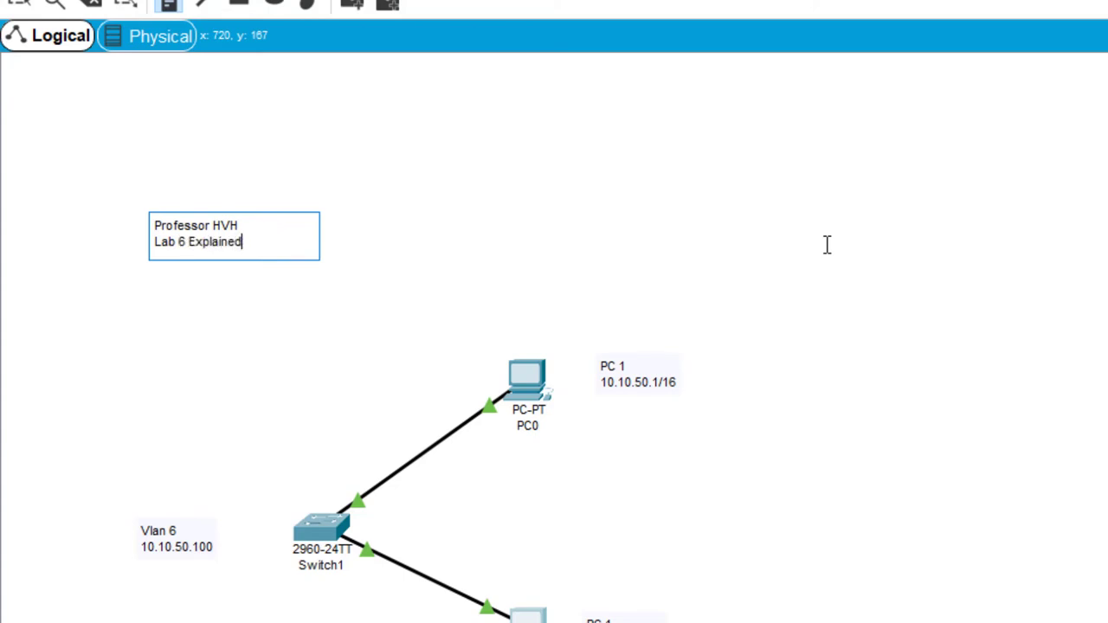